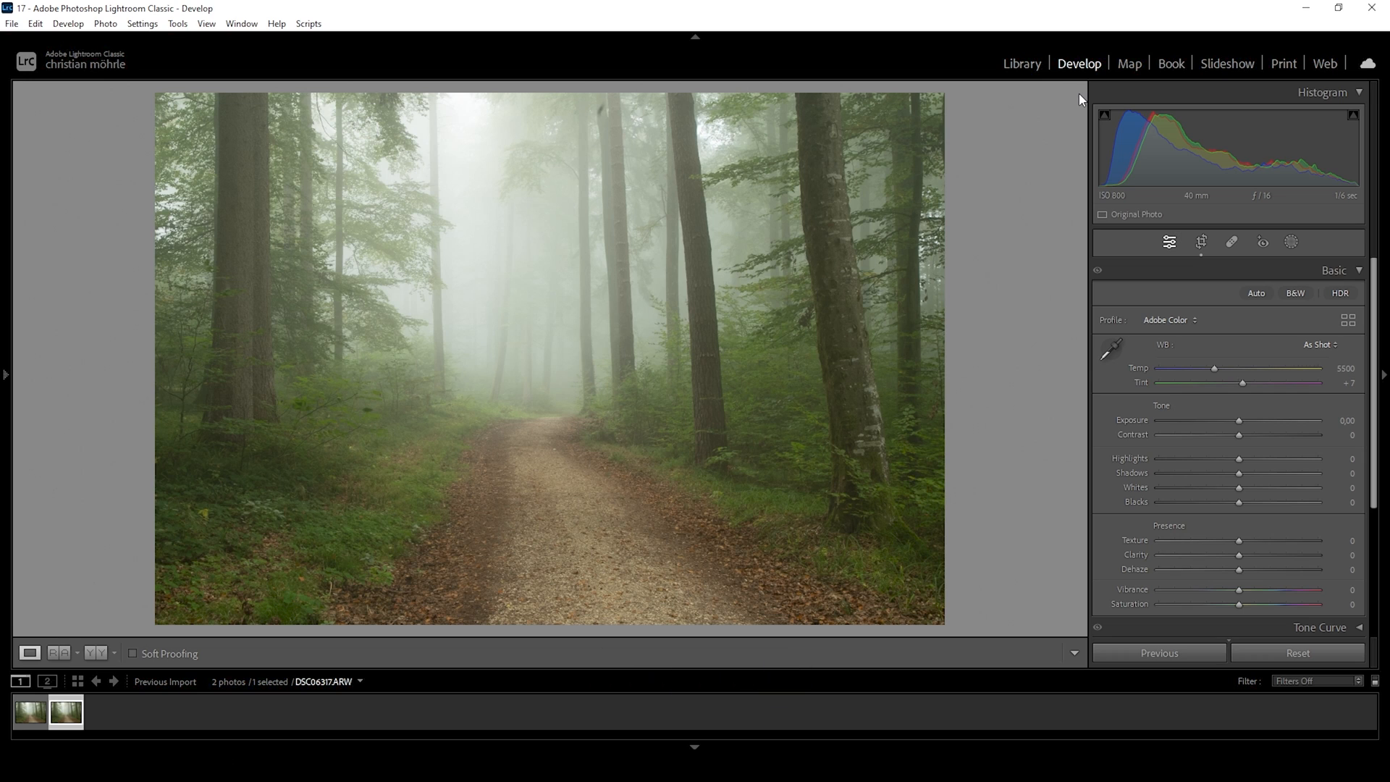
mouse_move(664, 268)
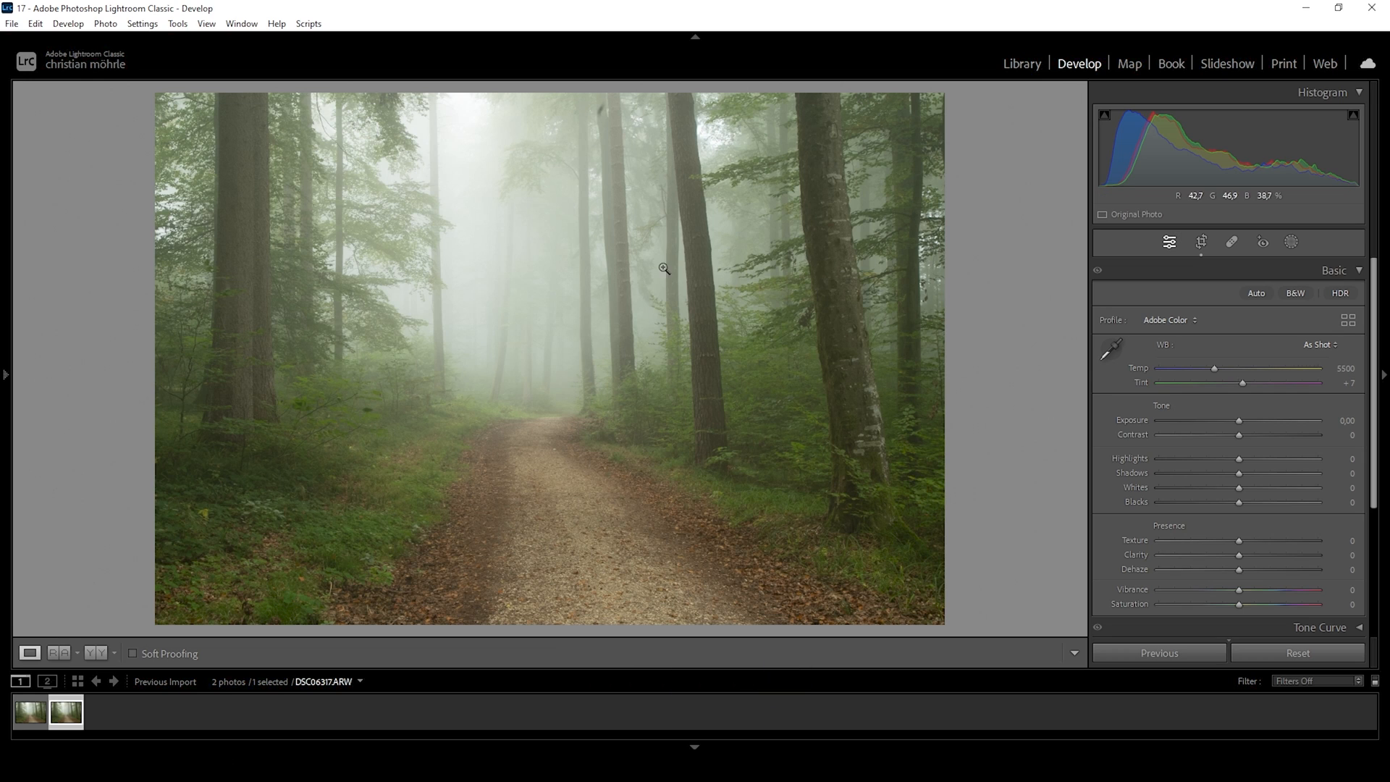
mouse_move(142, 170)
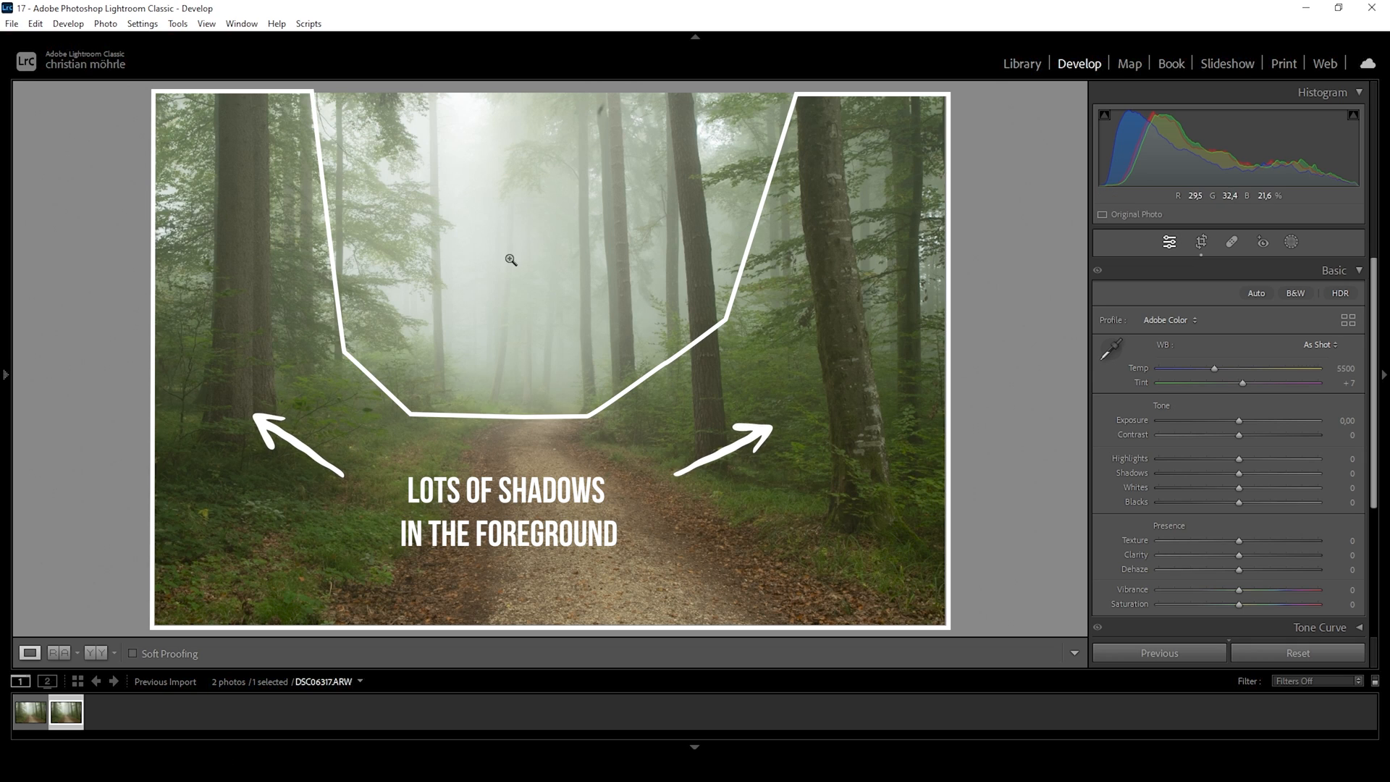
mouse_move(510, 442)
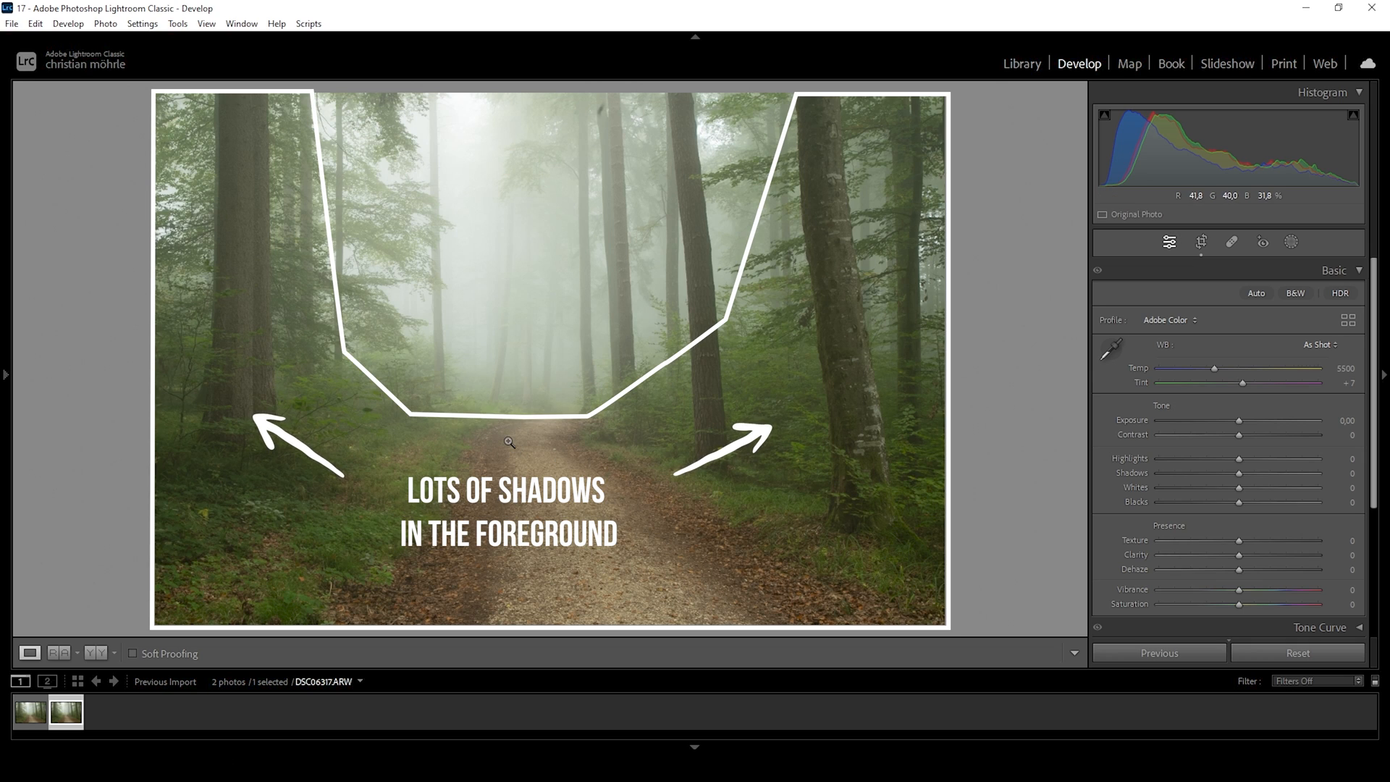
mouse_move(672, 349)
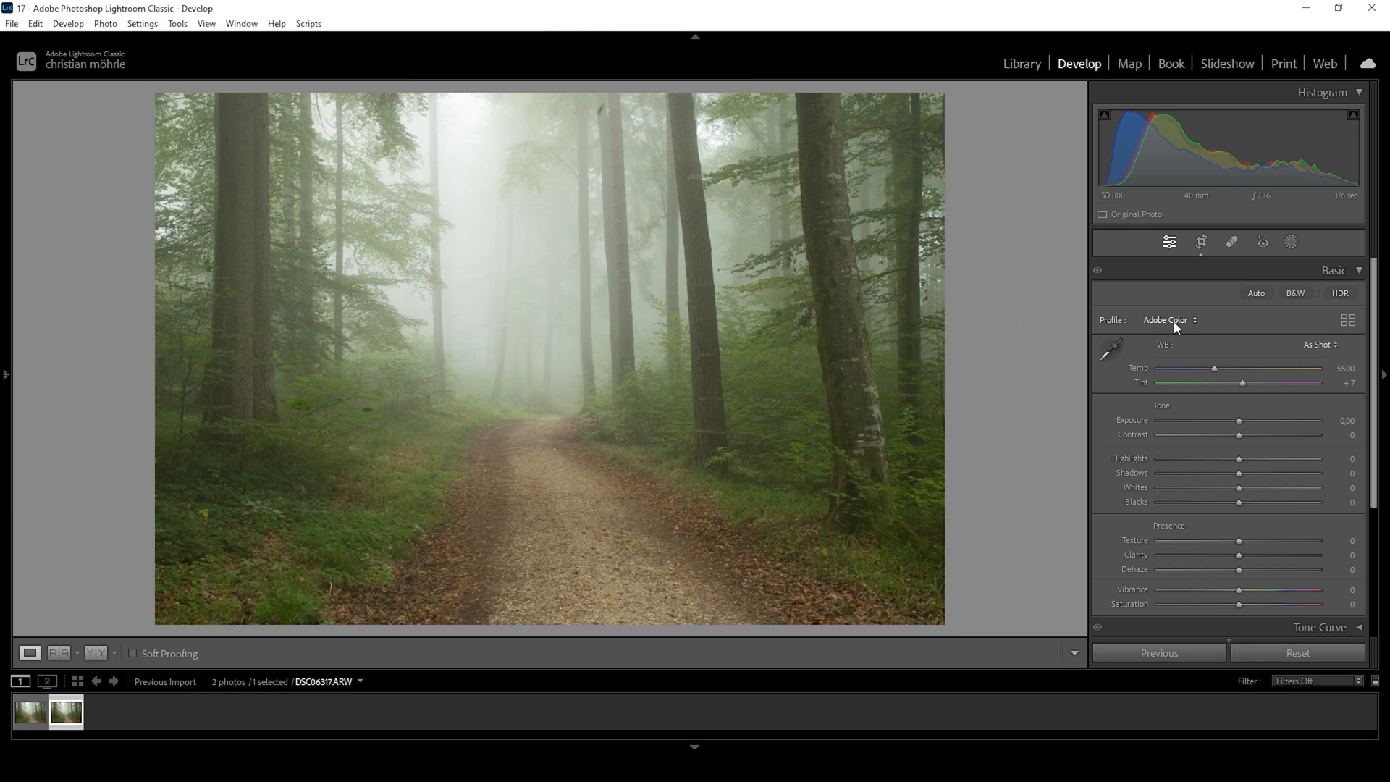
Change the photo's colour profile from Adobe Color to Adobe Standard.
click(1168, 320)
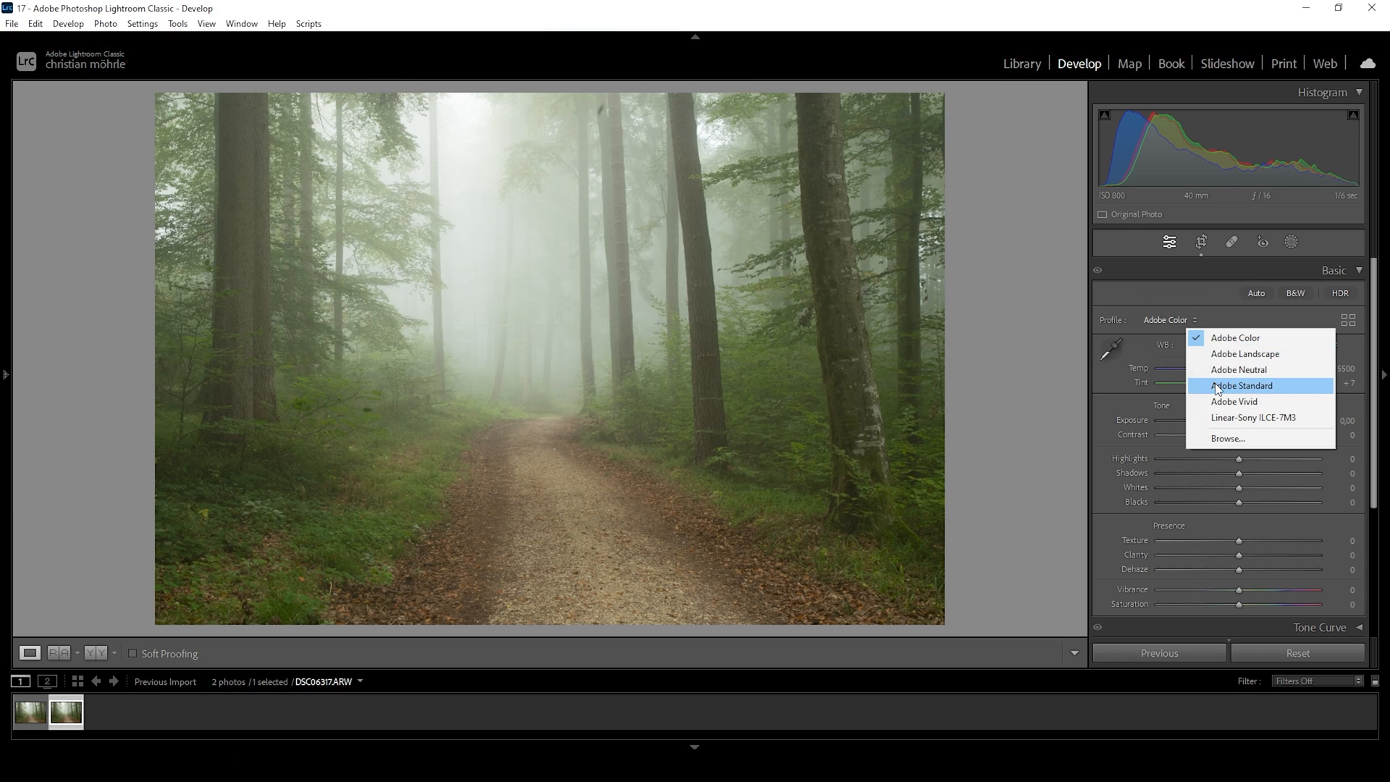
click(1241, 386)
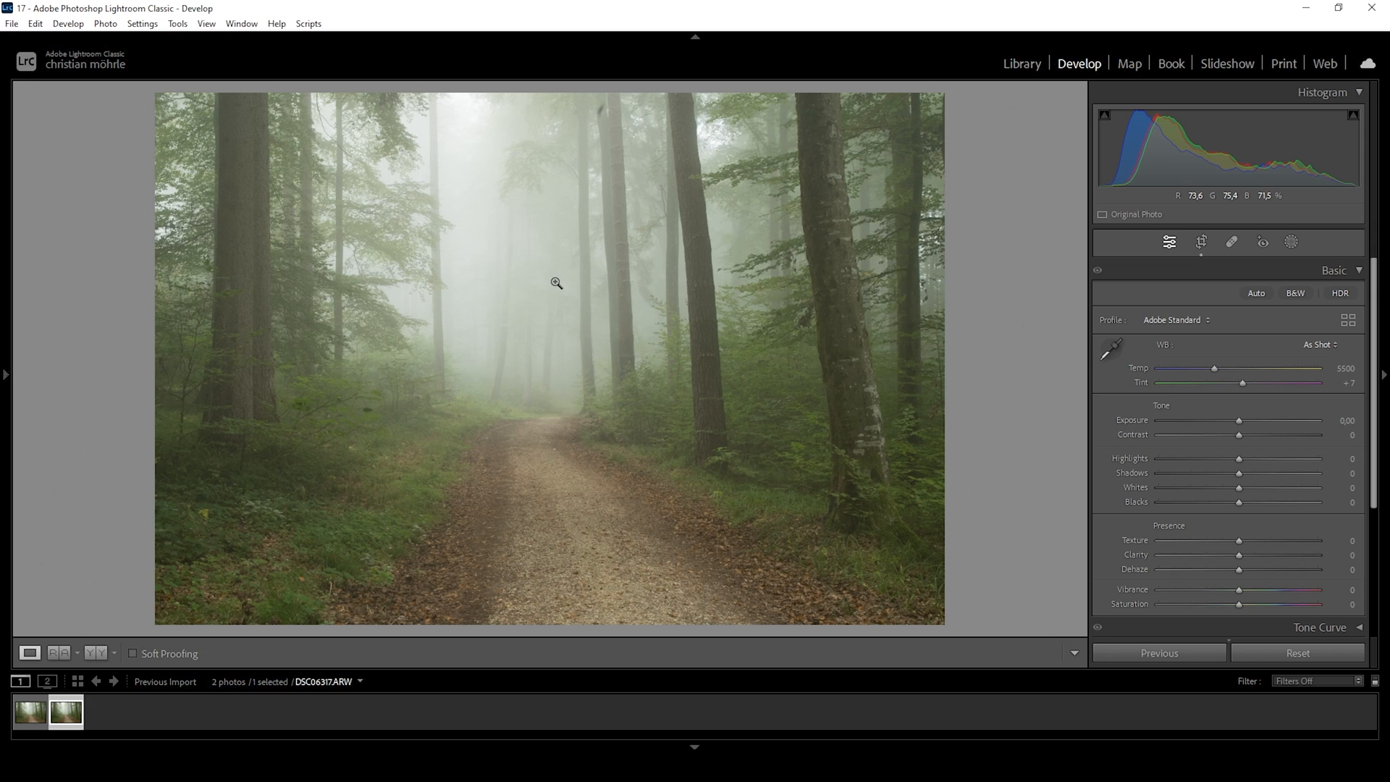
mouse_move(1012, 380)
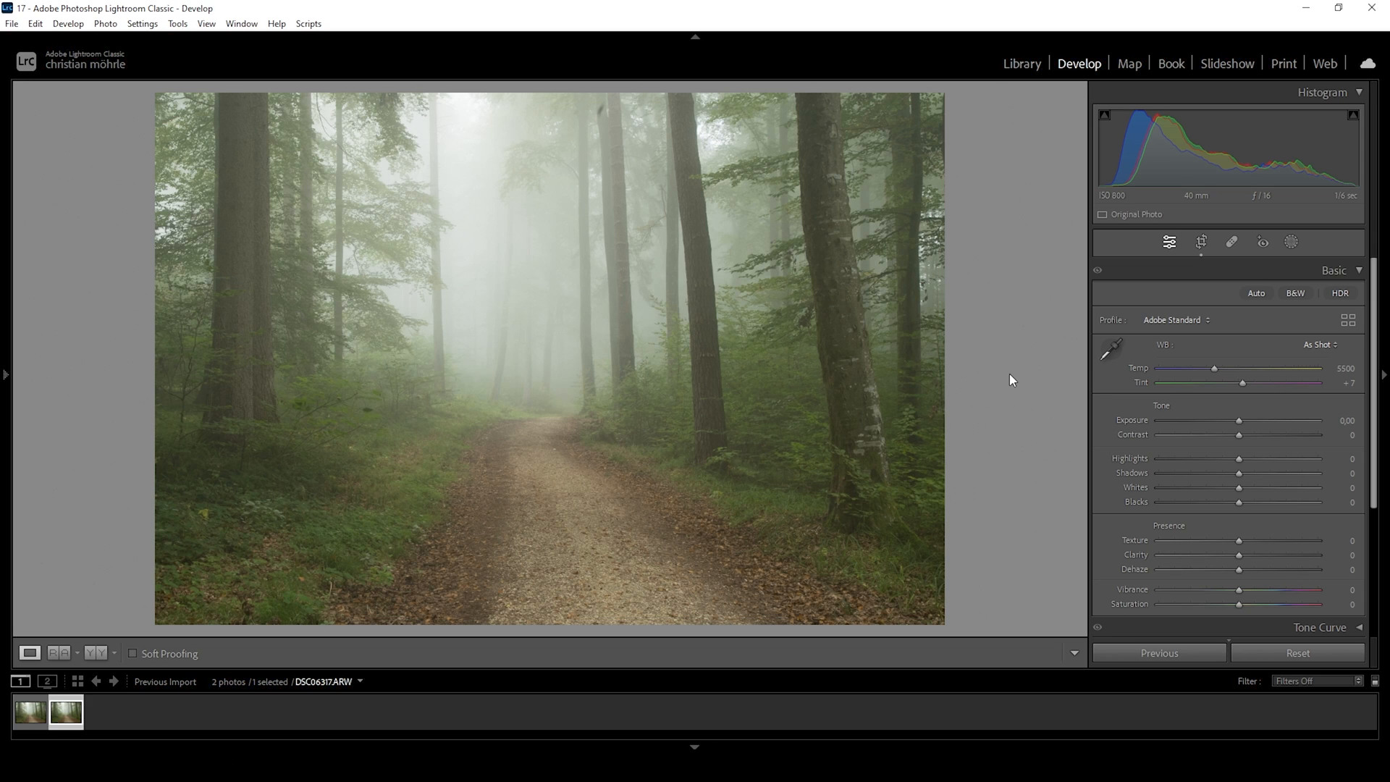
mouse_move(1172, 422)
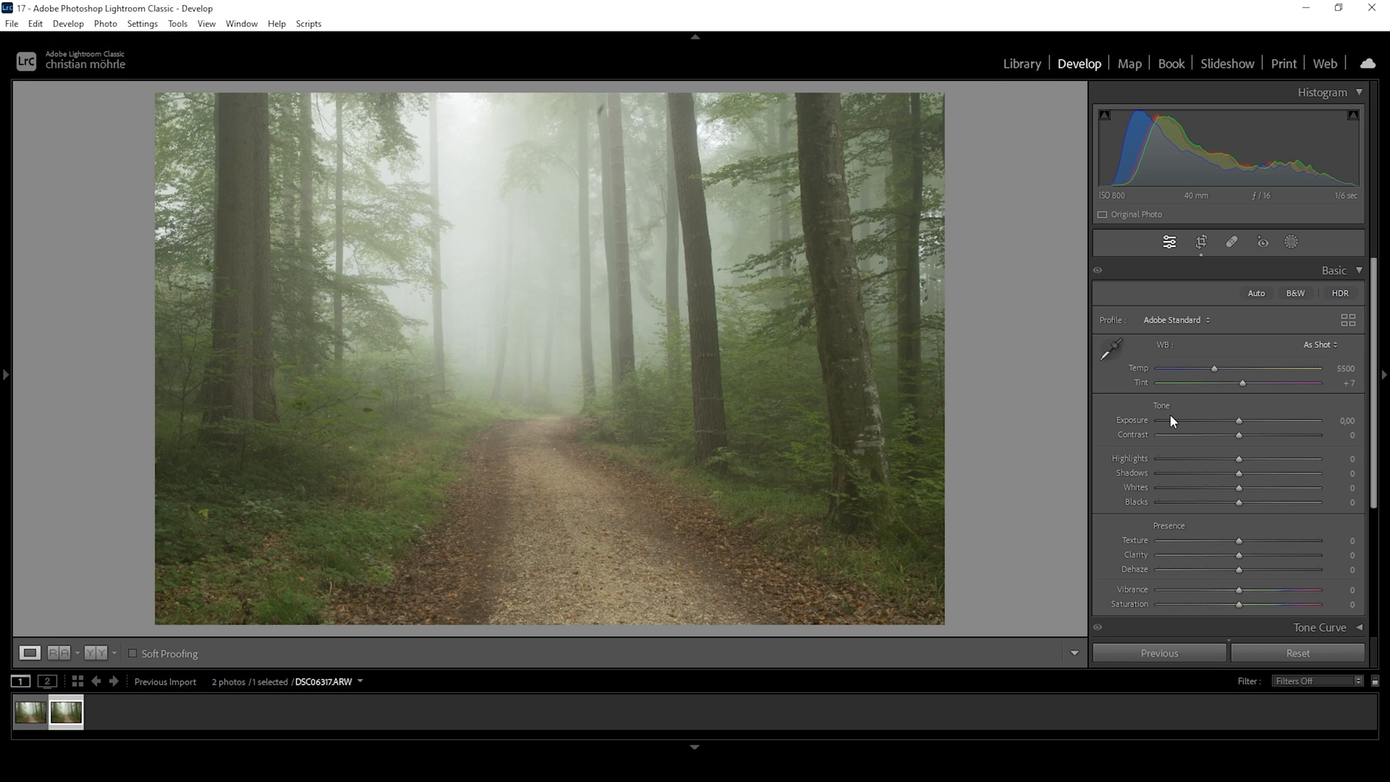
mouse_move(1191, 476)
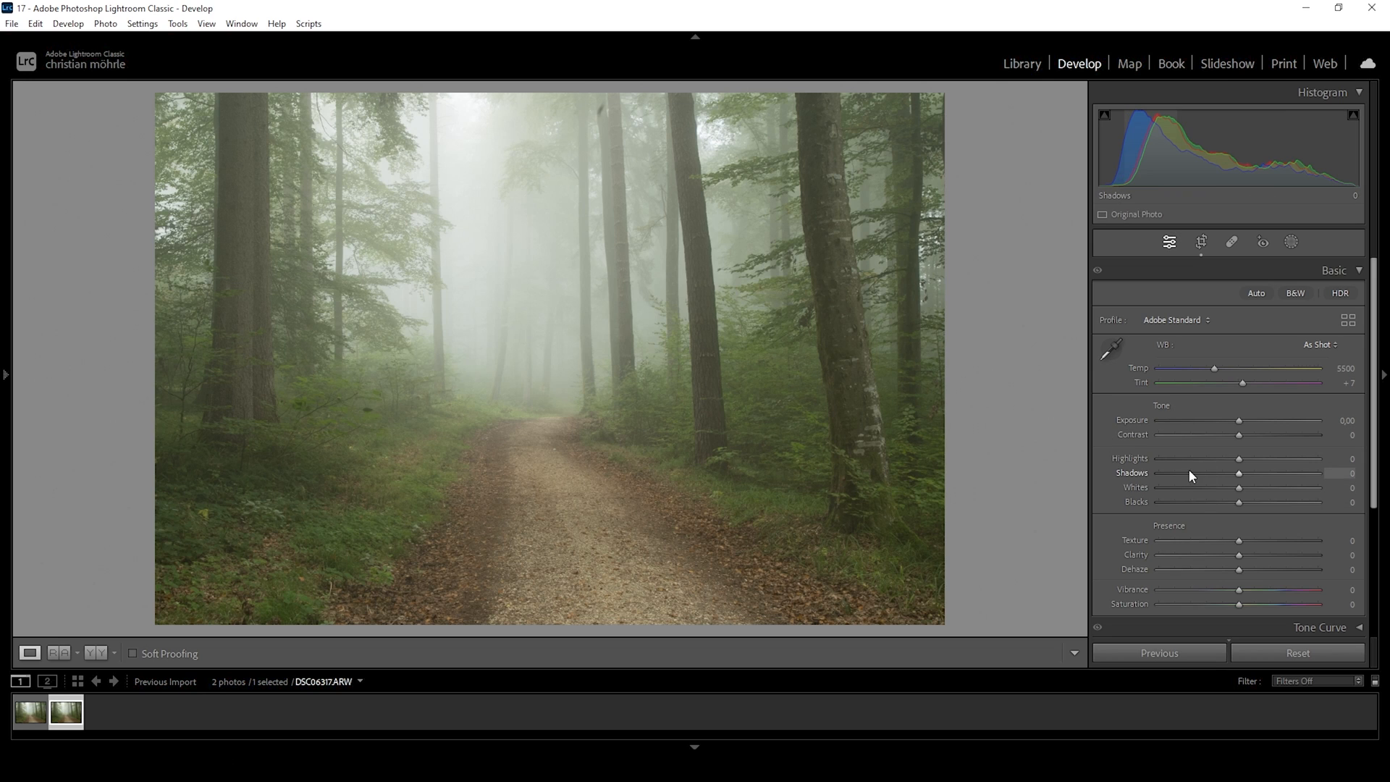
mouse_move(892, 288)
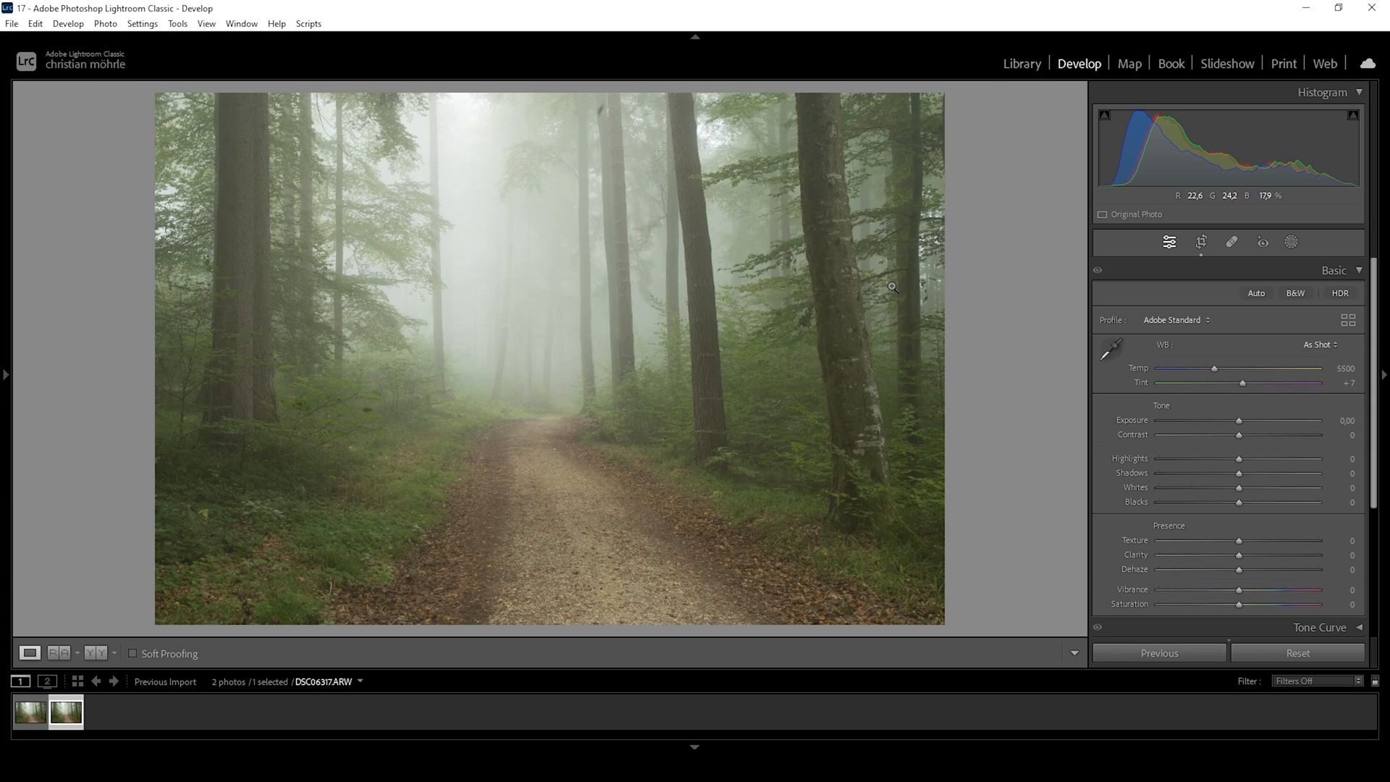
mouse_move(1239, 420)
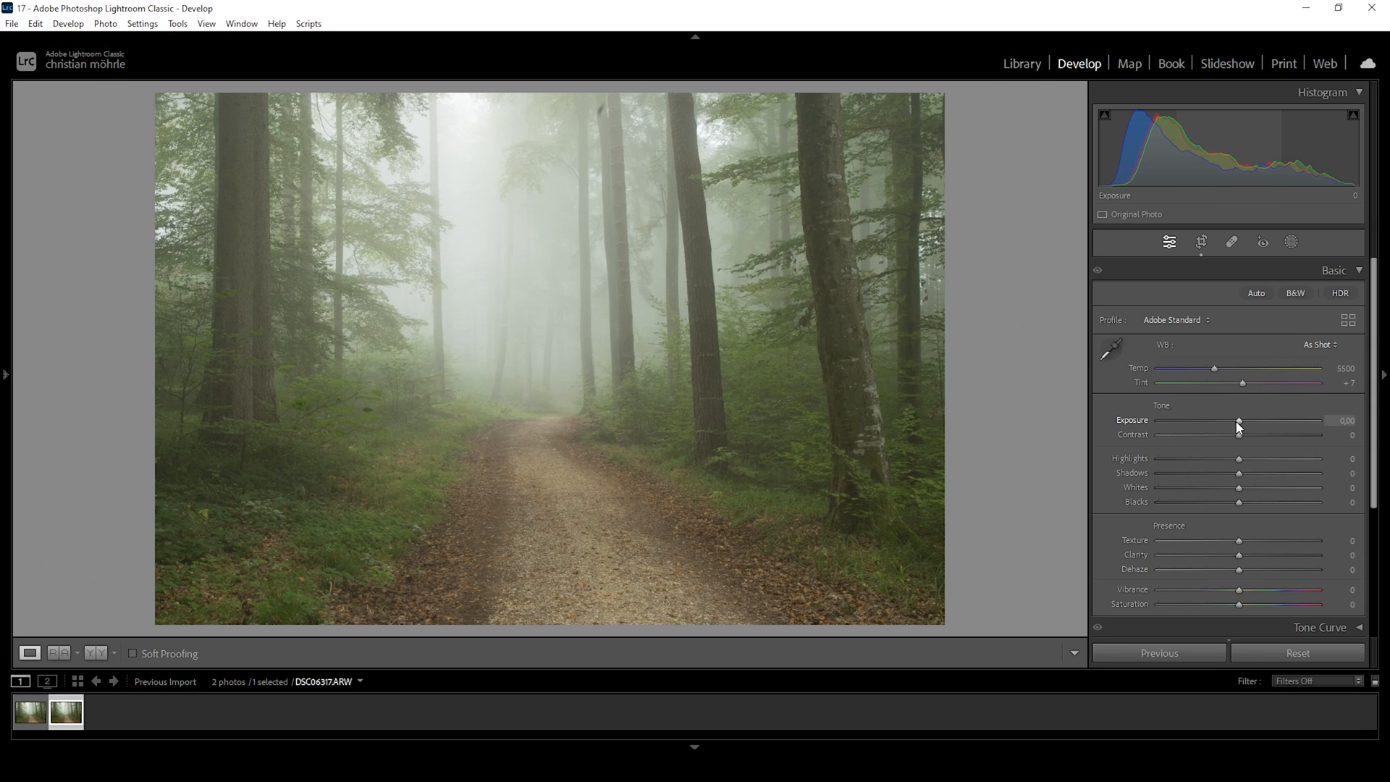
mouse_move(750, 278)
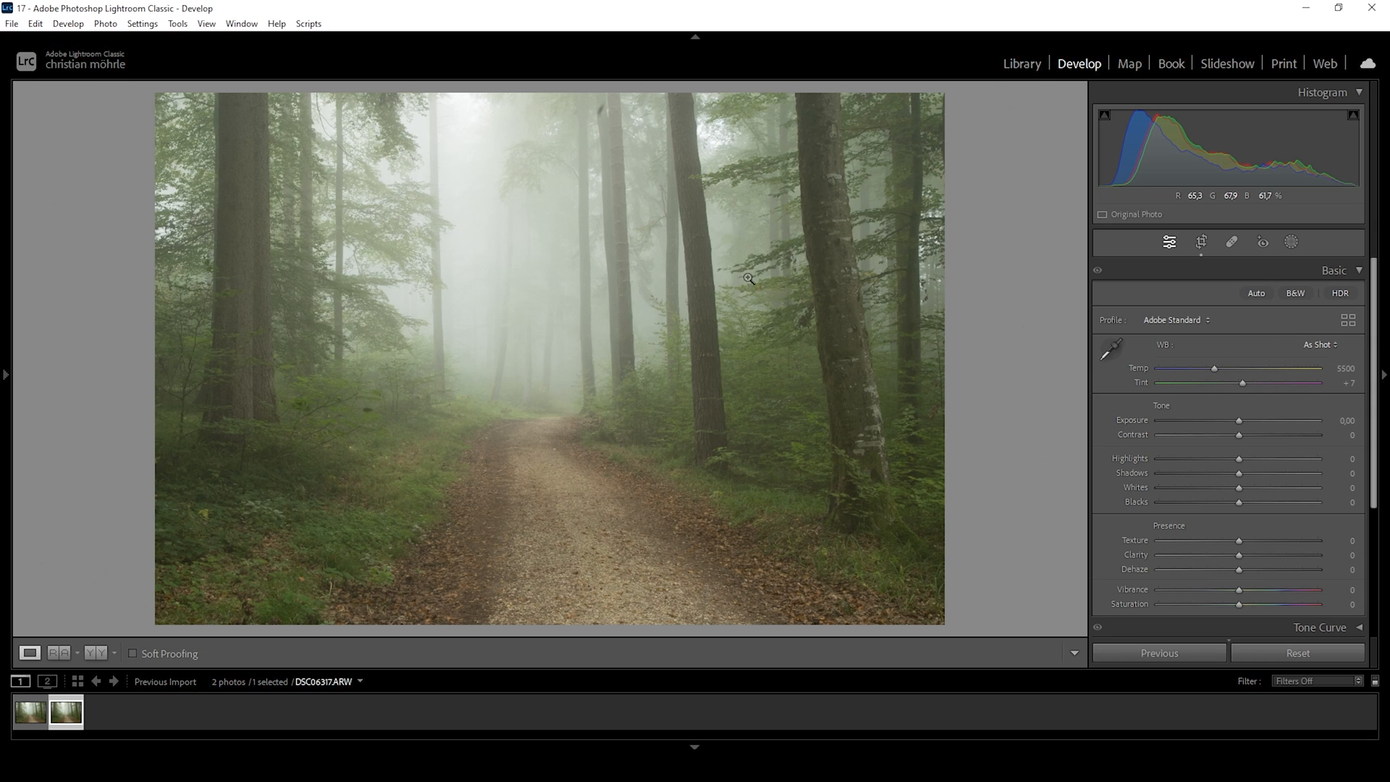
mouse_move(1240, 423)
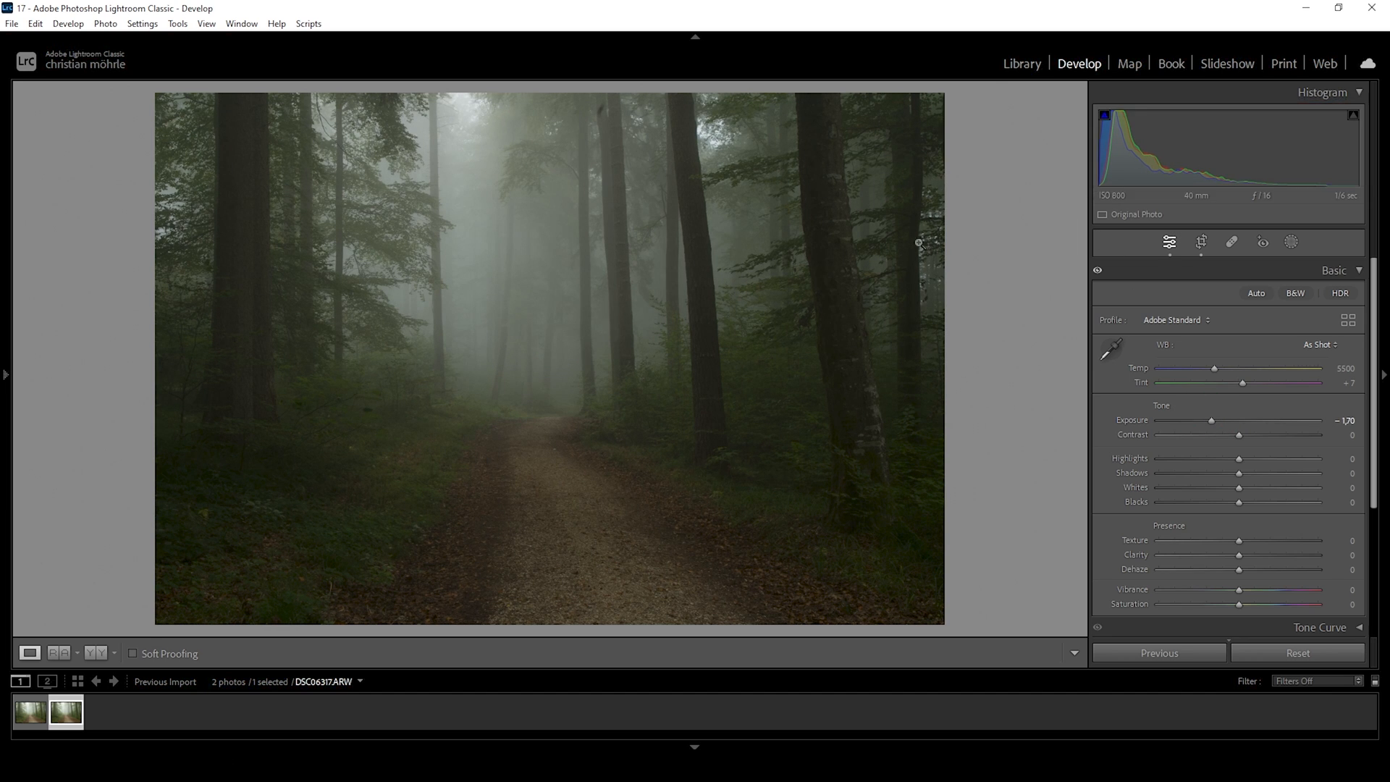
mouse_move(226, 414)
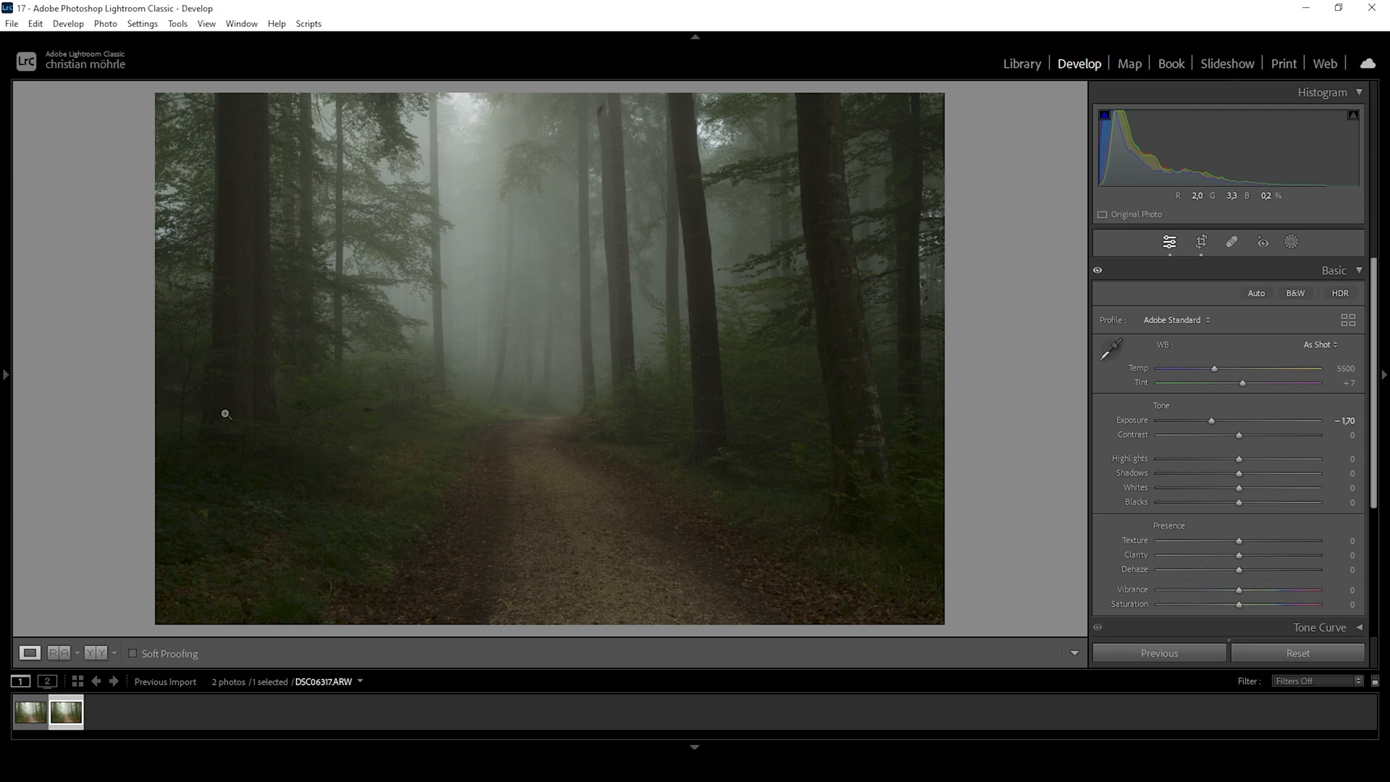
mouse_move(590, 142)
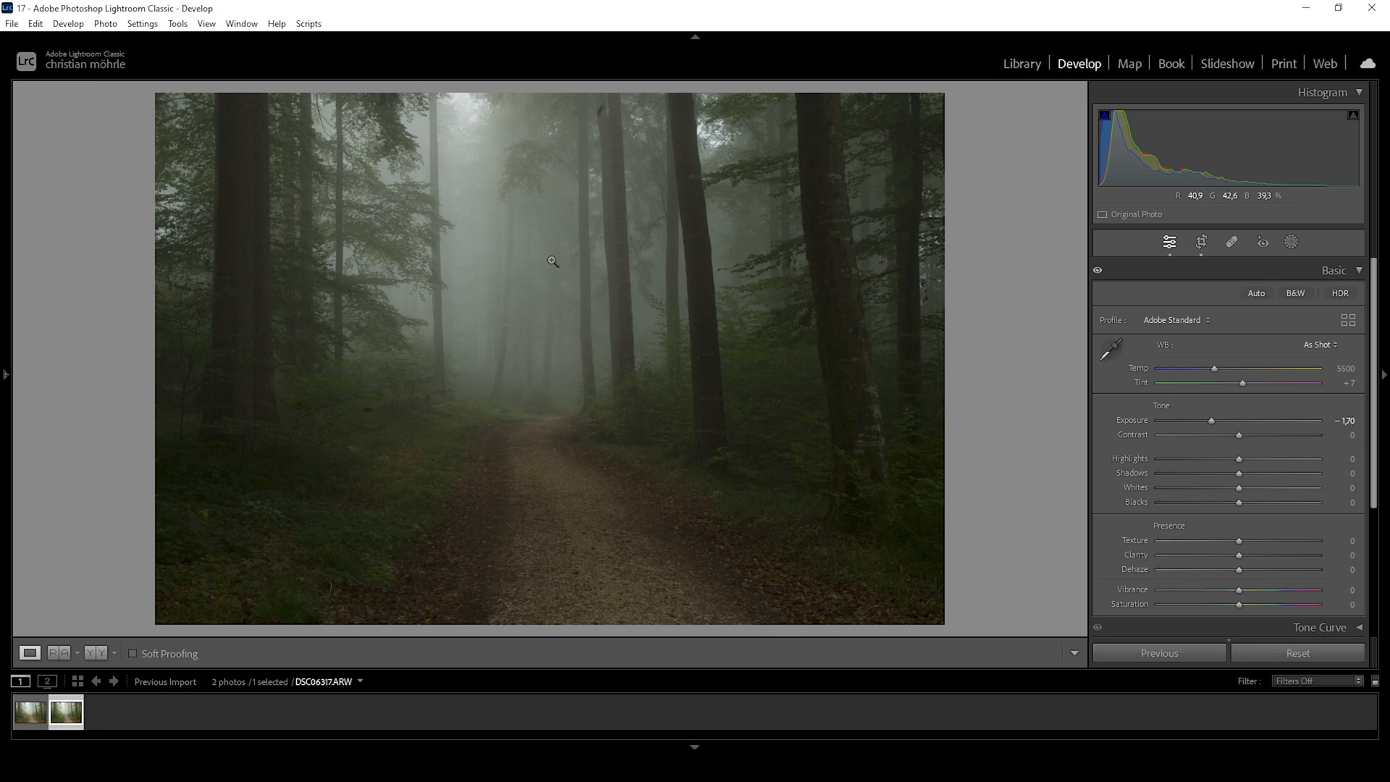
mouse_move(849, 314)
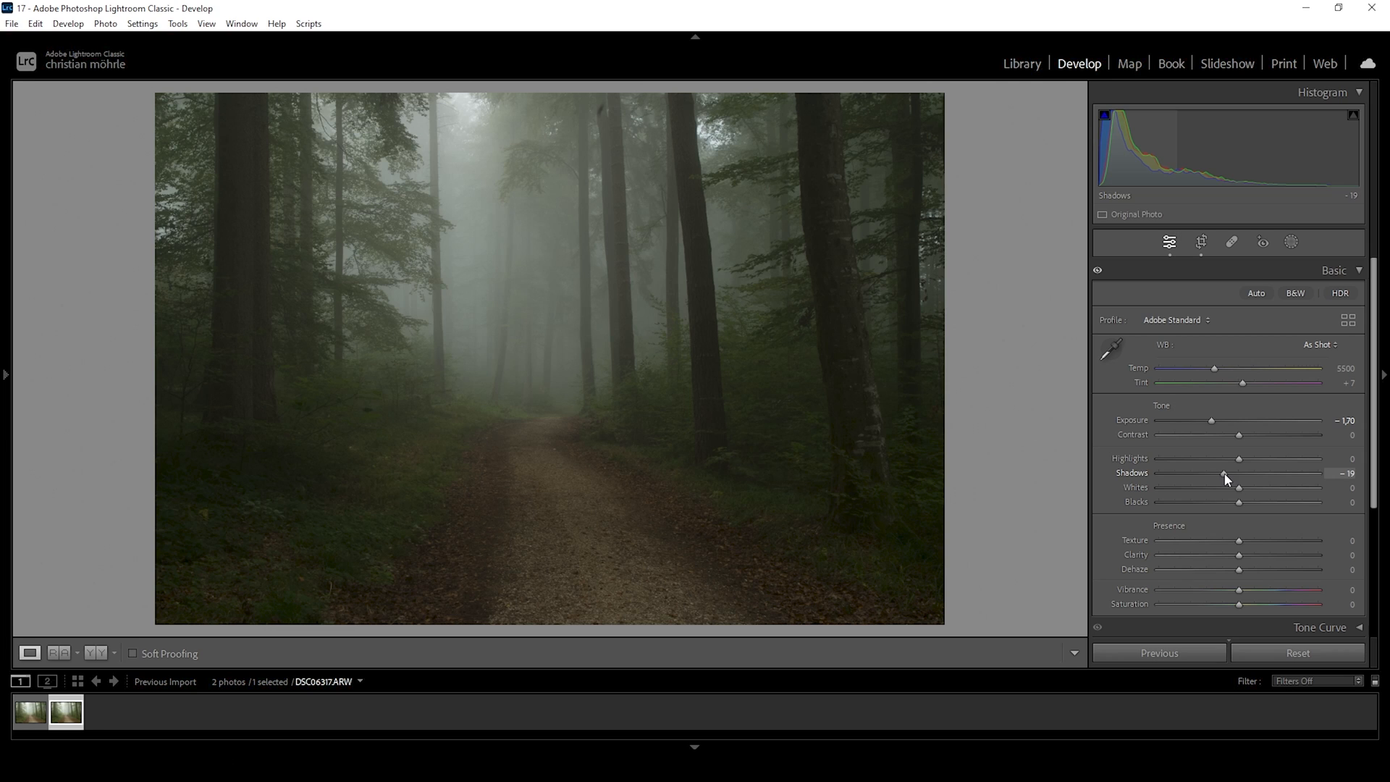
mouse_move(1115, 118)
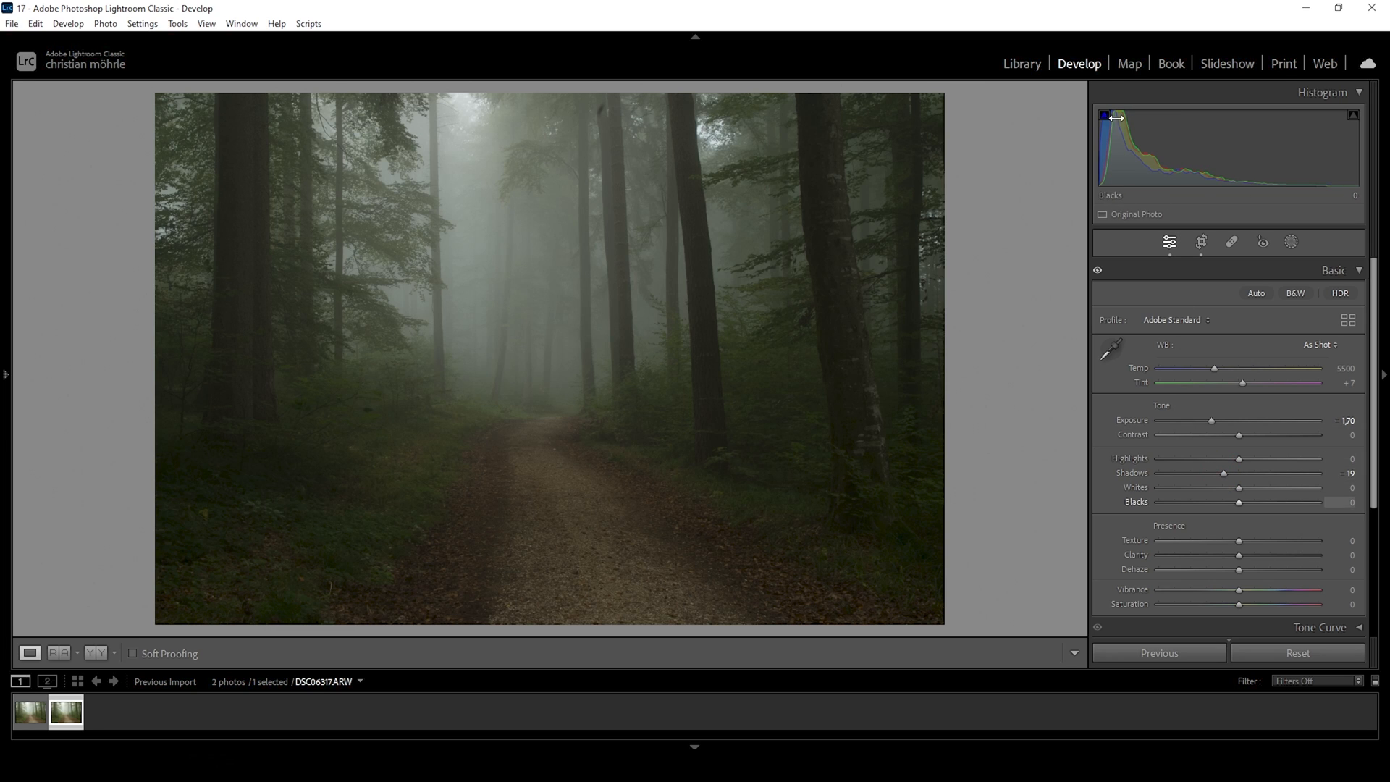
mouse_move(1104, 116)
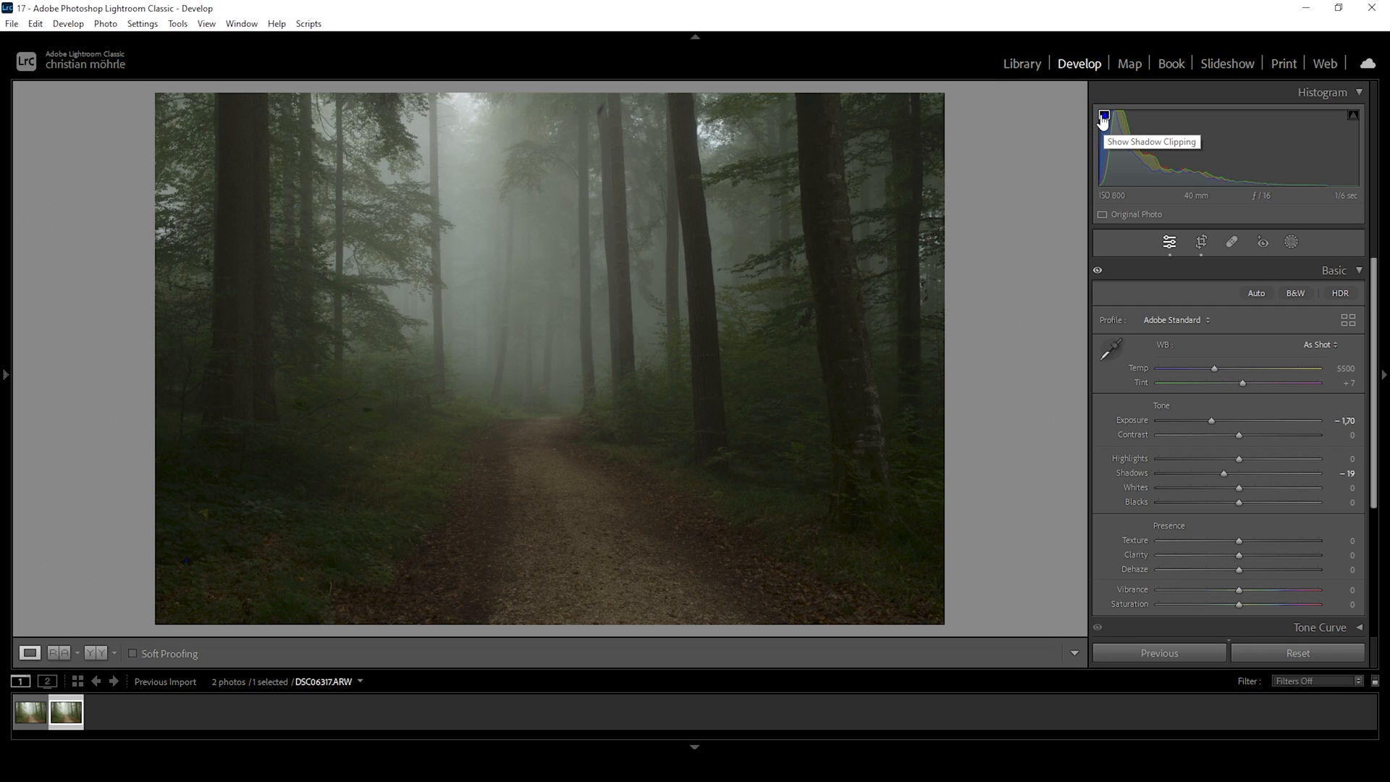
mouse_move(1239, 508)
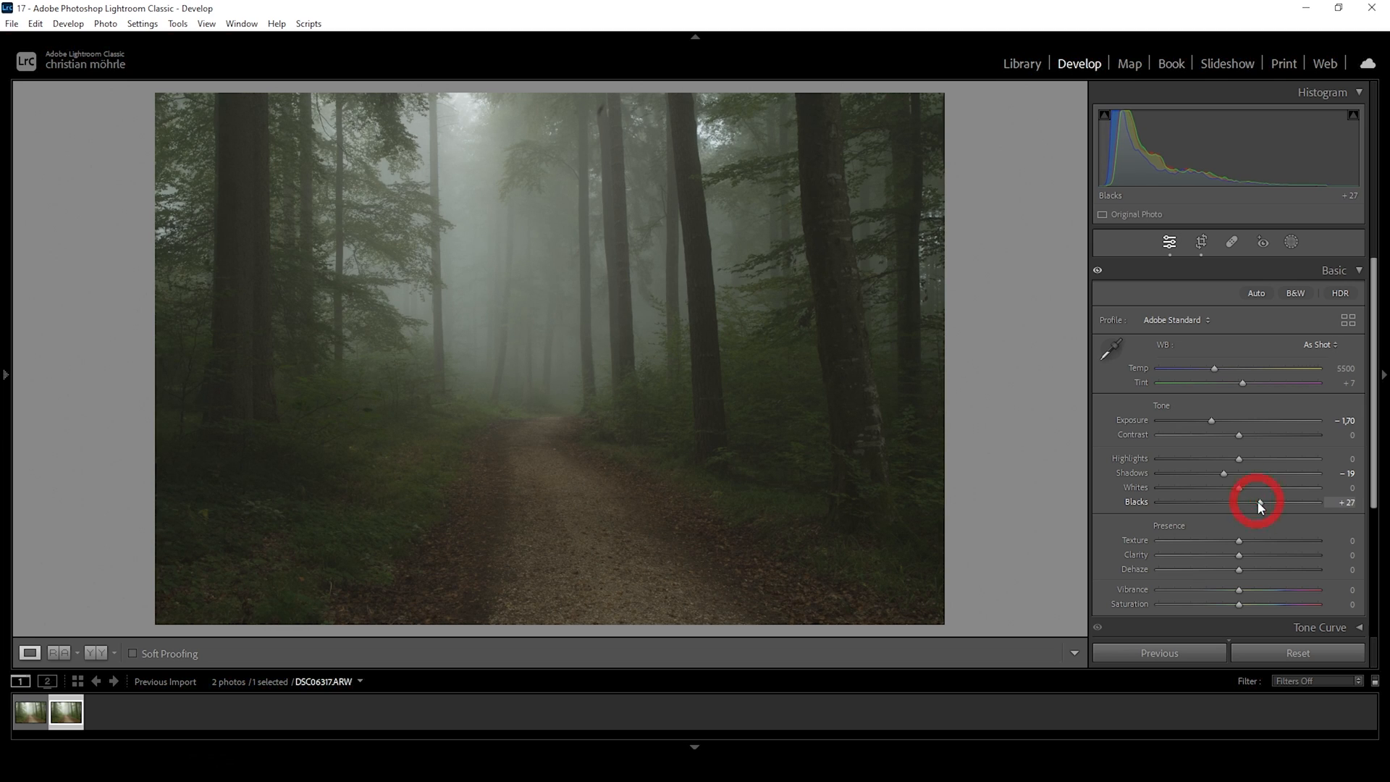
mouse_move(1253, 465)
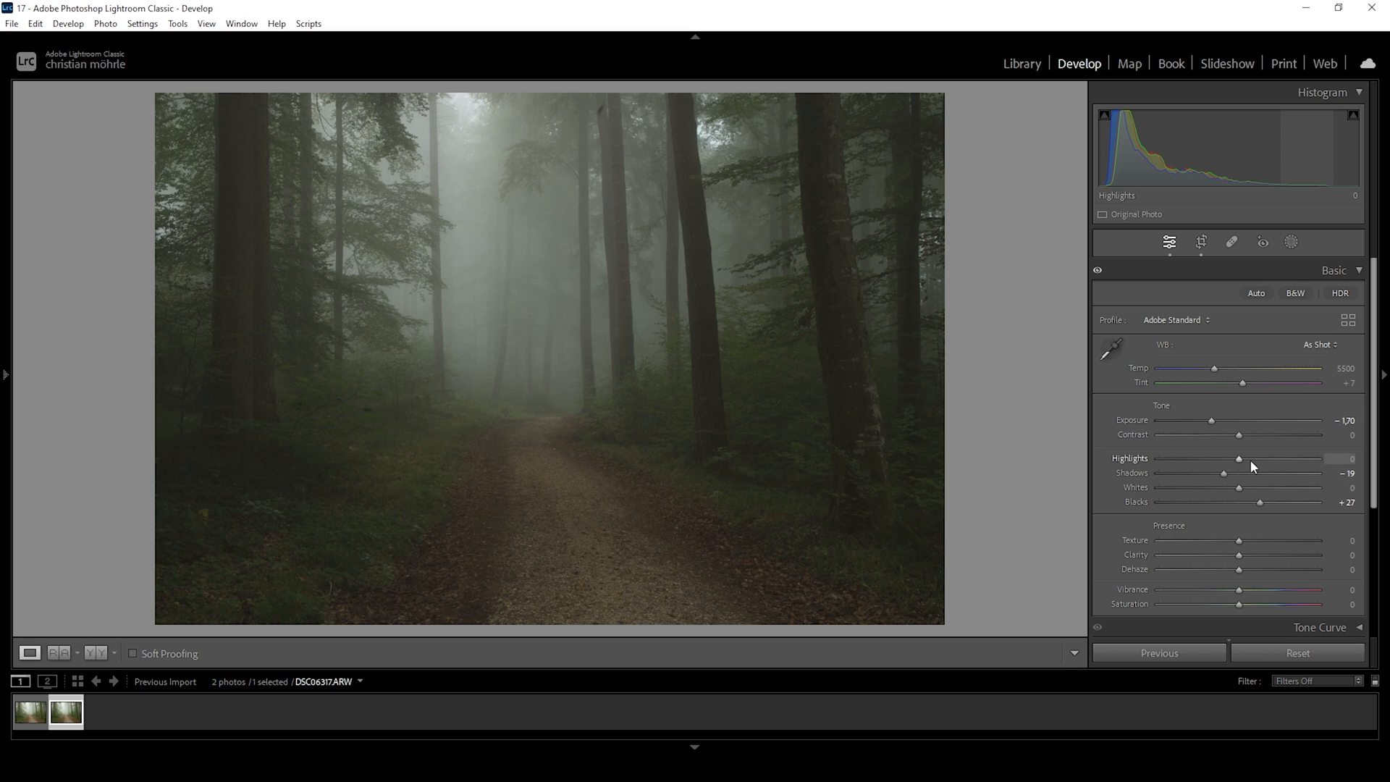
mouse_move(1293, 500)
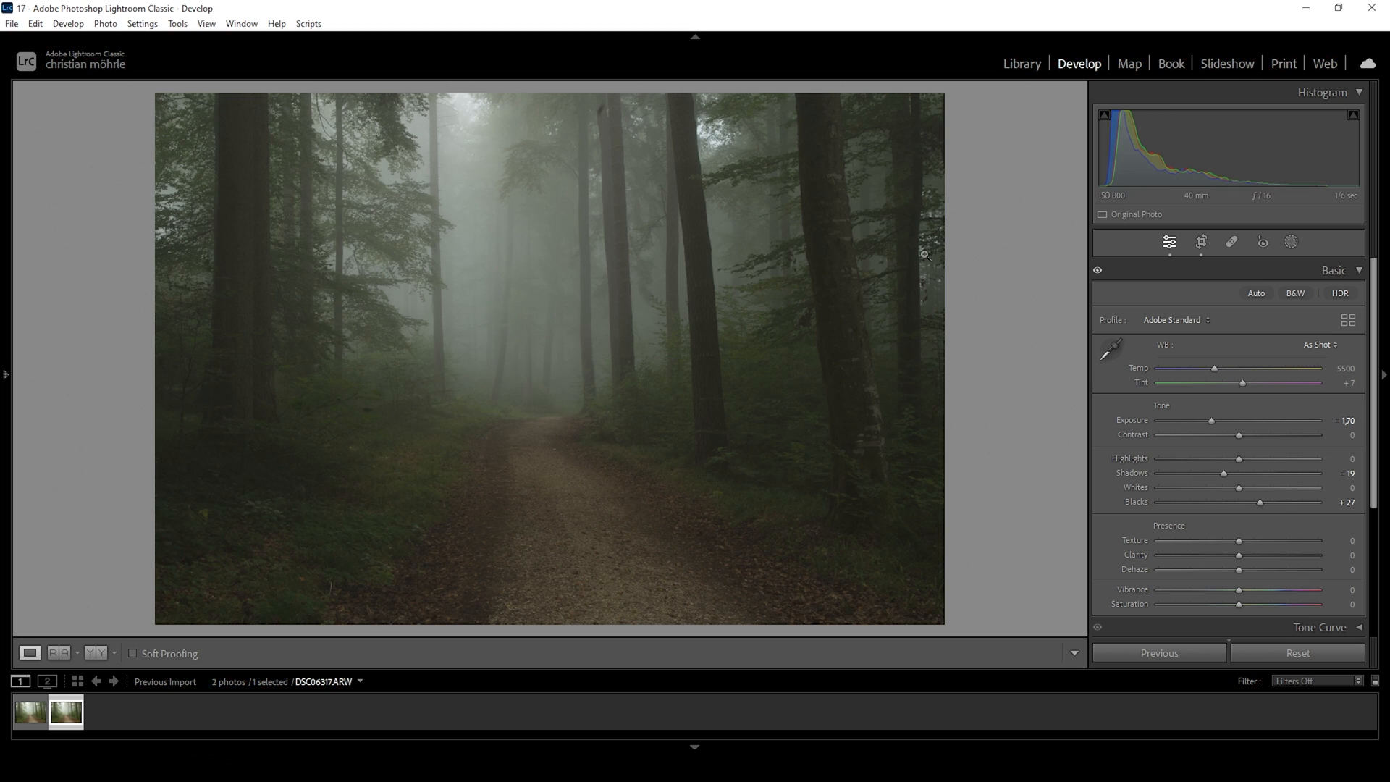
mouse_move(801, 244)
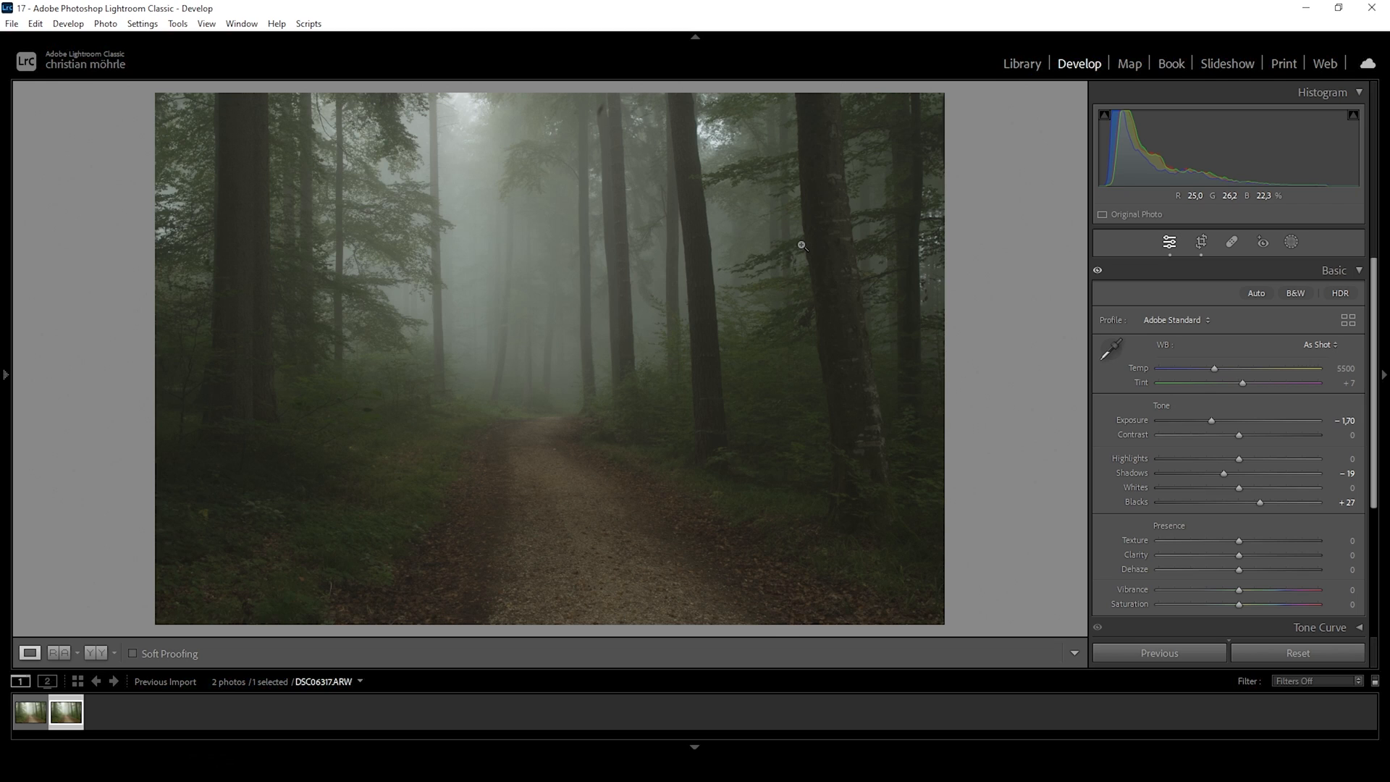
mouse_move(785, 214)
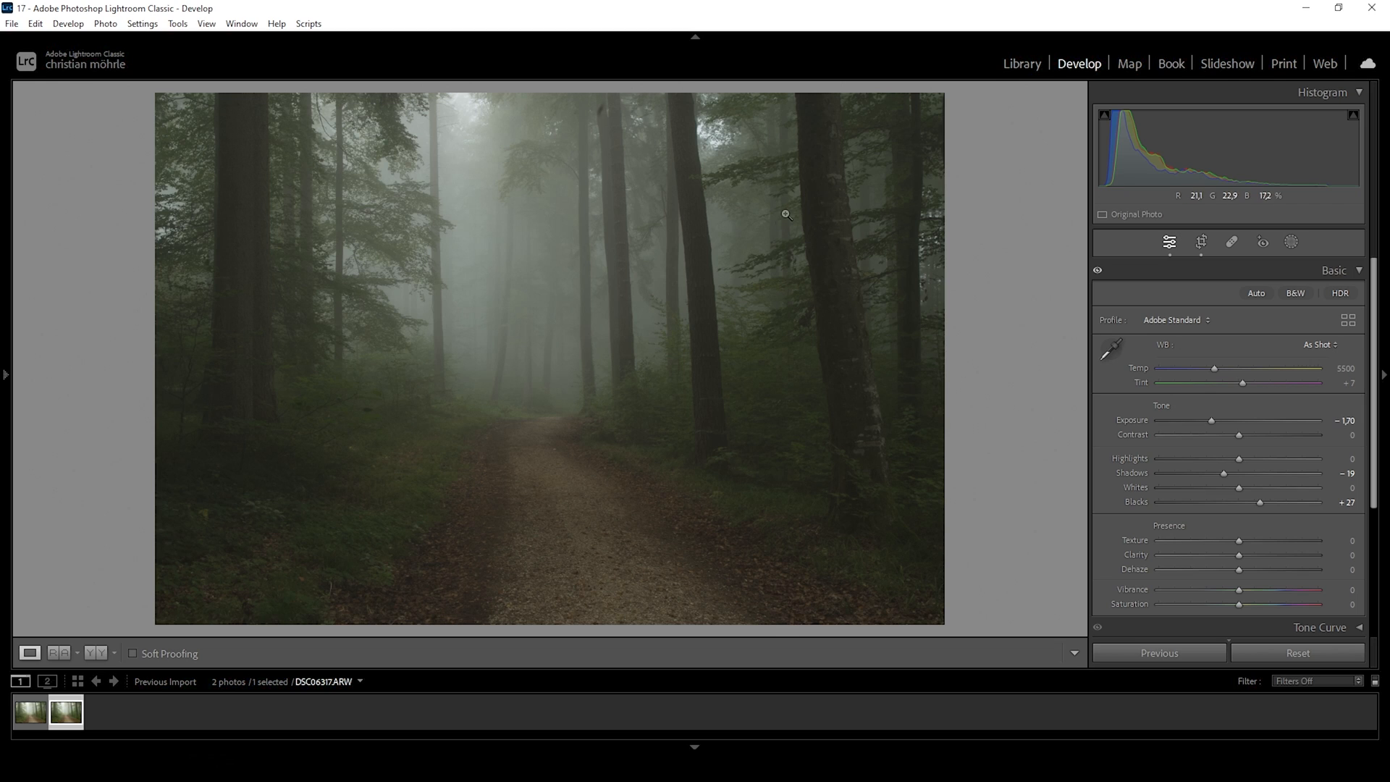
mouse_move(765, 331)
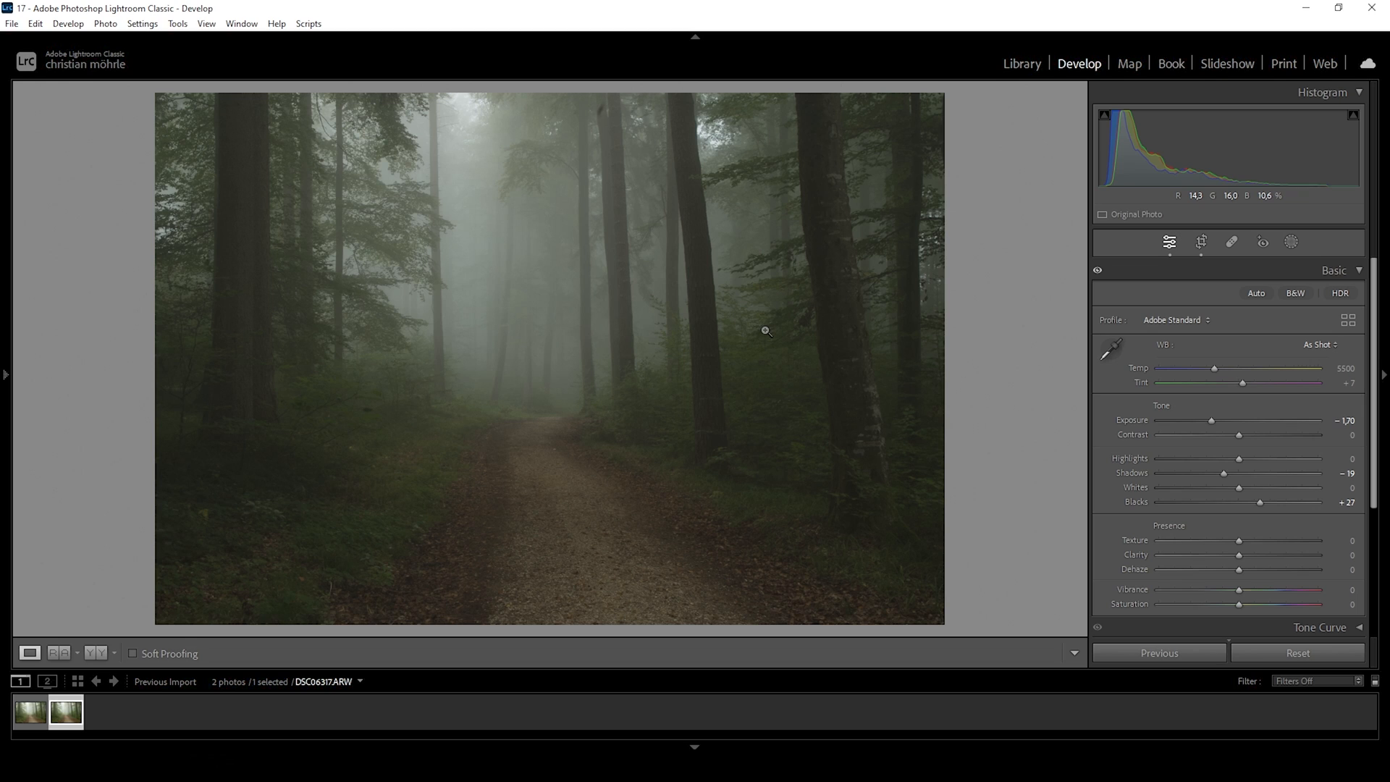
mouse_move(742, 327)
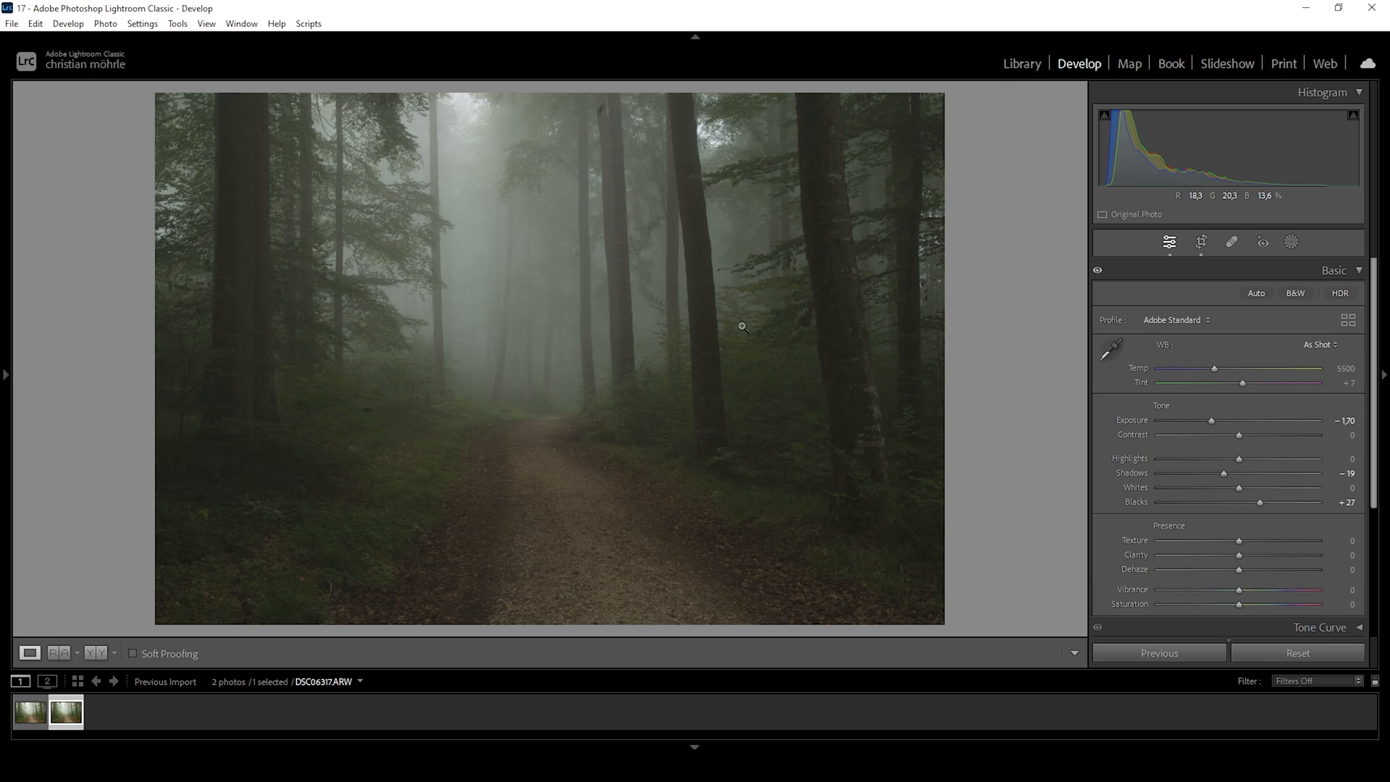
mouse_move(1240, 467)
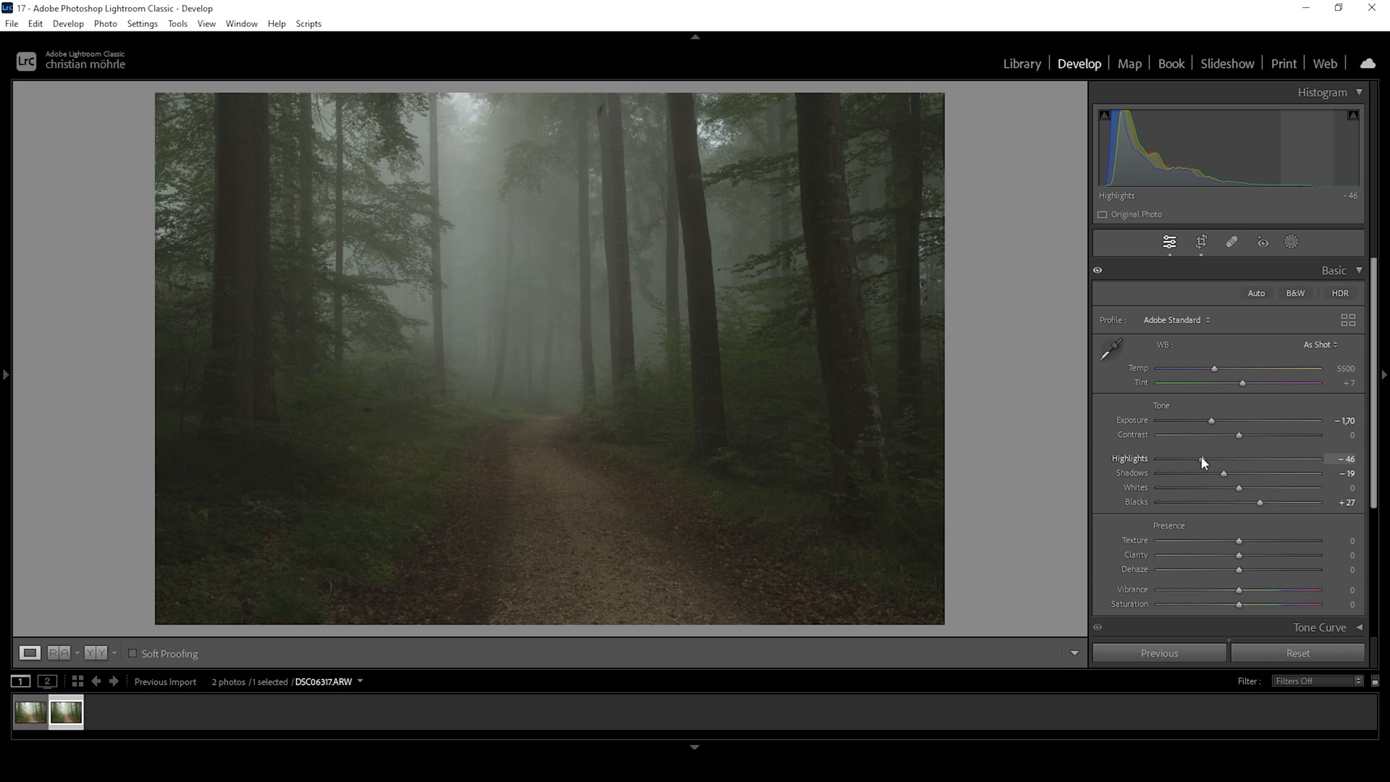
mouse_move(1094, 465)
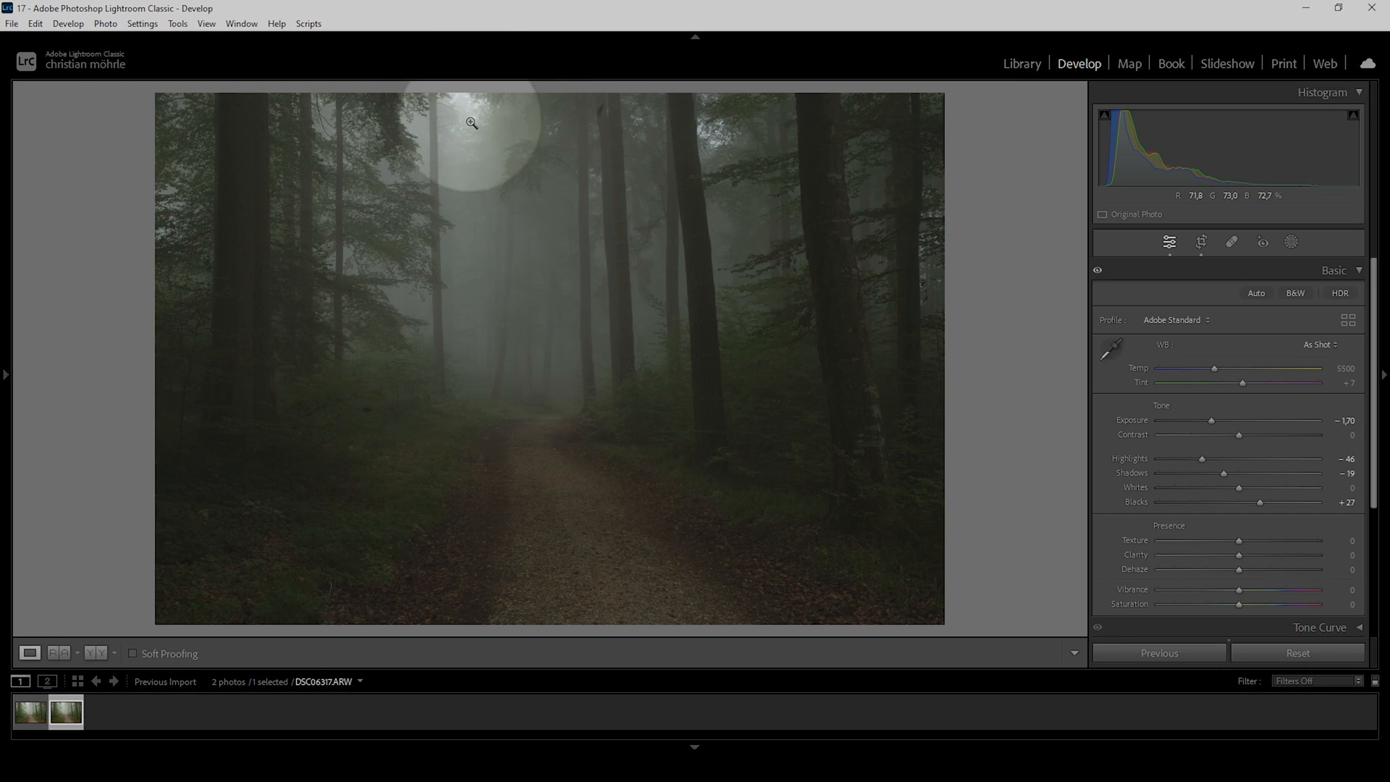
mouse_move(716, 141)
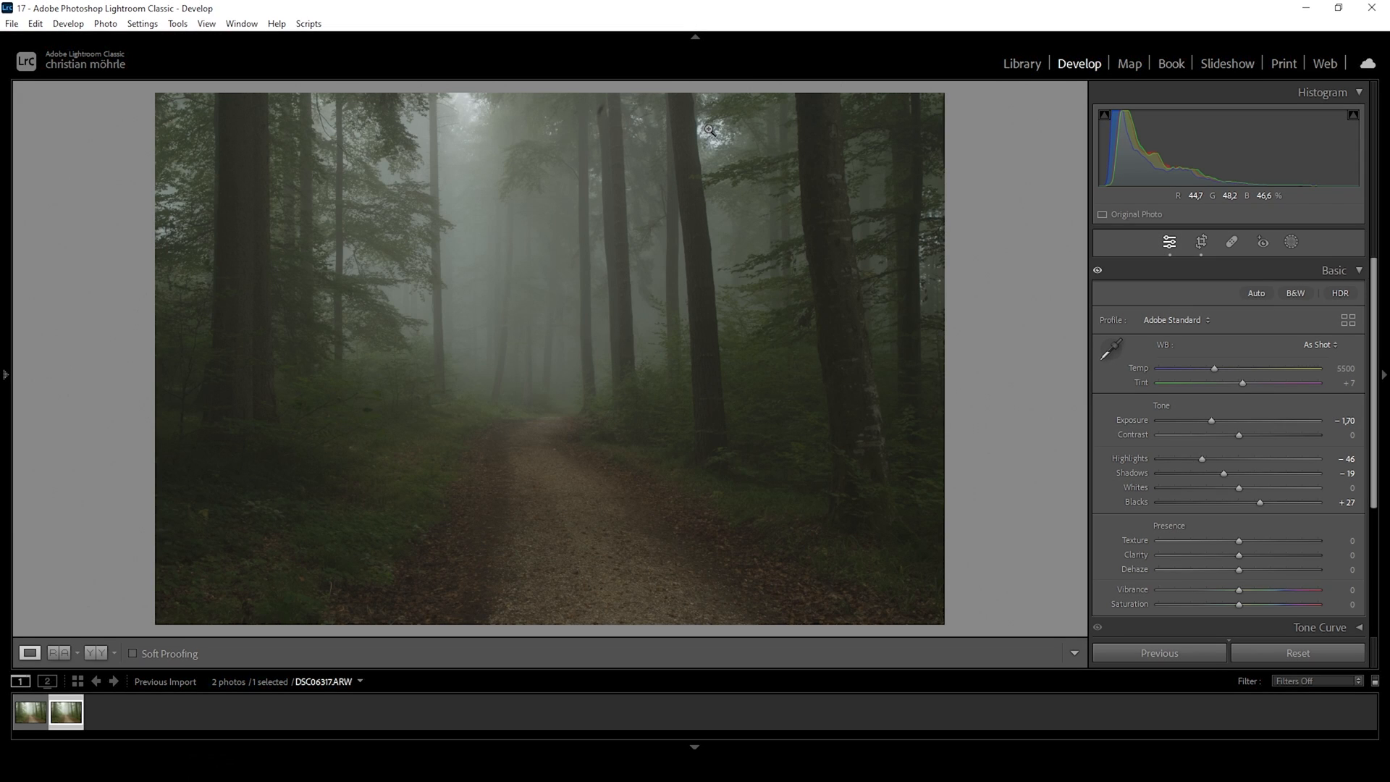
mouse_move(470, 104)
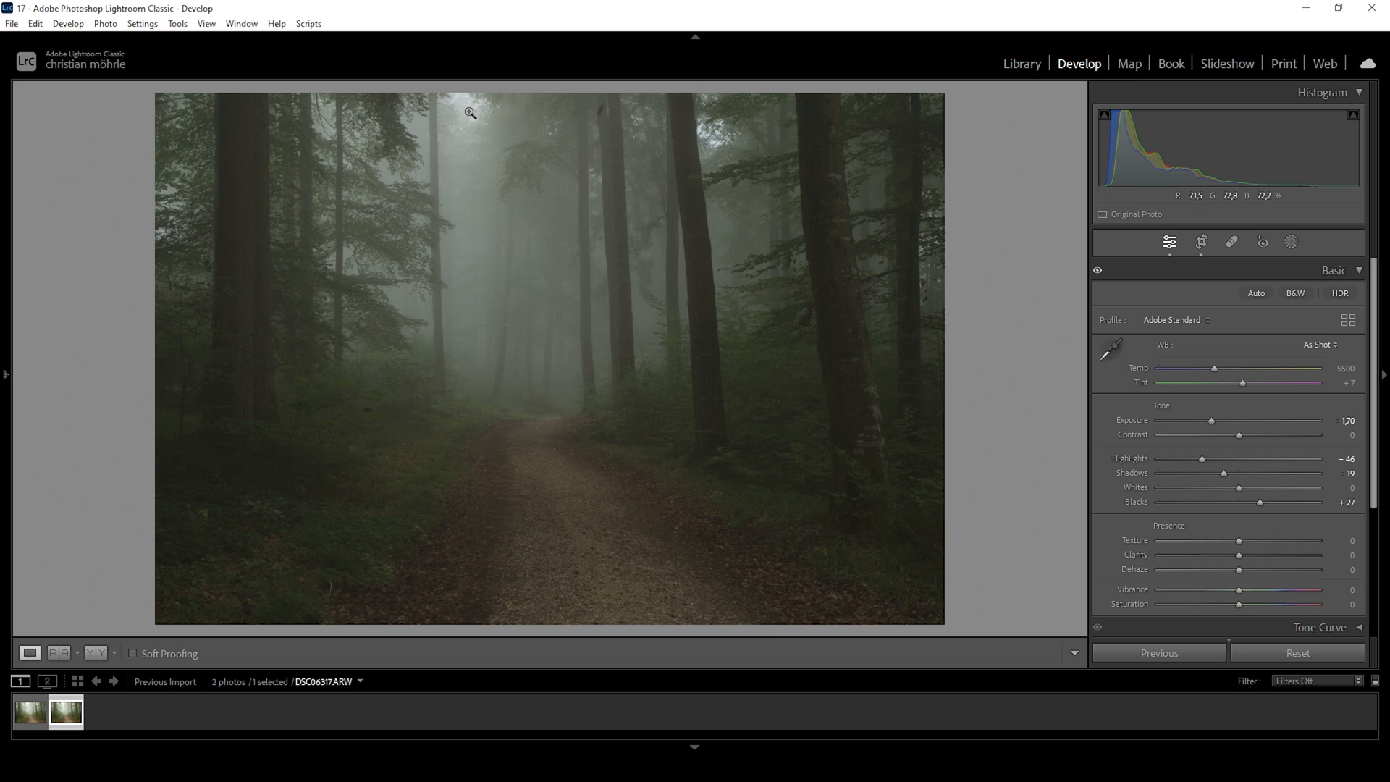
mouse_move(446, 109)
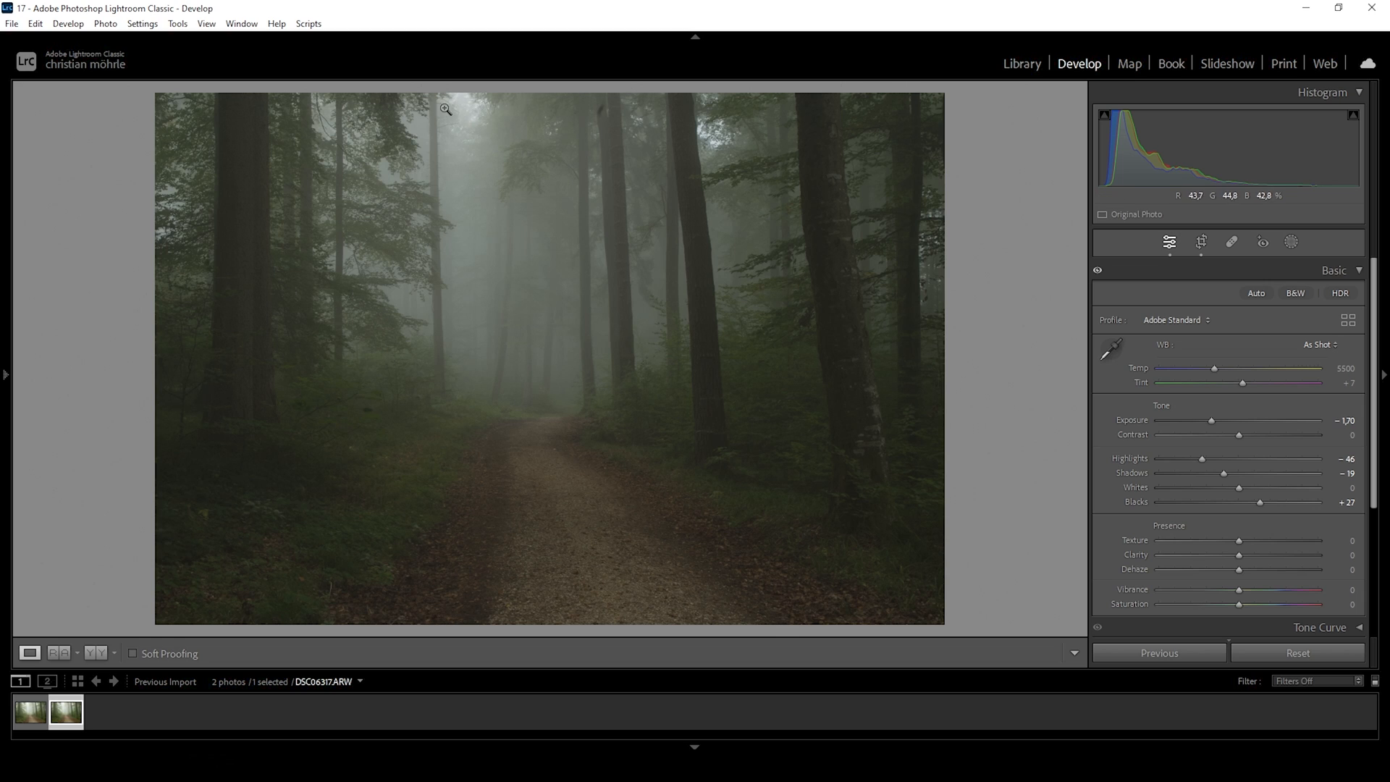
mouse_move(1088, 376)
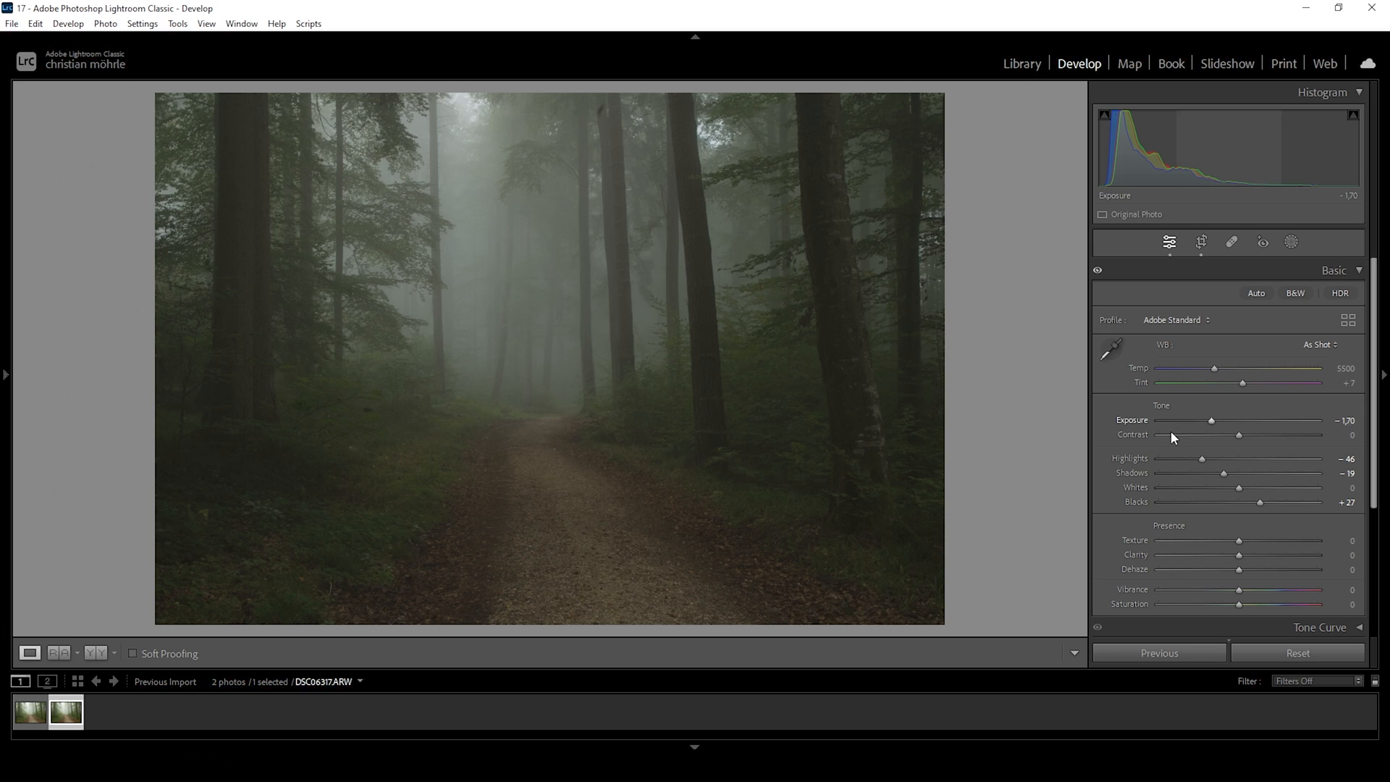
mouse_move(1241, 494)
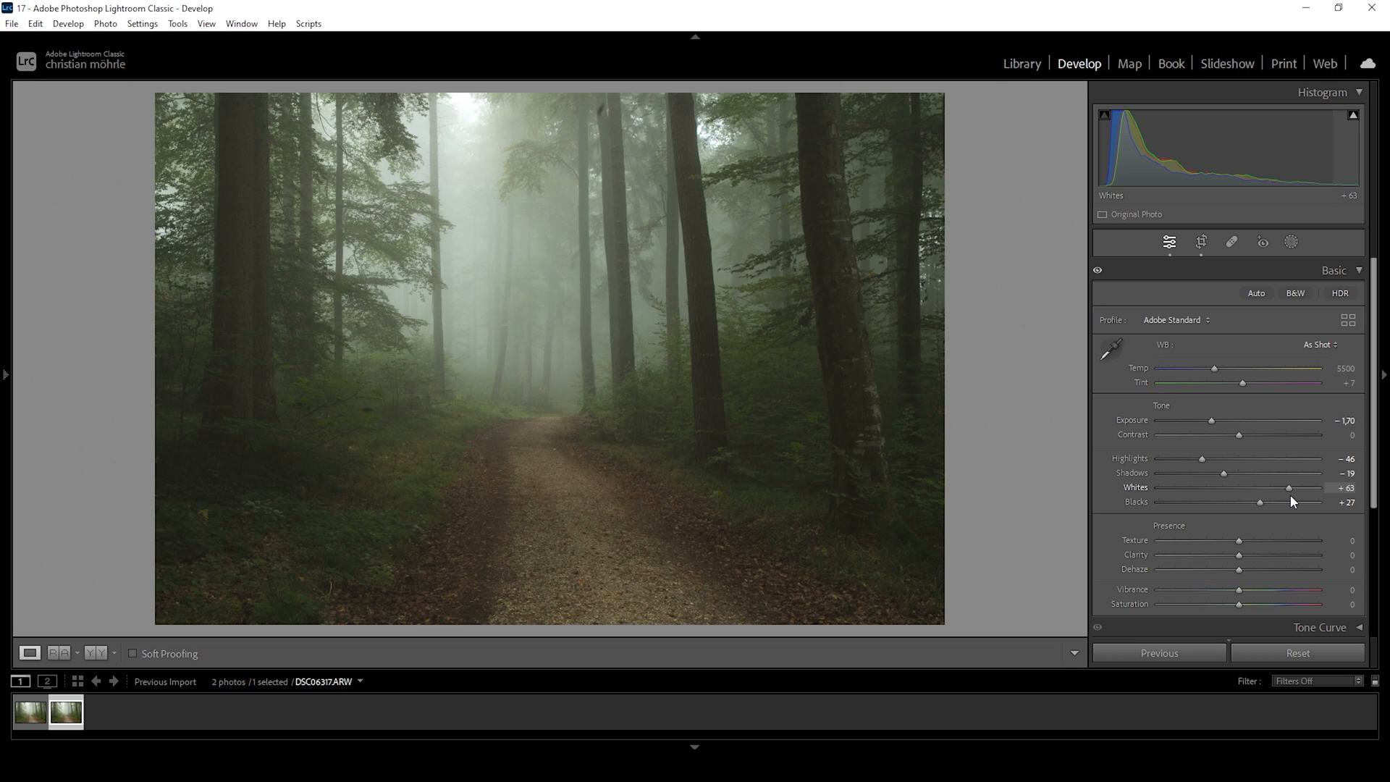
mouse_move(688, 291)
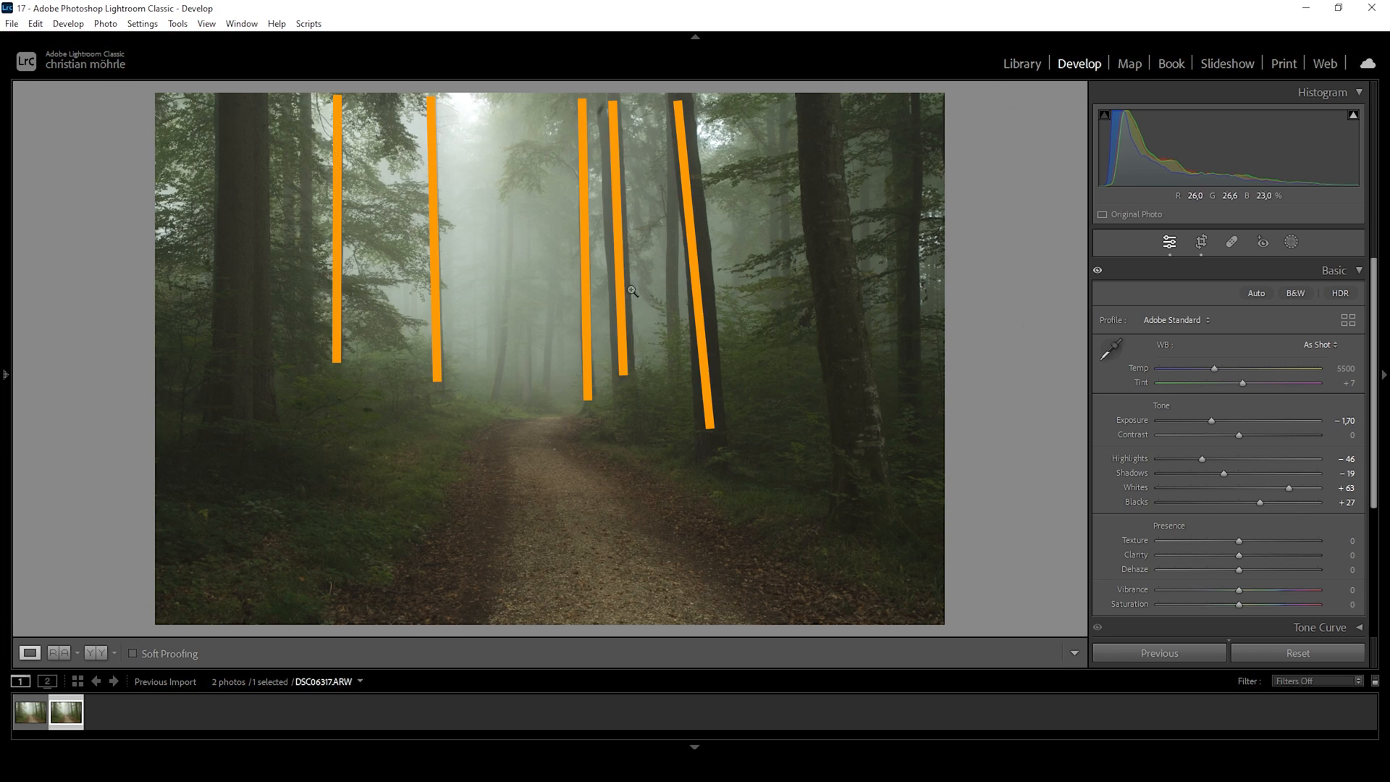
mouse_move(607, 244)
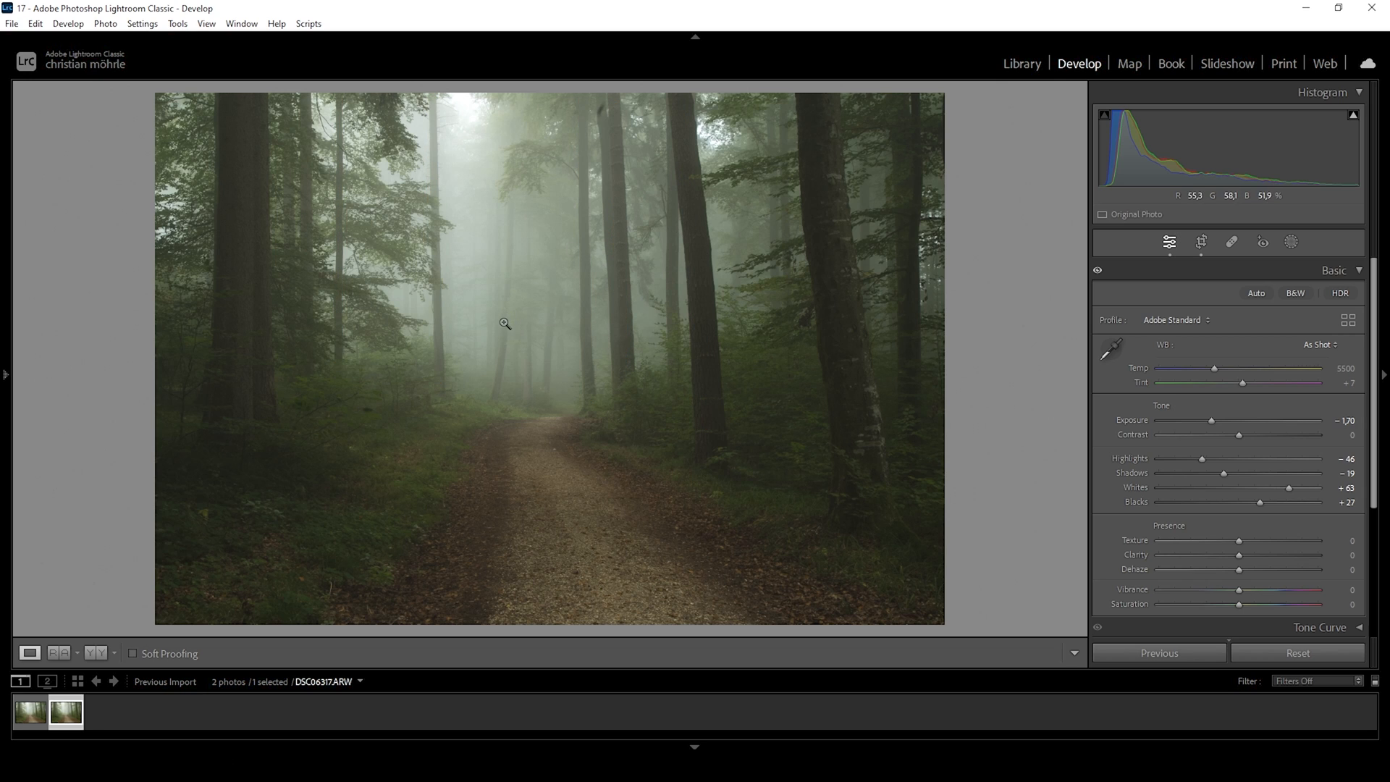
mouse_move(462, 311)
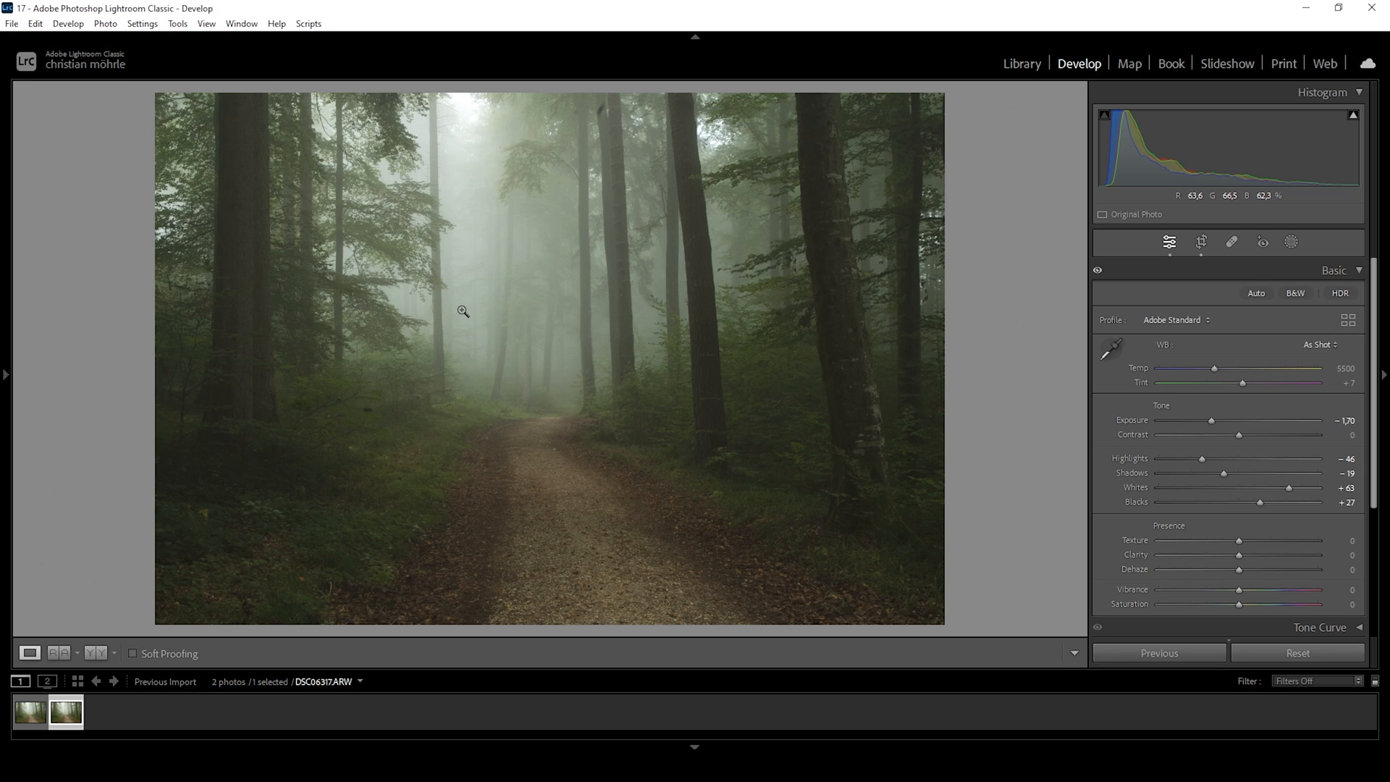
mouse_move(1236, 447)
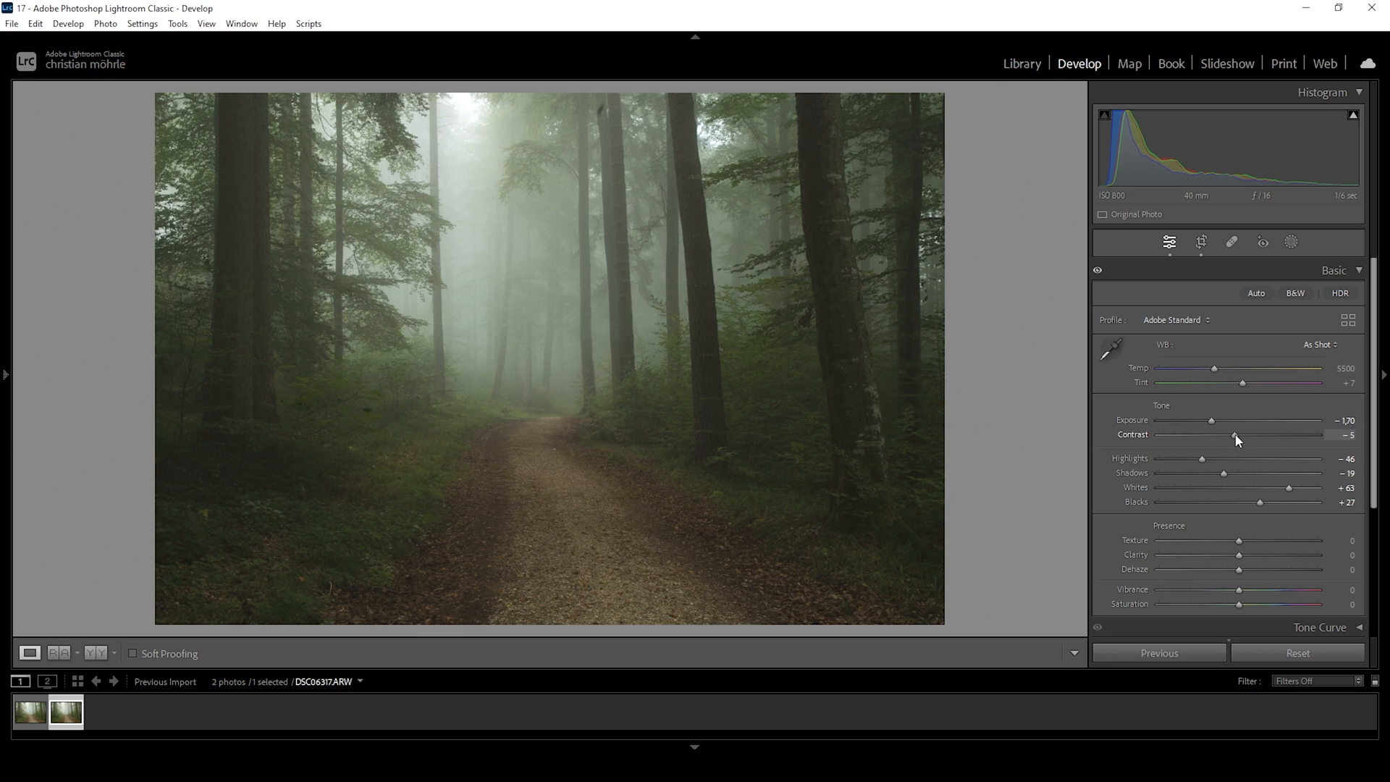
mouse_move(751, 356)
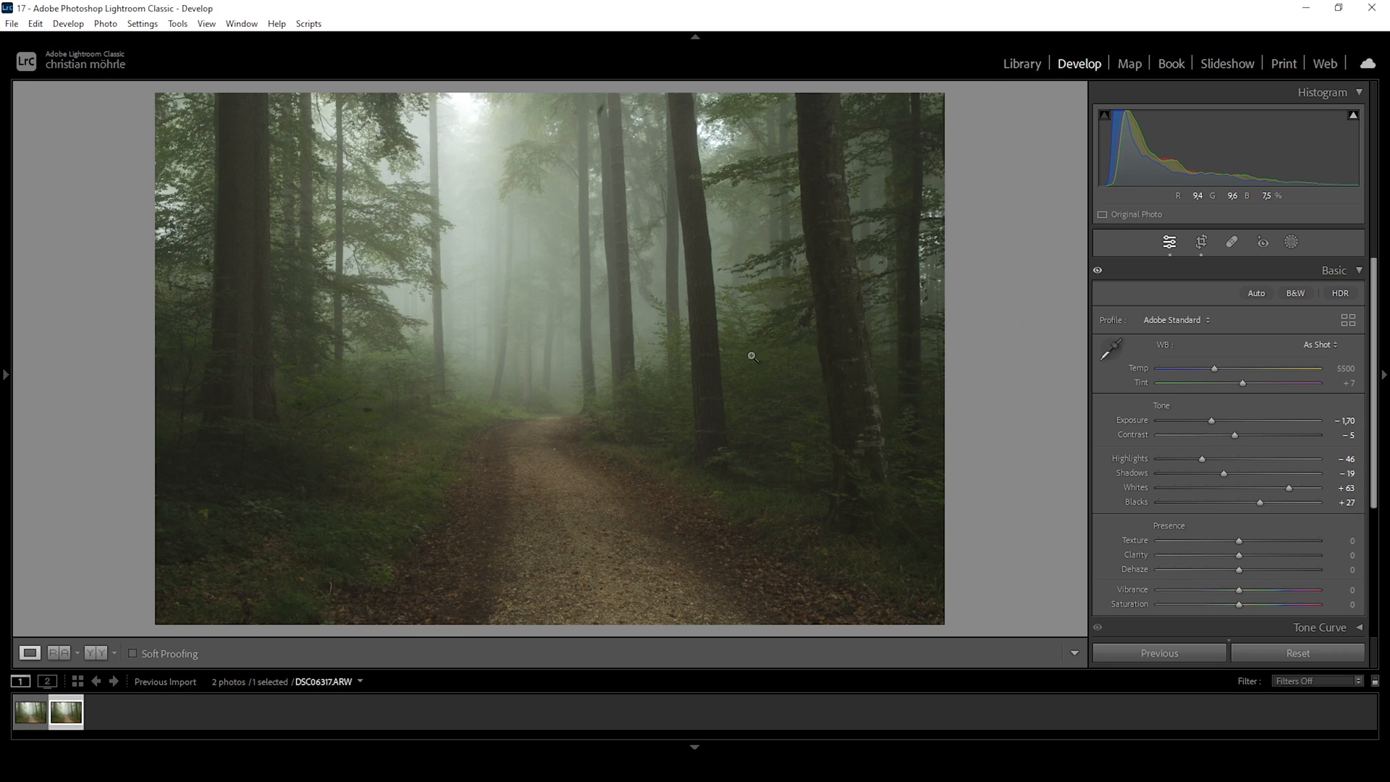
mouse_move(1300, 541)
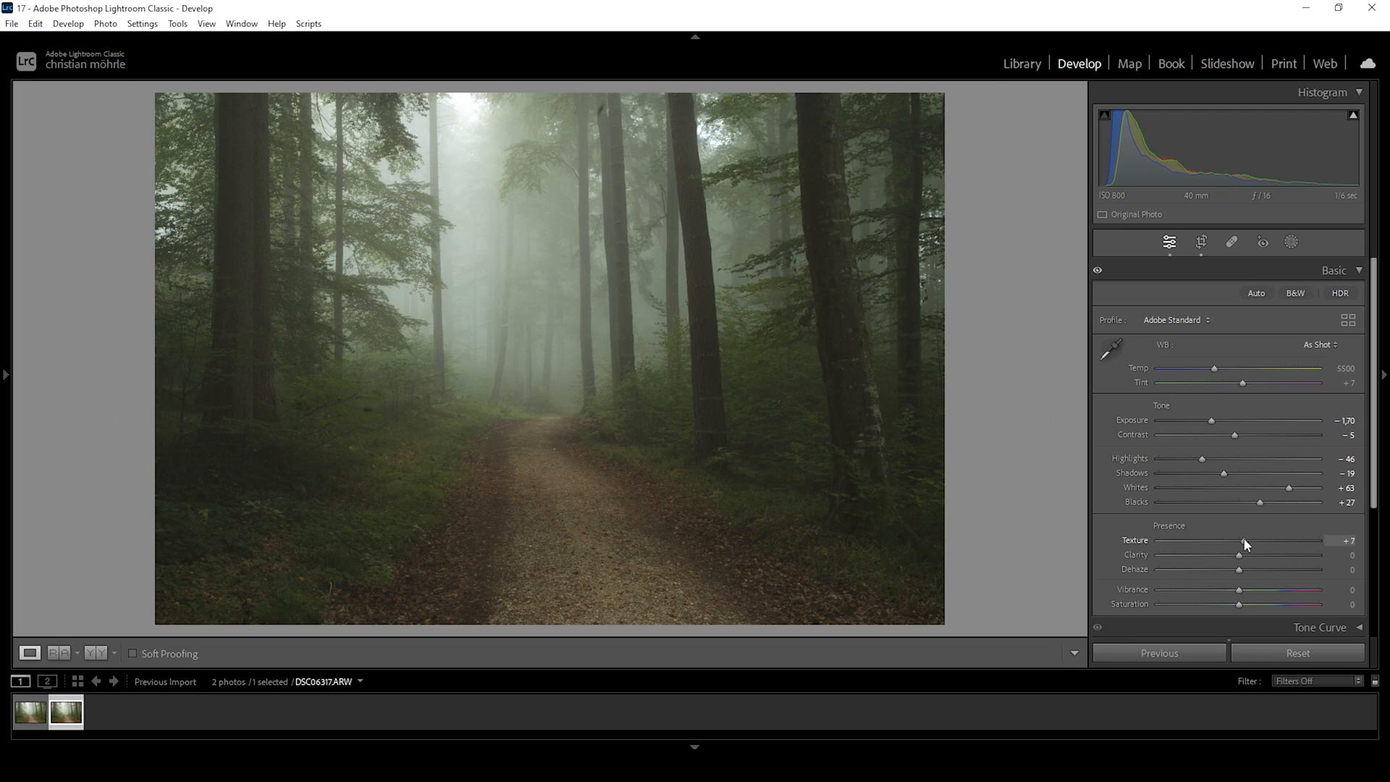
mouse_move(319, 369)
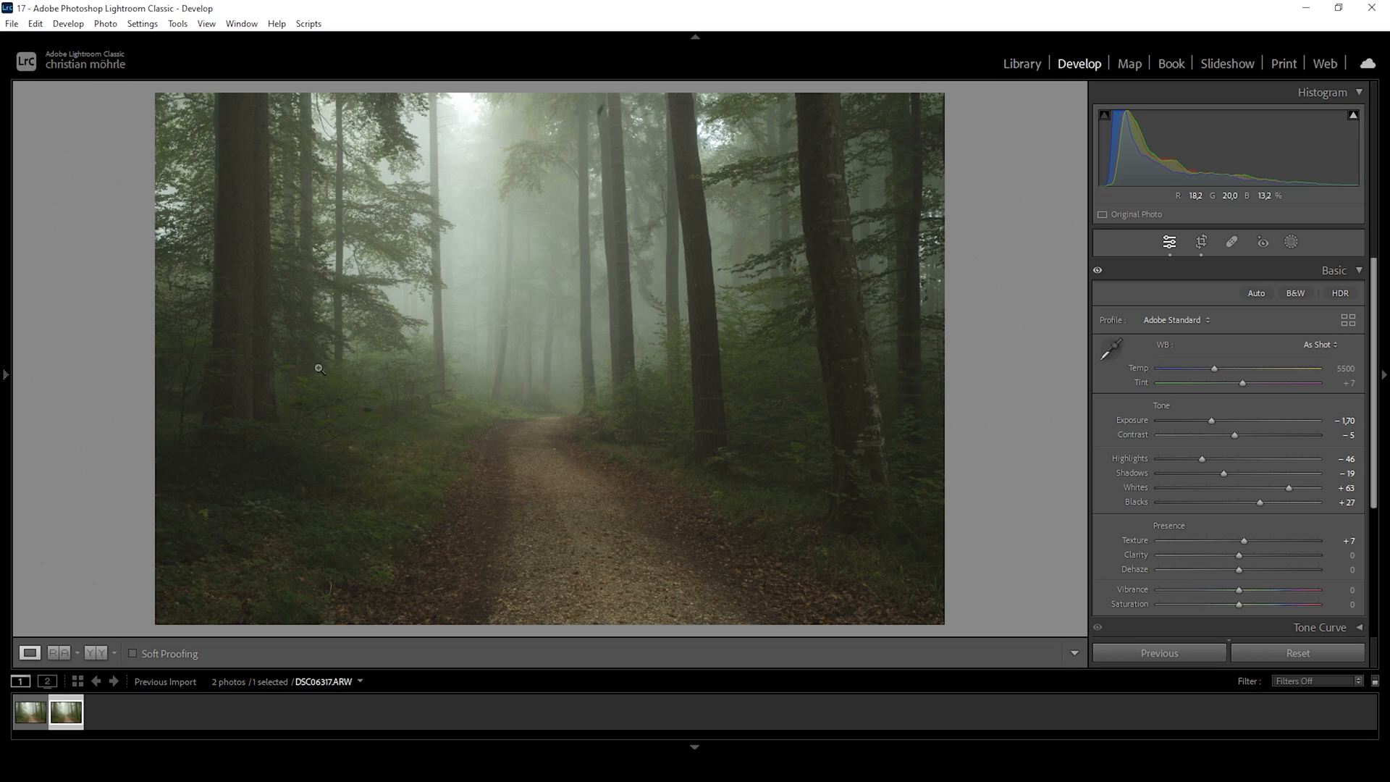
mouse_move(512, 437)
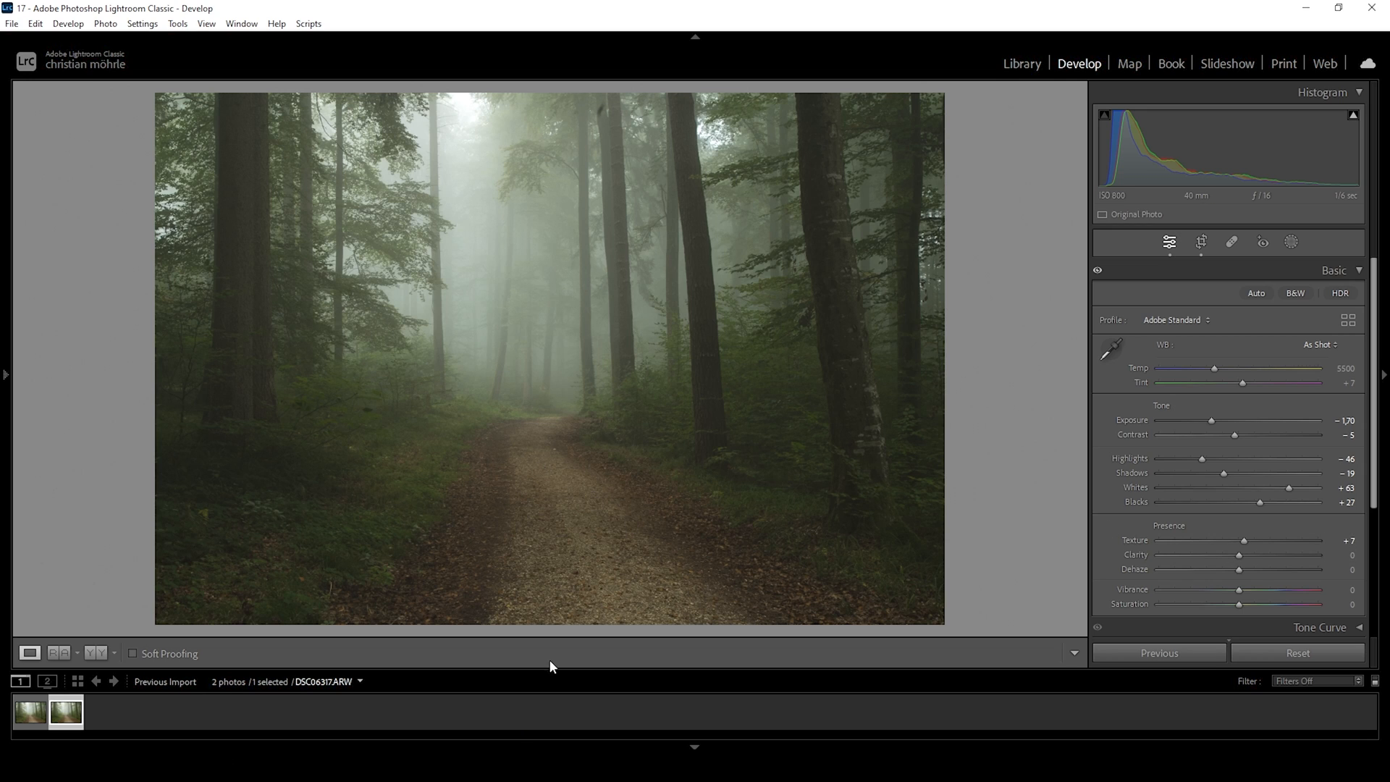
mouse_move(845, 532)
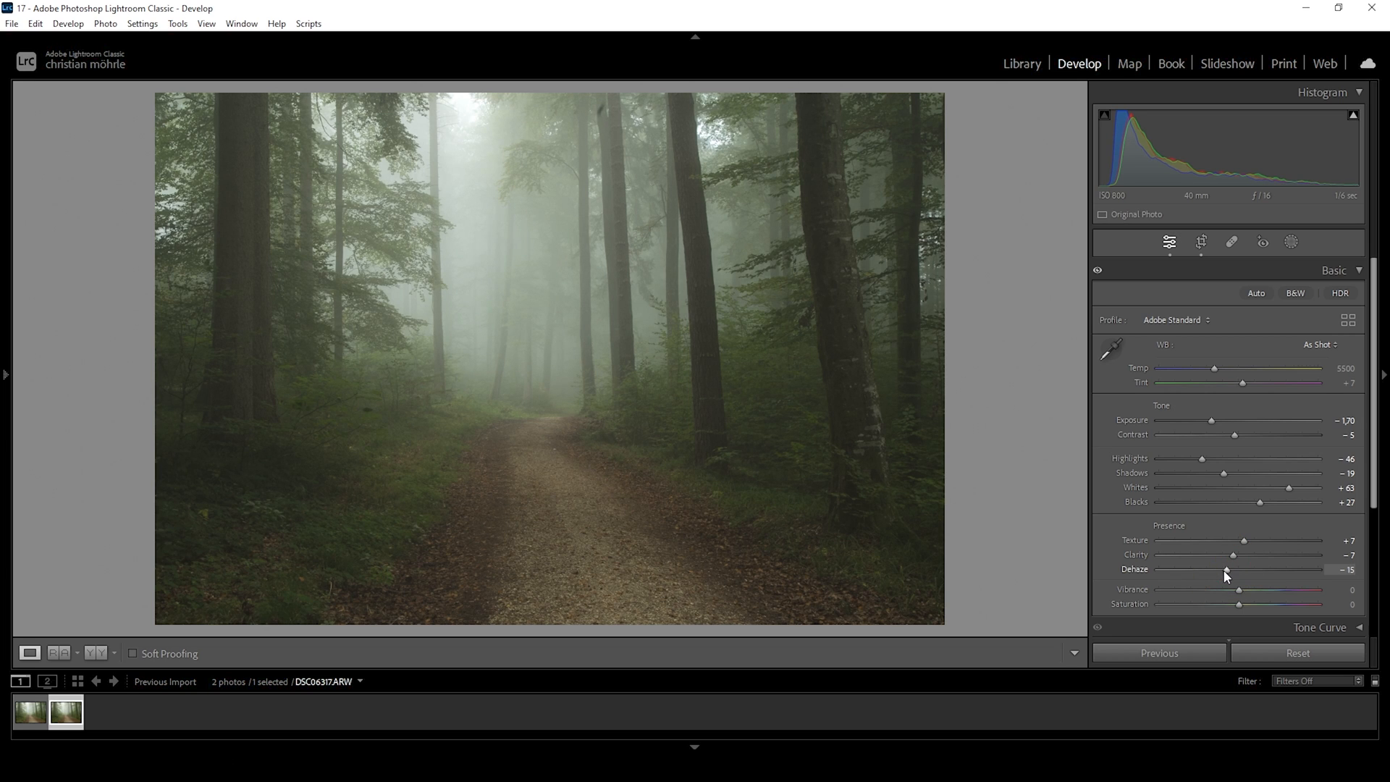
mouse_move(699, 407)
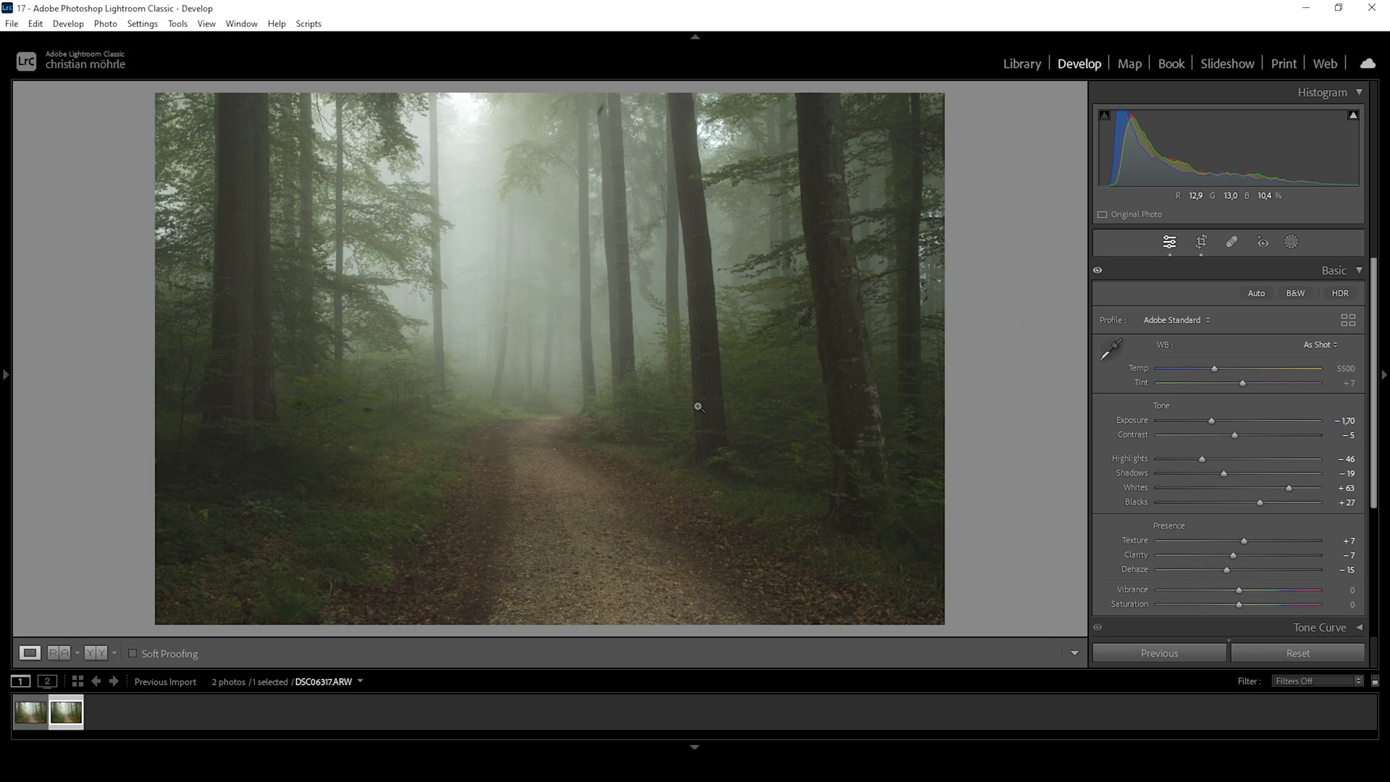
mouse_move(755, 394)
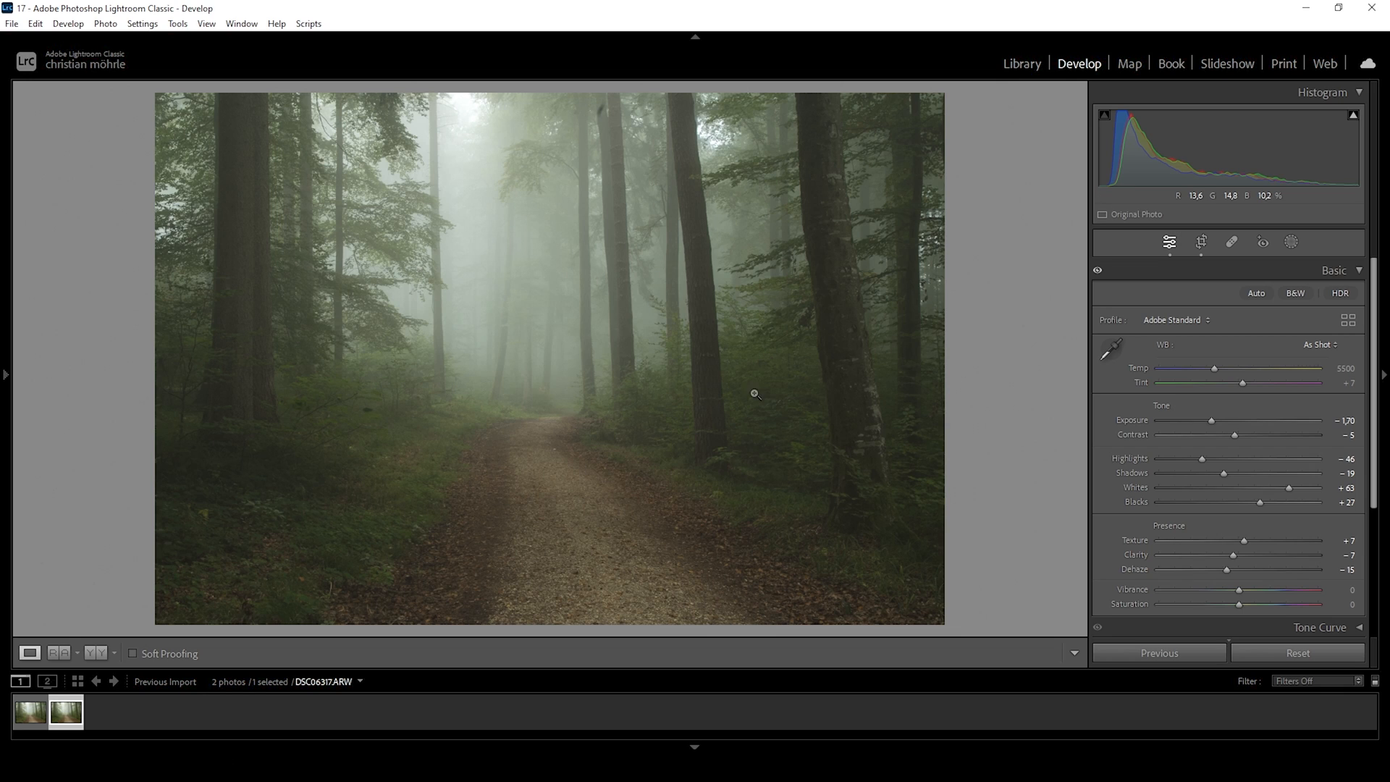
mouse_move(673, 384)
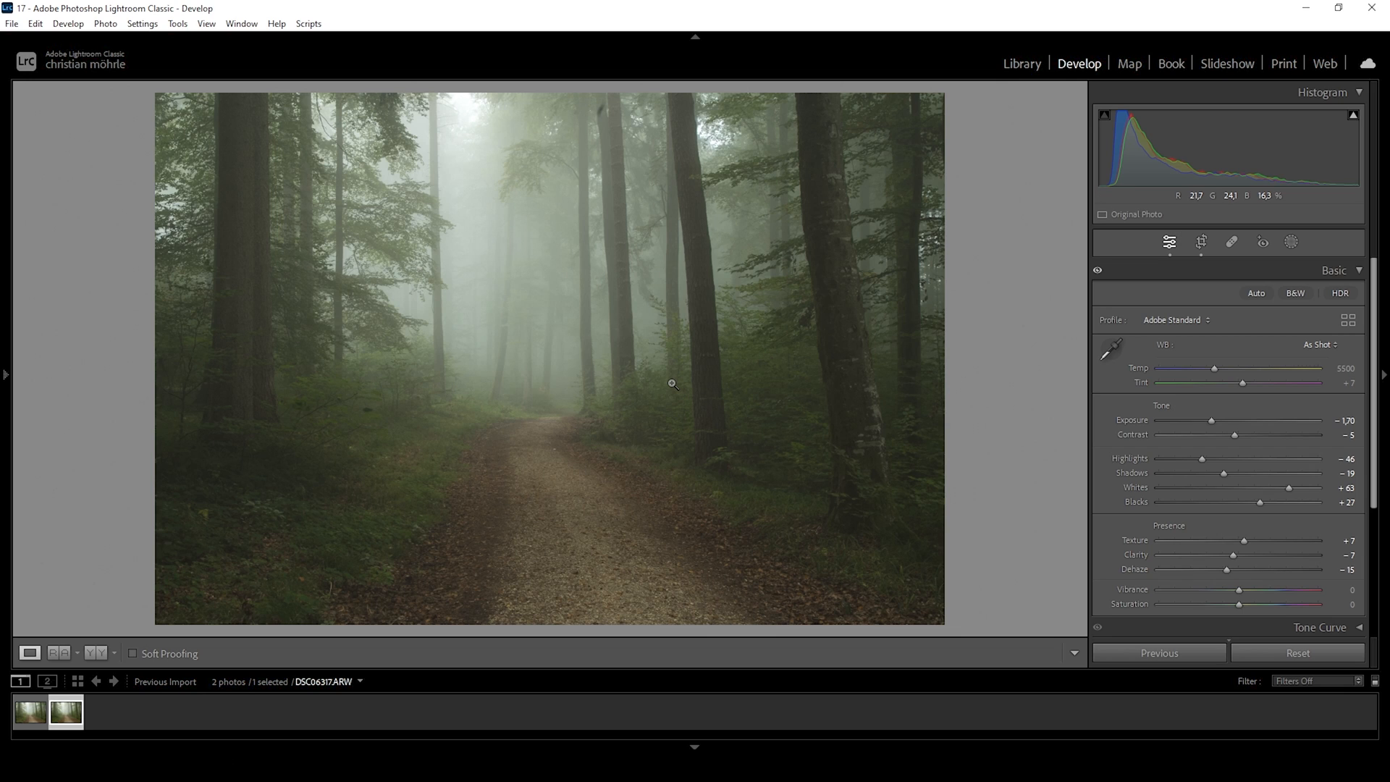
mouse_move(550, 387)
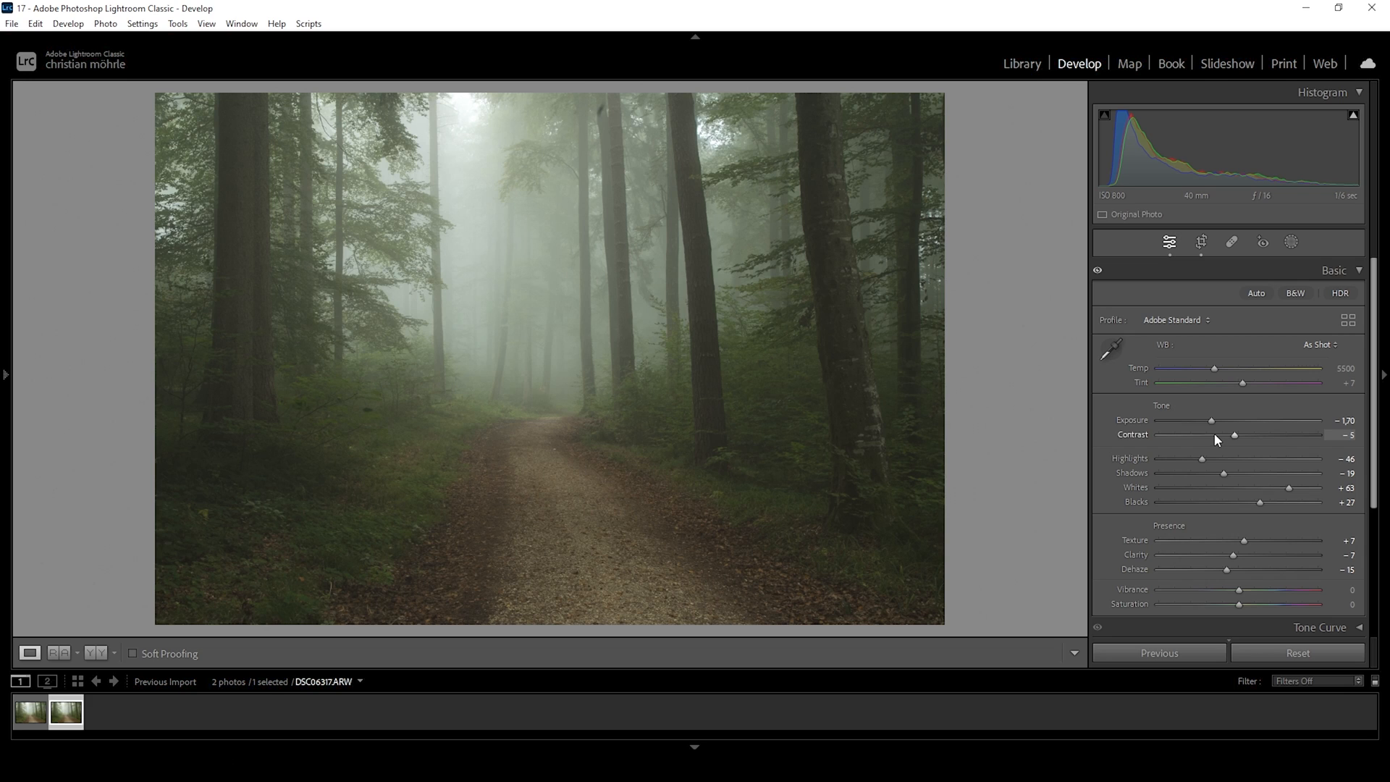
mouse_move(1249, 438)
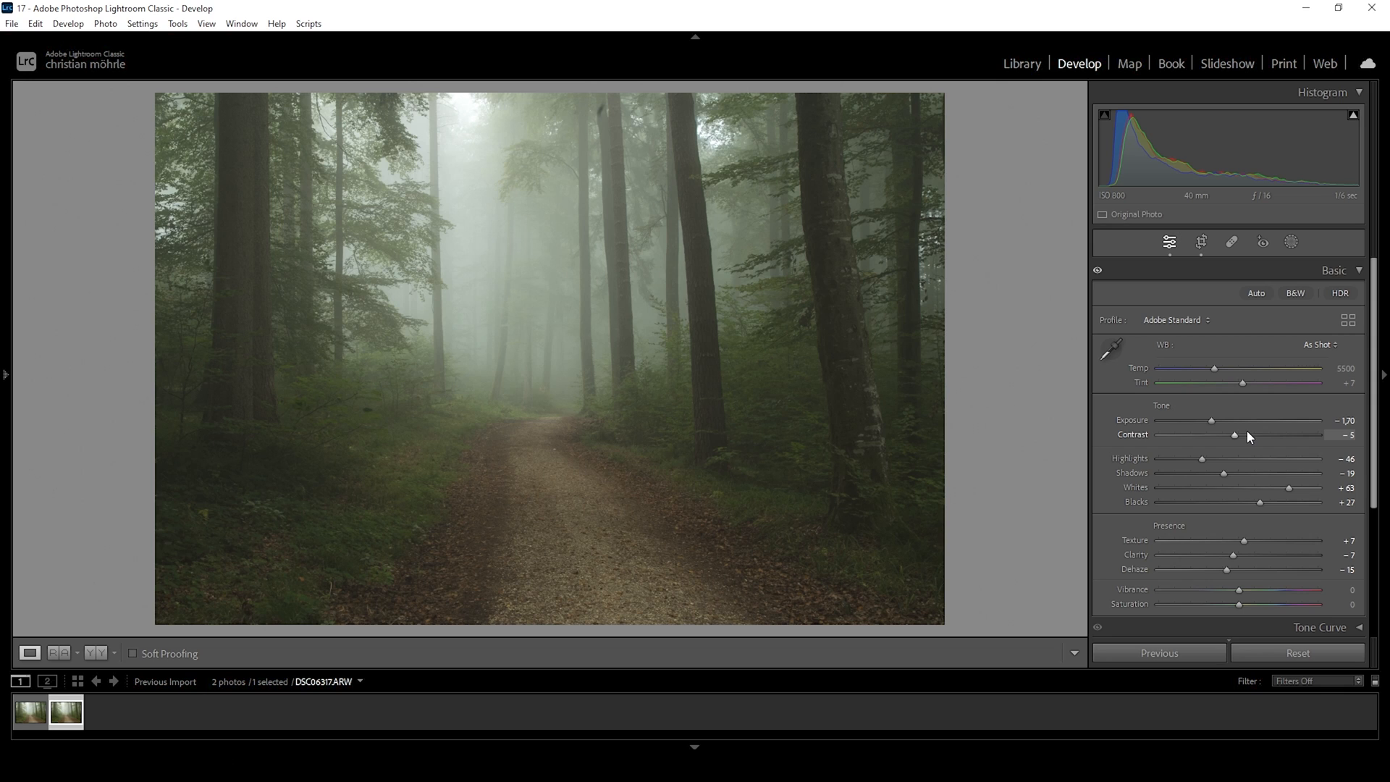
mouse_move(1305, 365)
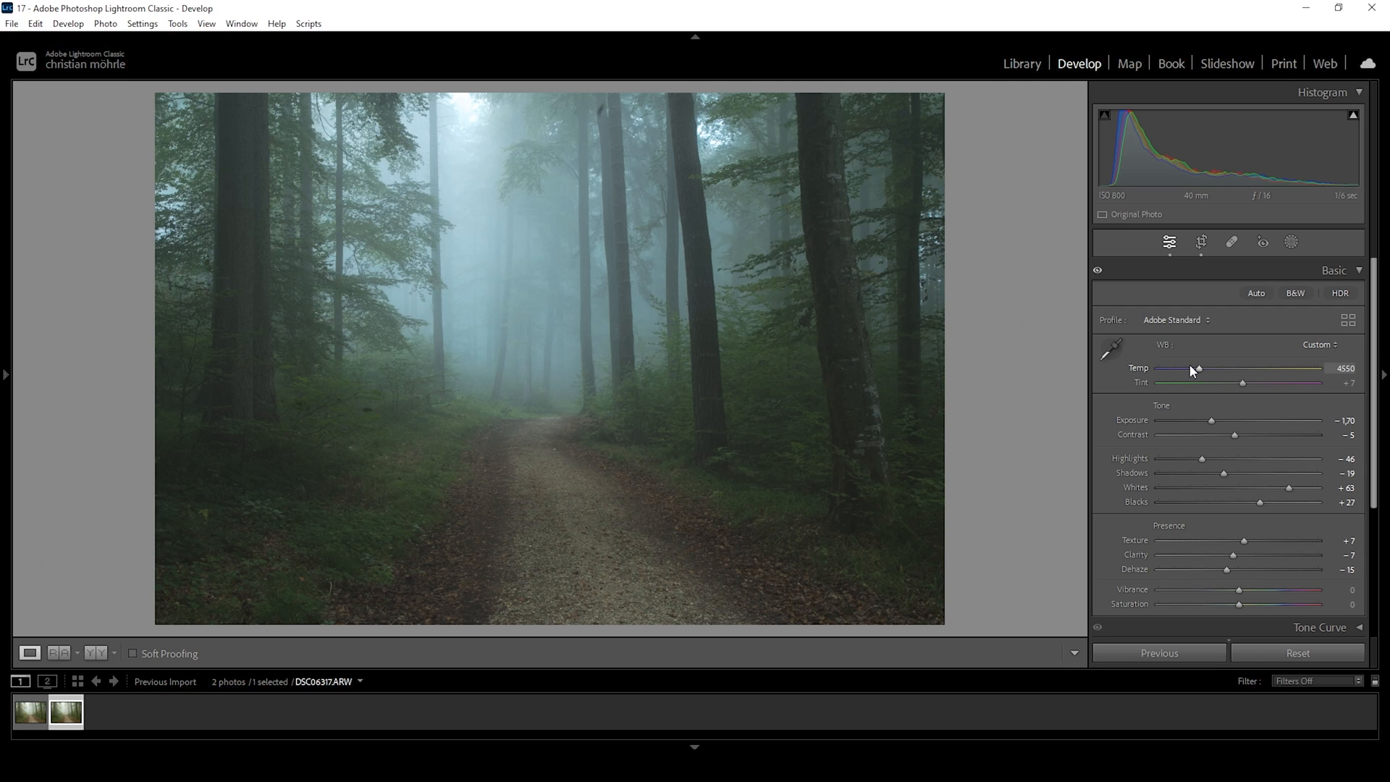
mouse_move(610, 189)
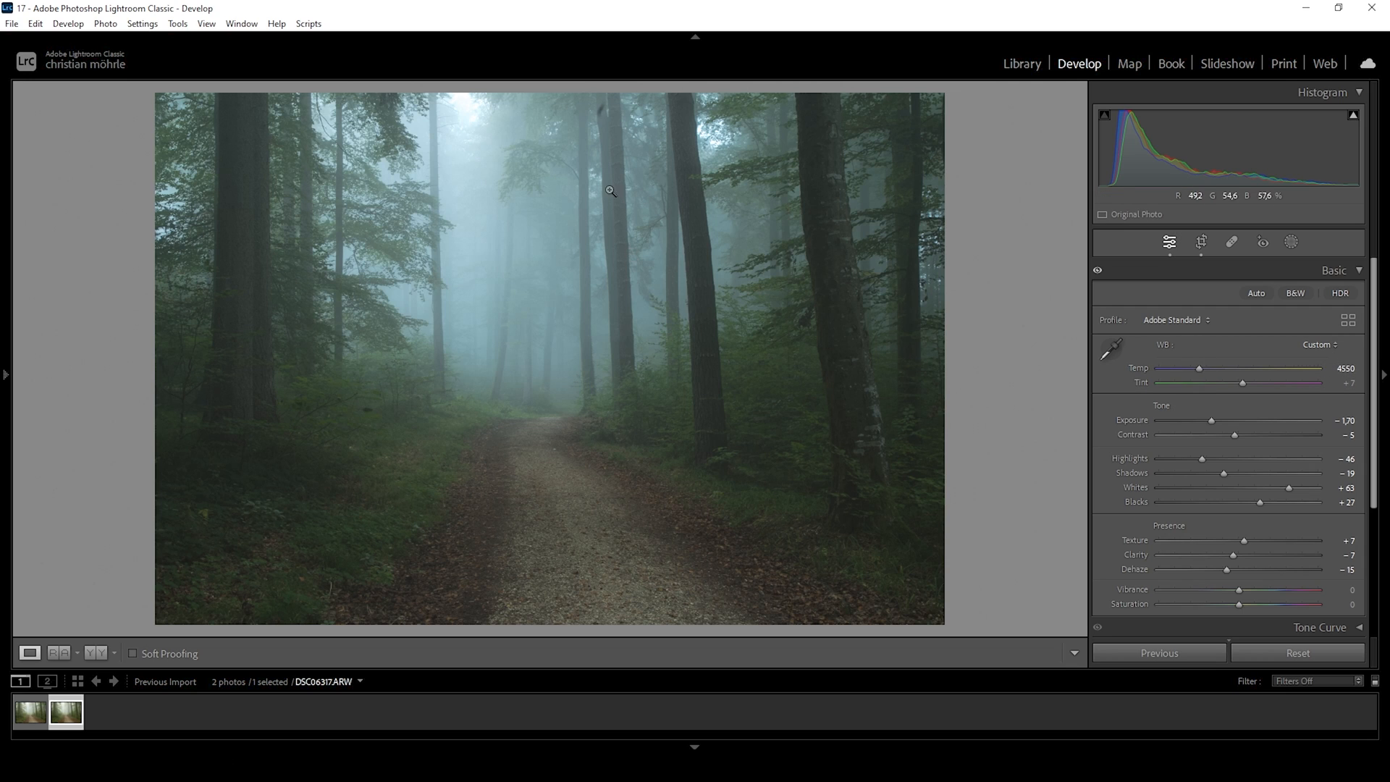
mouse_move(512, 237)
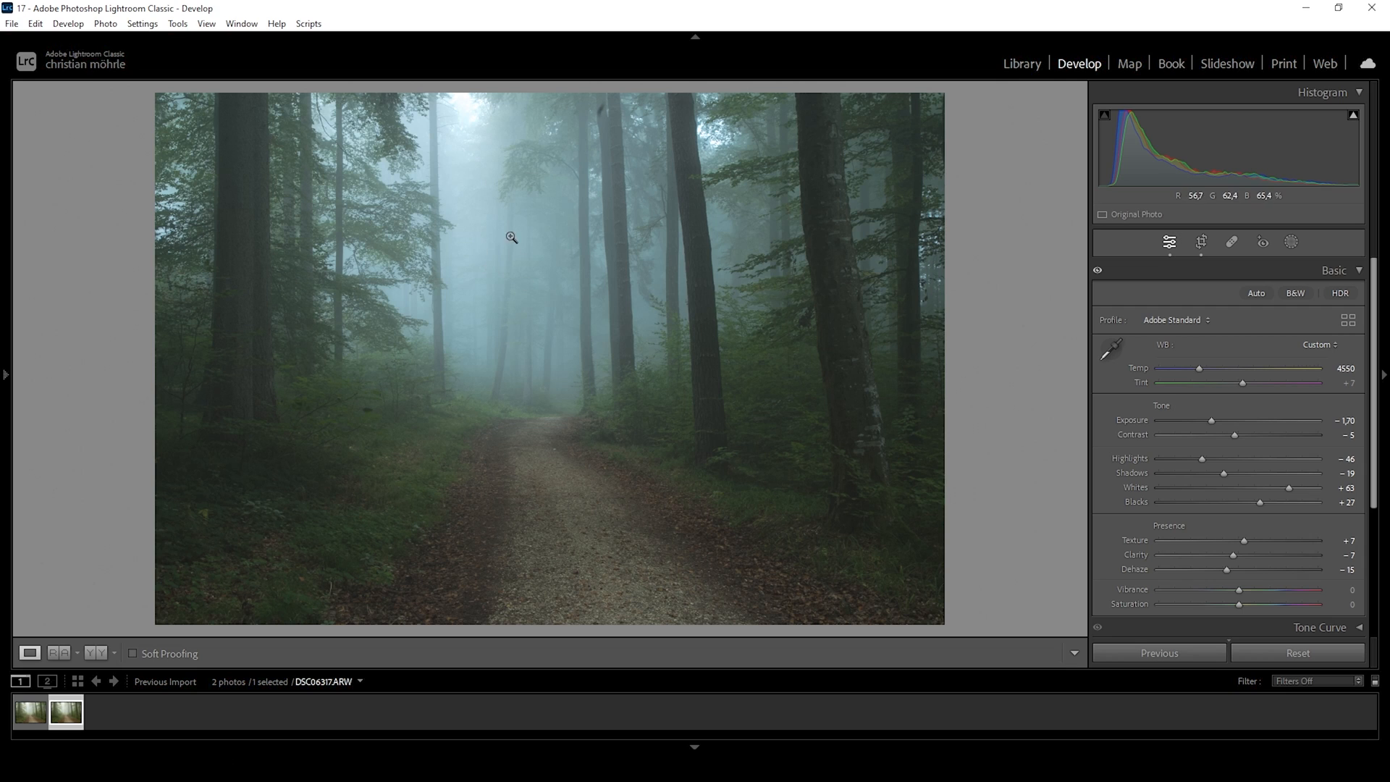
mouse_move(492, 205)
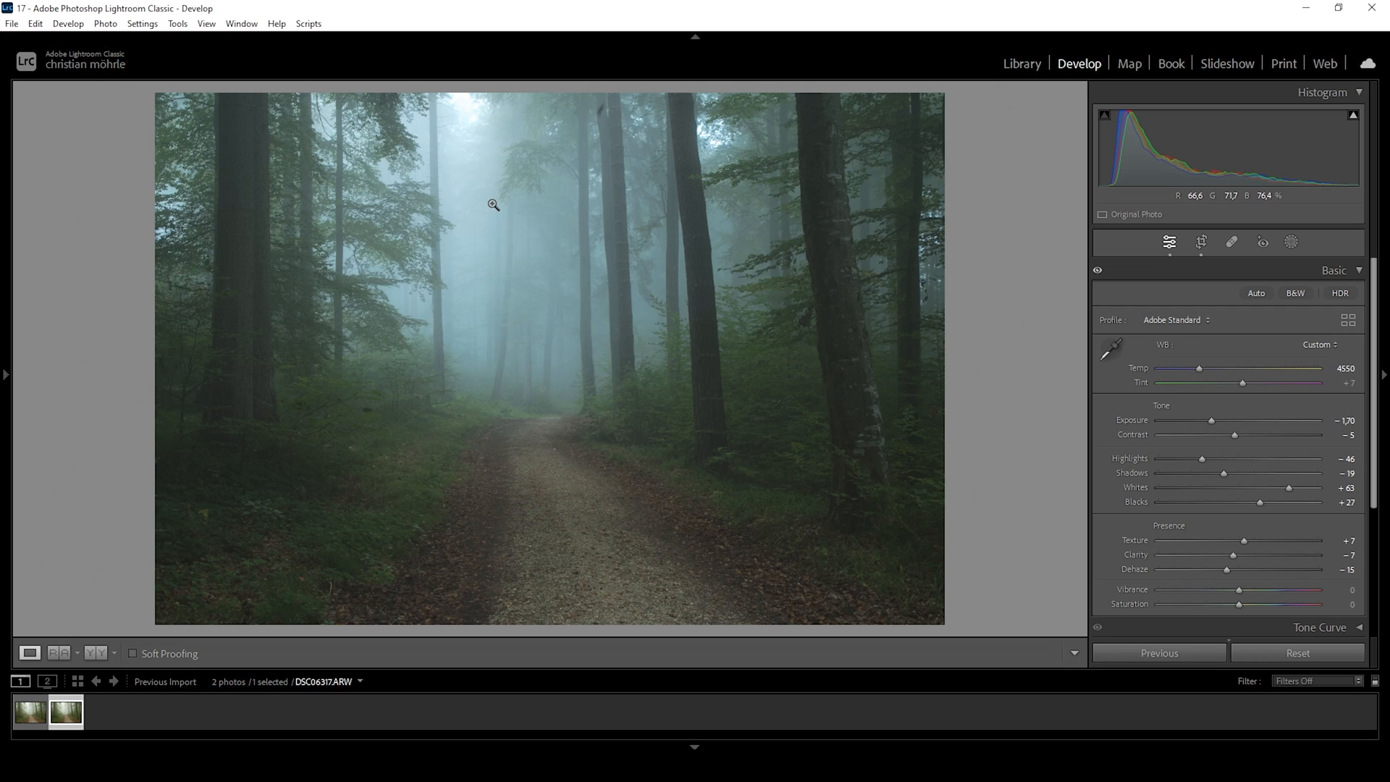
mouse_move(772, 443)
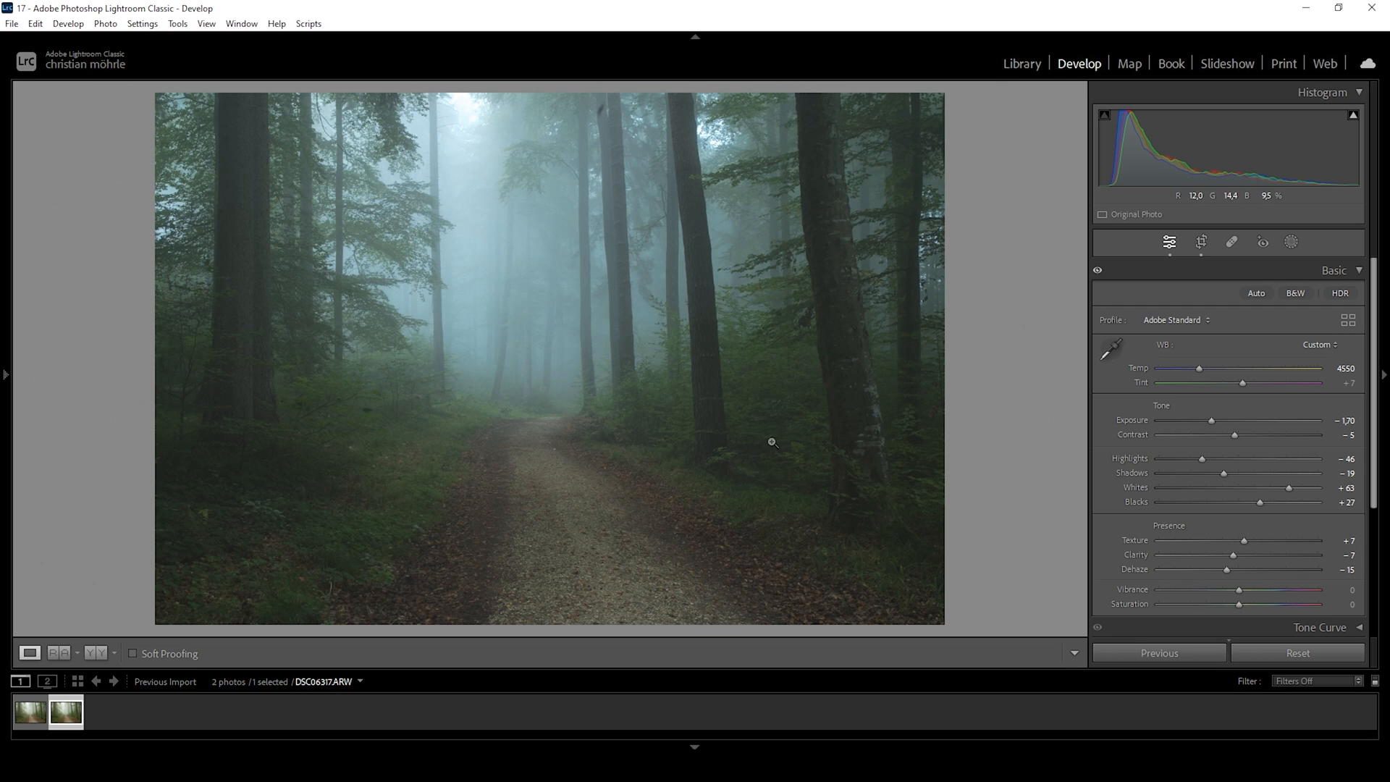
mouse_move(1237, 400)
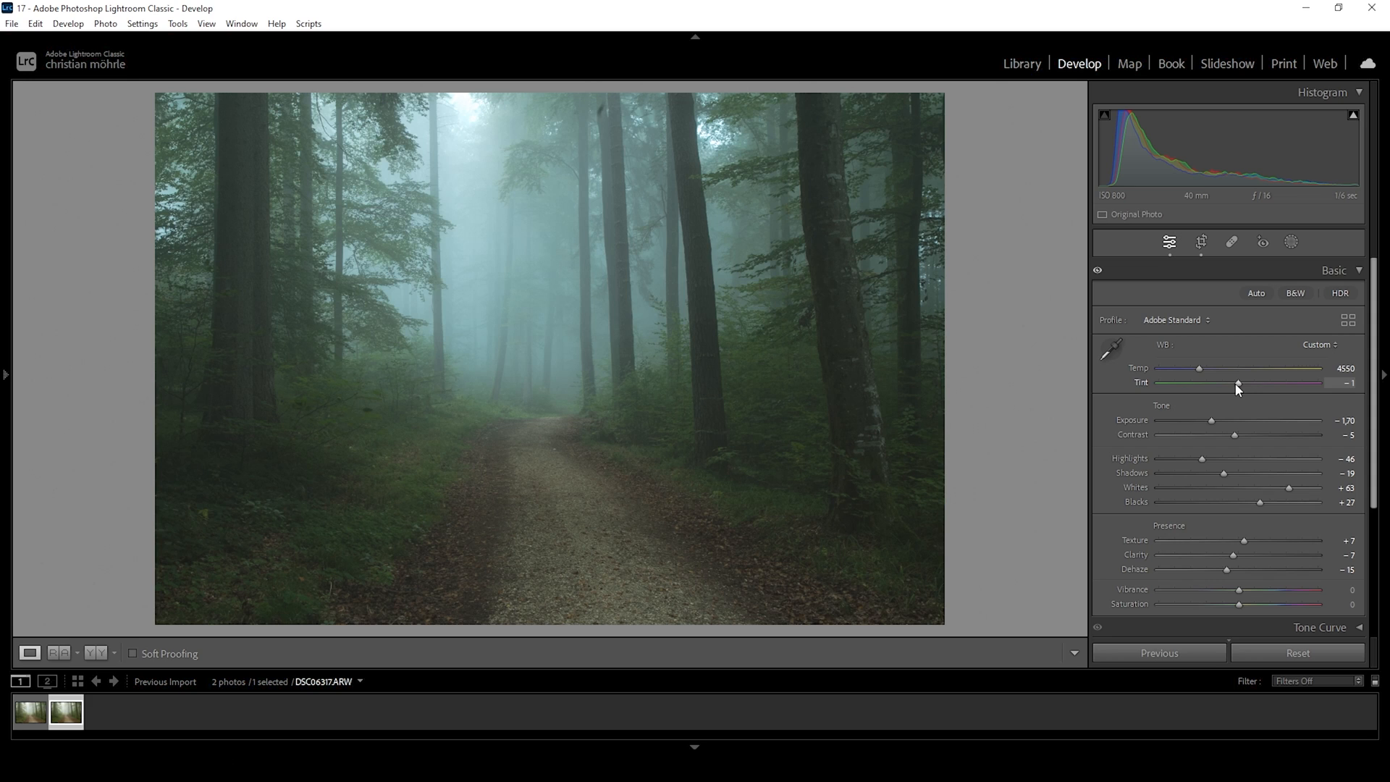
mouse_move(1238, 383)
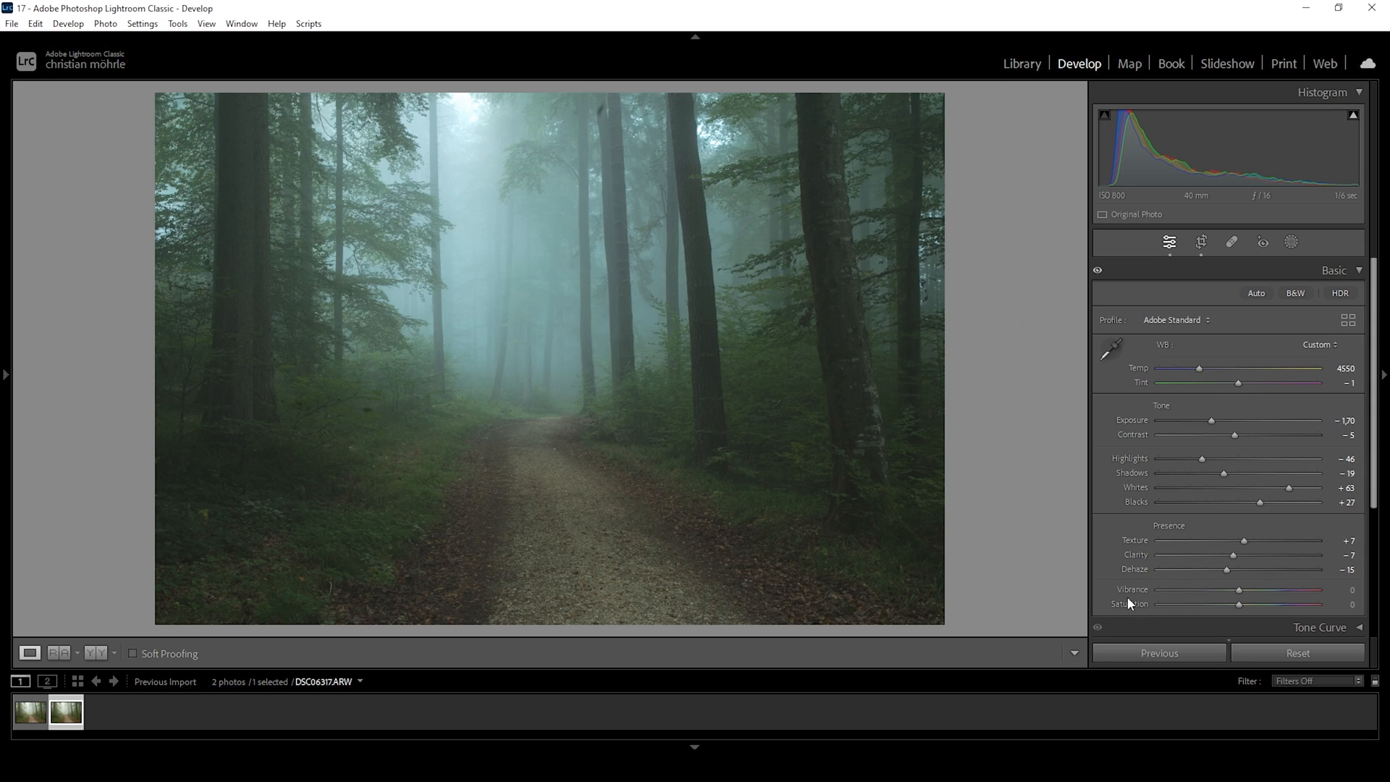
mouse_move(1180, 595)
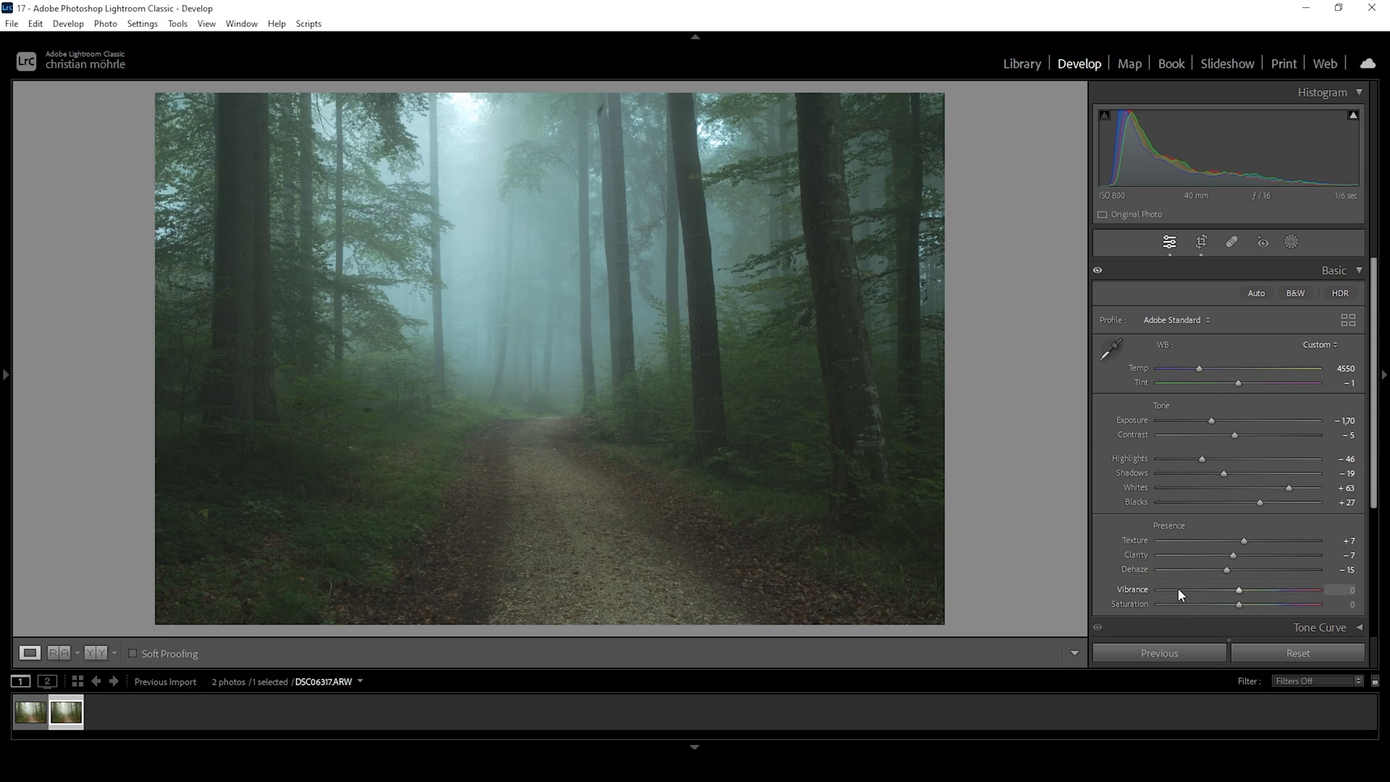
mouse_move(1173, 593)
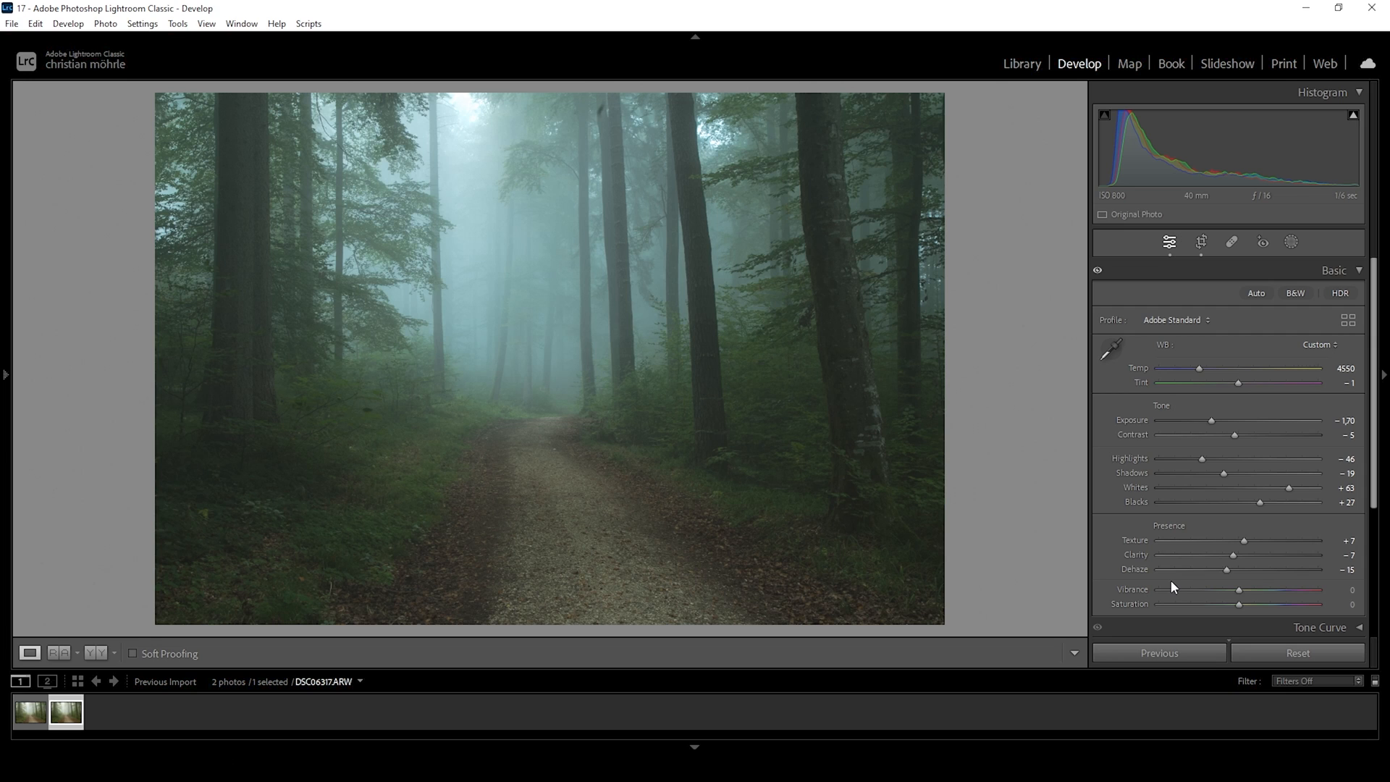
mouse_move(686, 434)
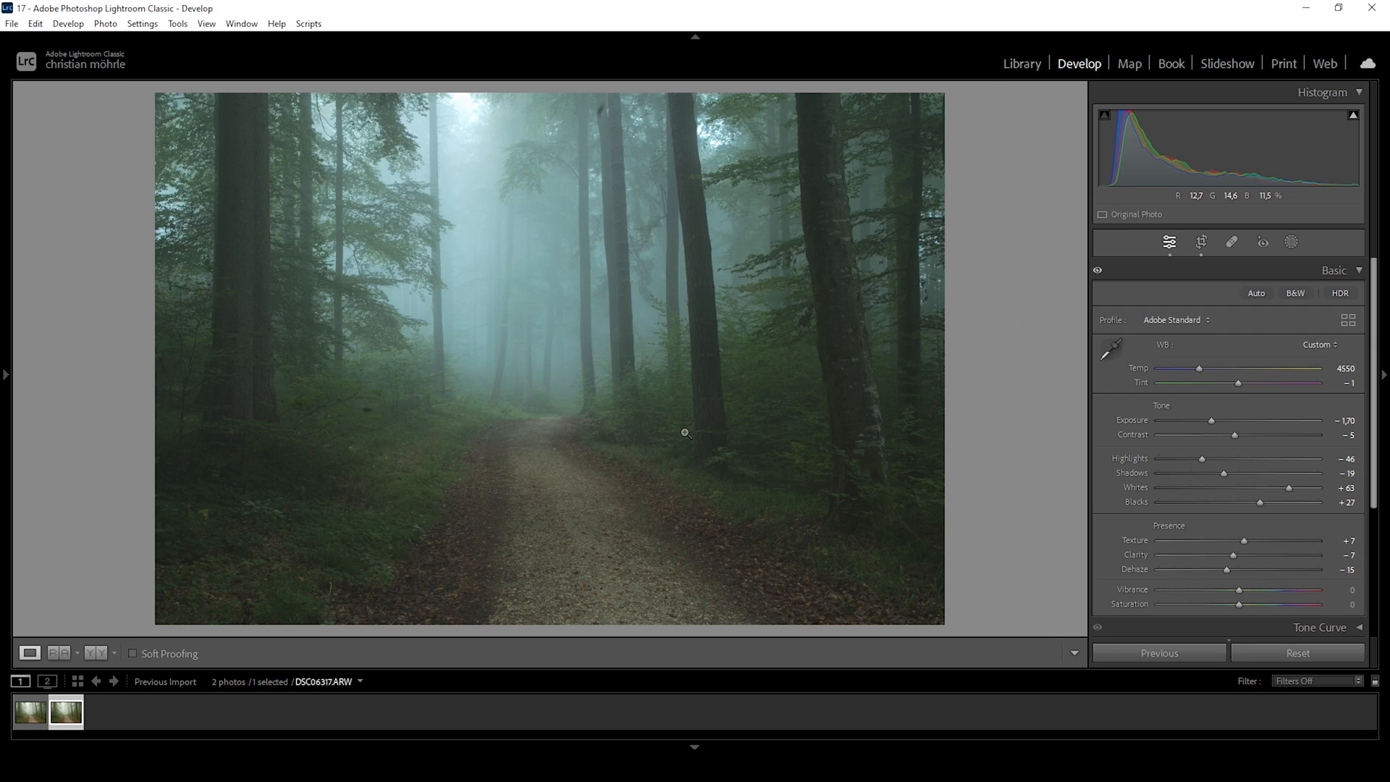
mouse_move(1307, 252)
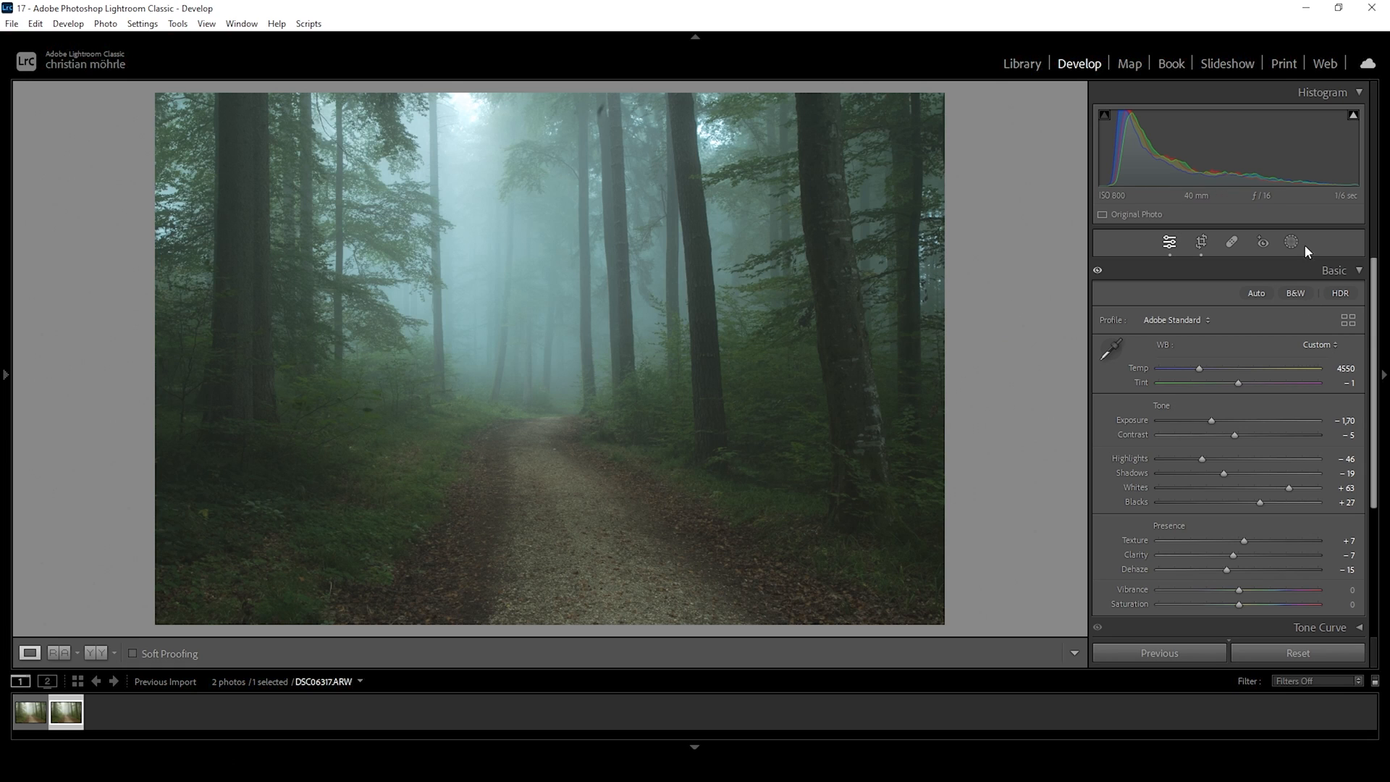
Draw a radial gradient mask over the misty upper centre for Blacks +44, Dehaze -13.
click(1291, 242)
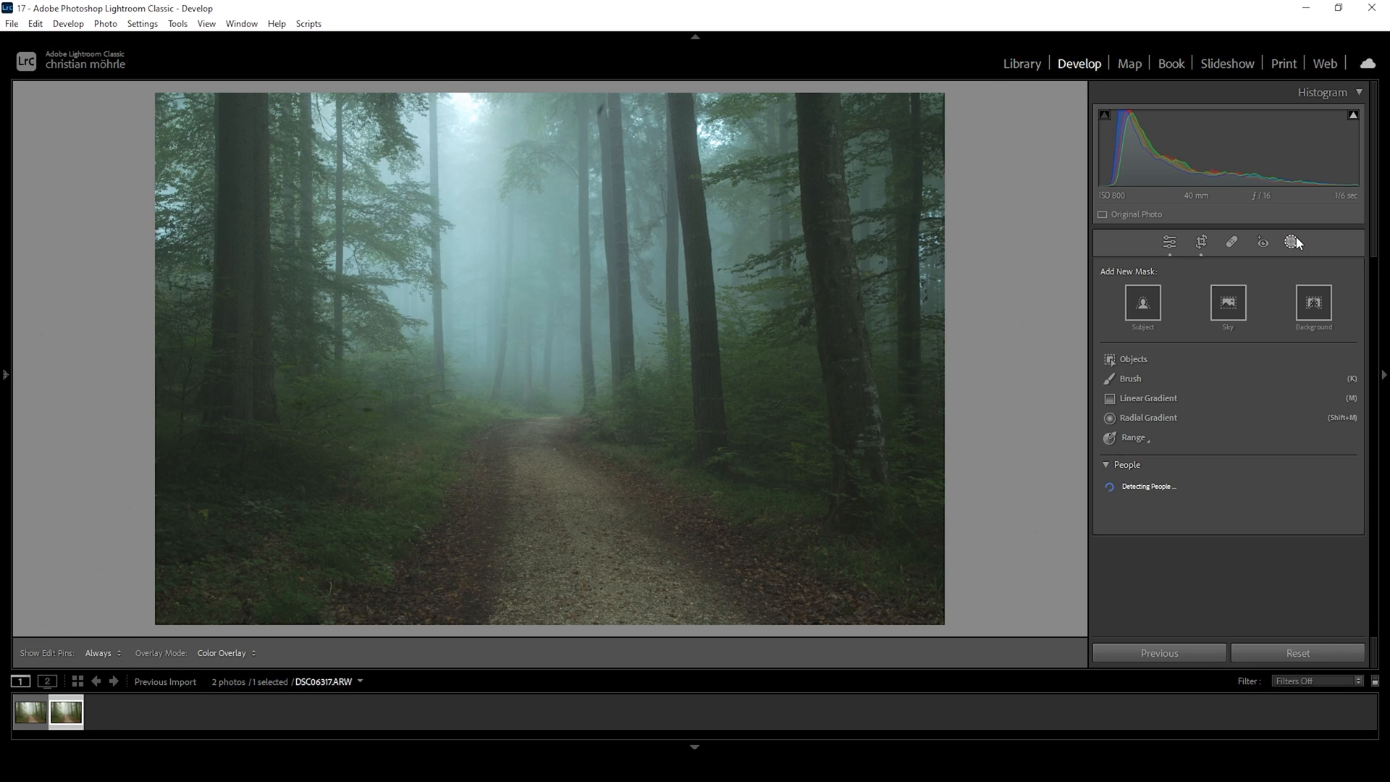
mouse_move(1149, 418)
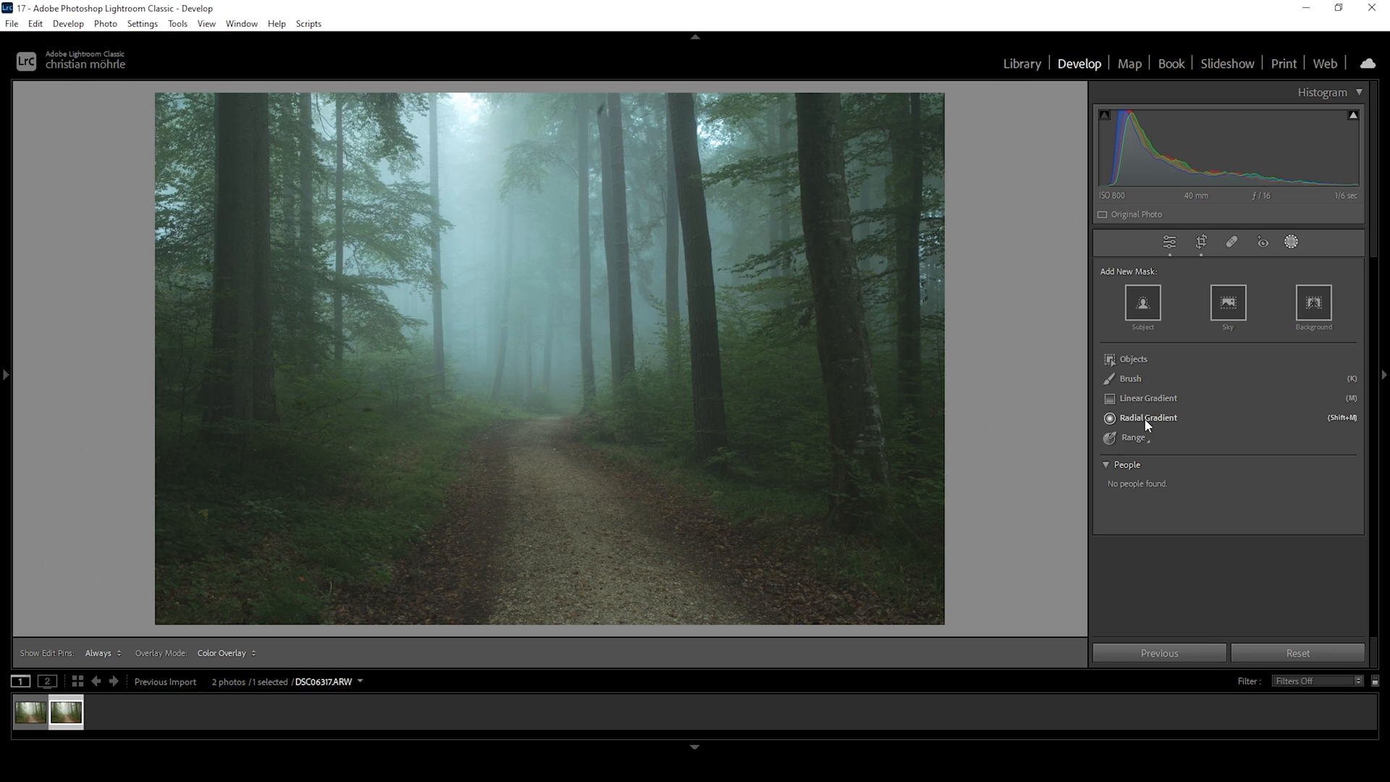
drag(523, 244, 577, 319)
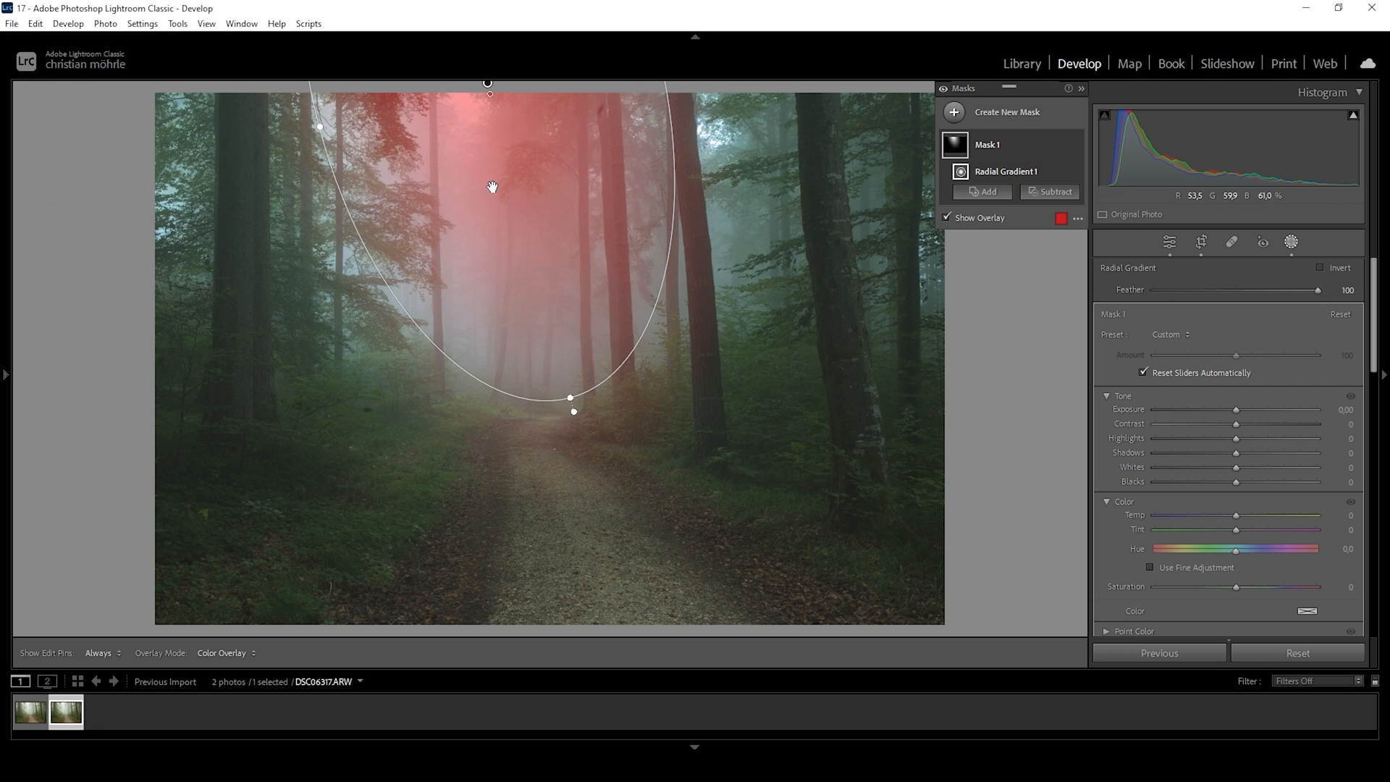
mouse_move(1235, 408)
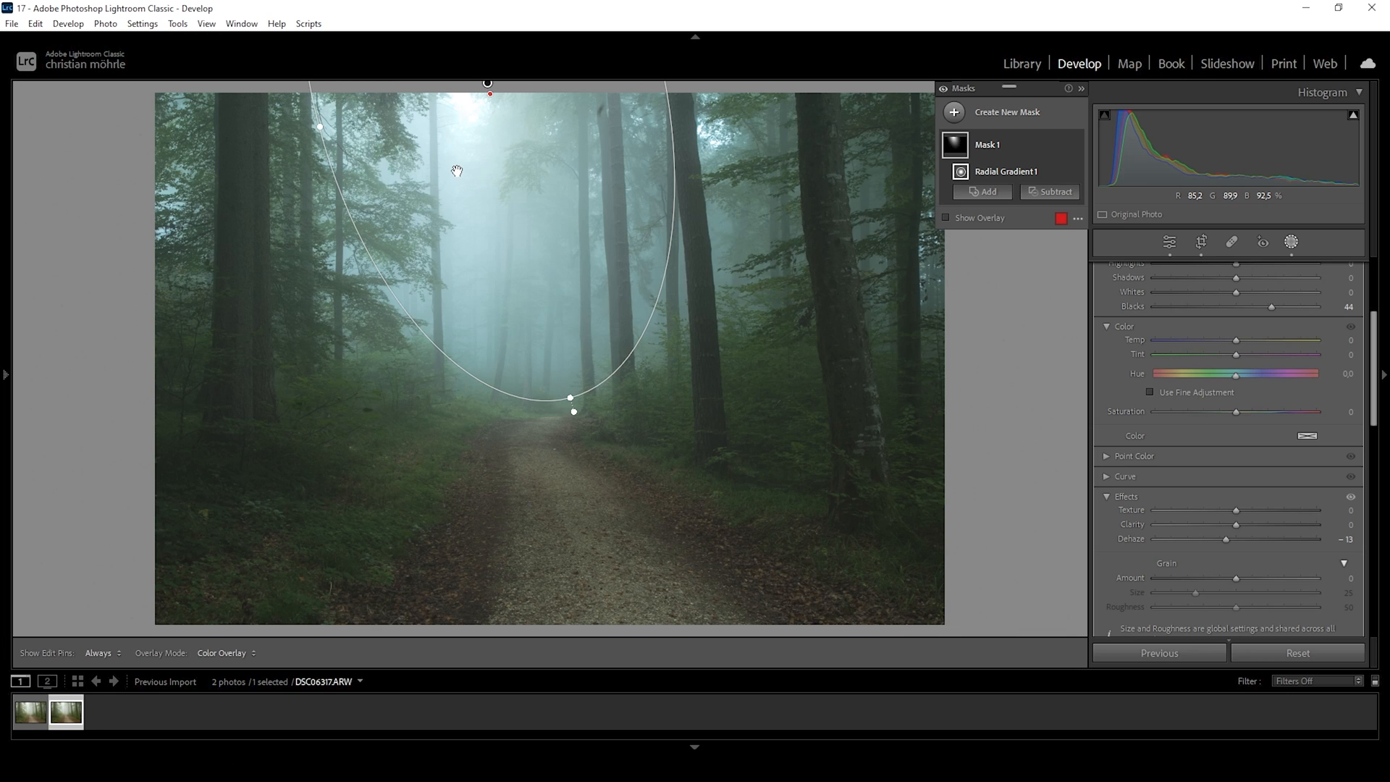
mouse_move(944, 115)
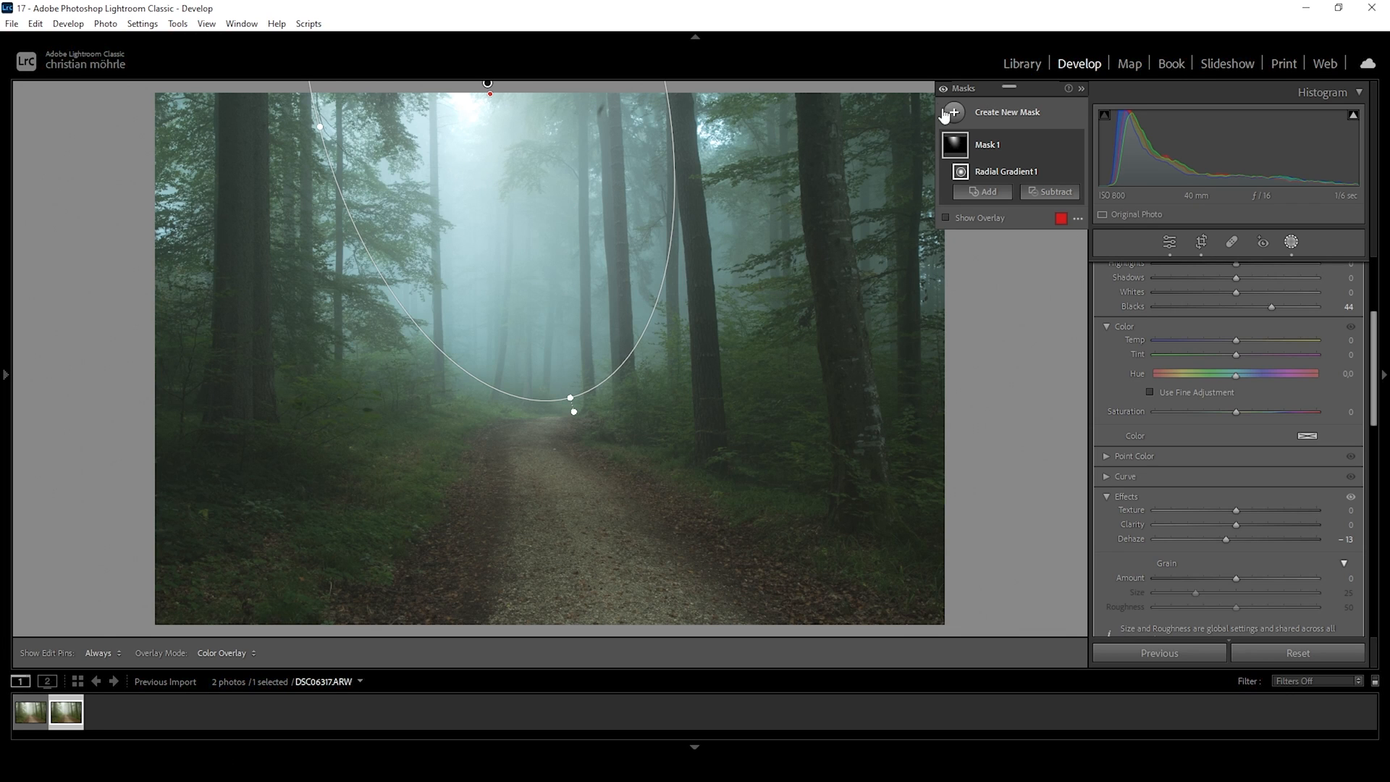
Start a new radial gradient mask on the path for Whites +51 and Clarity +51.
click(955, 111)
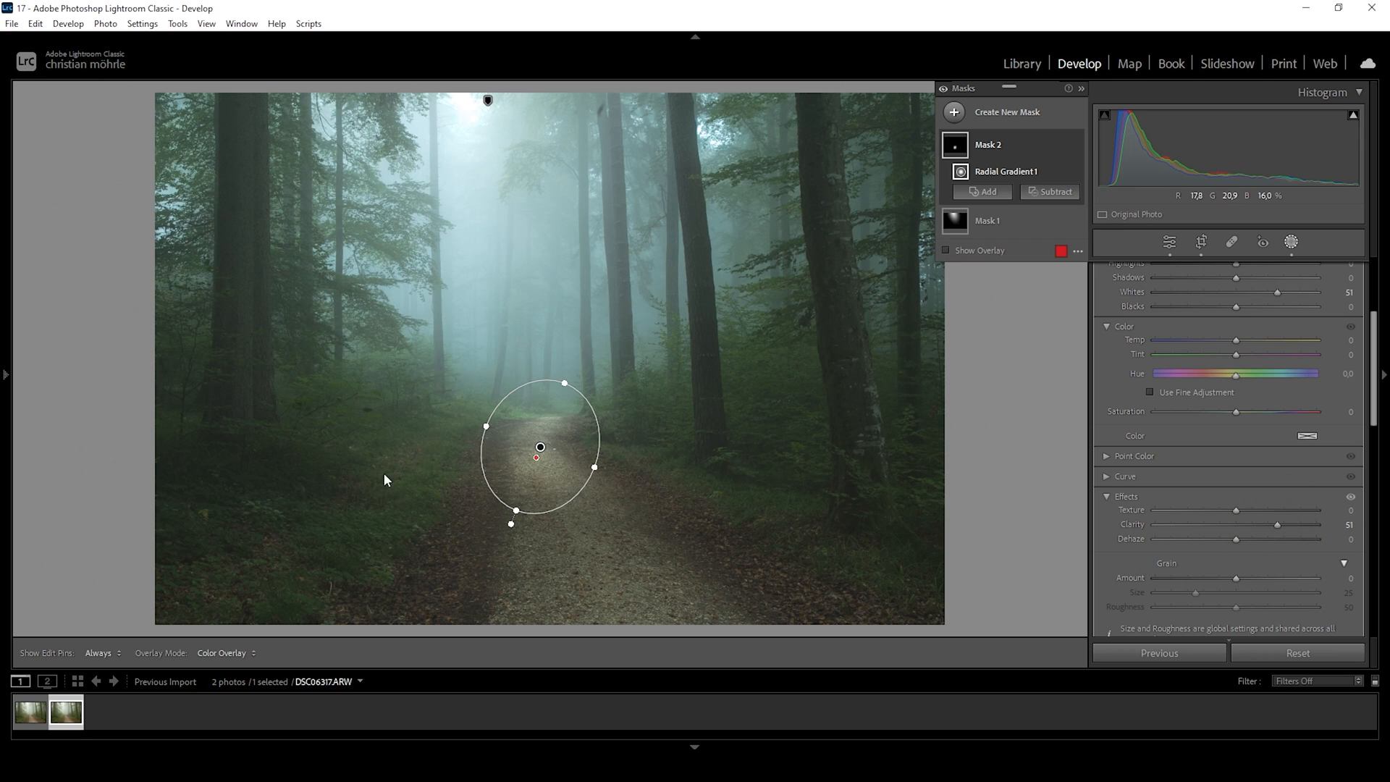
mouse_move(955, 122)
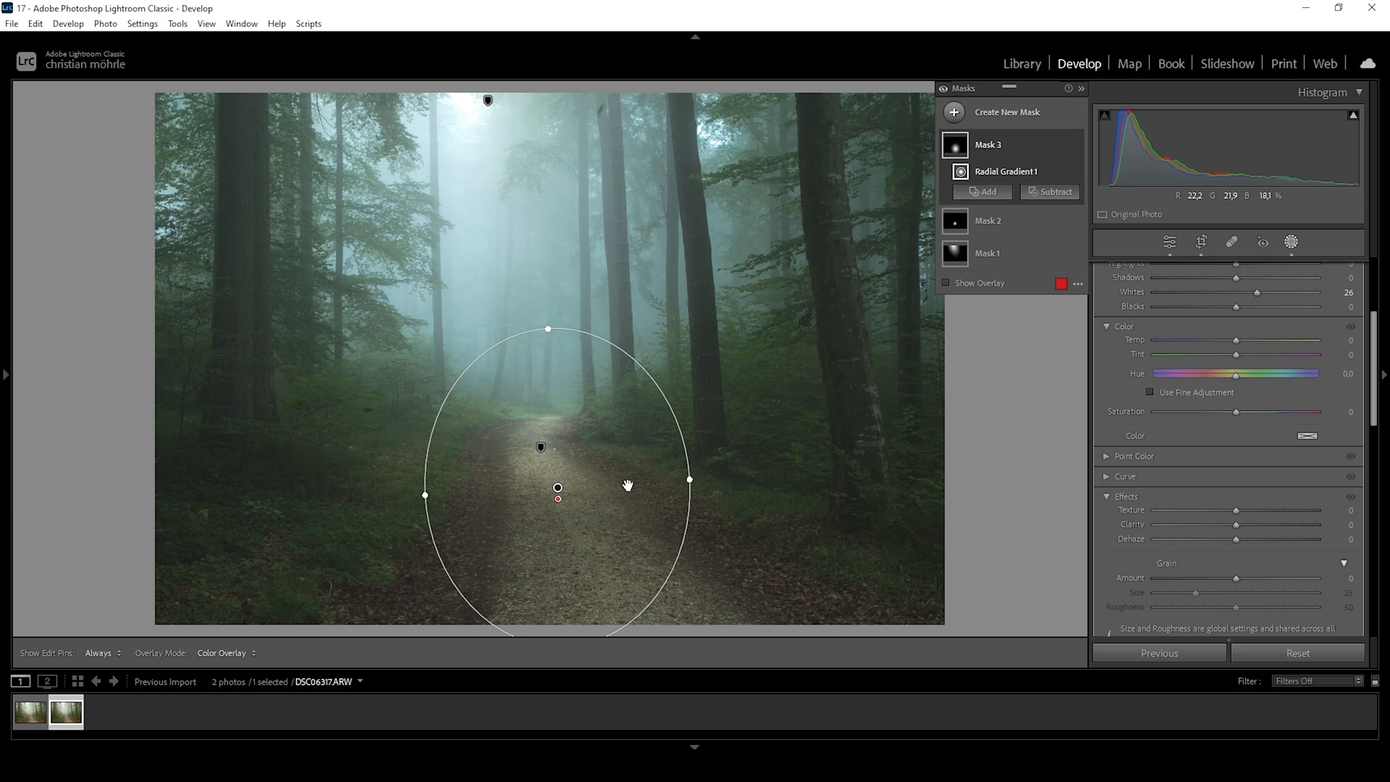
Create a new linear gradient mask to darken the lower foreground.
click(956, 111)
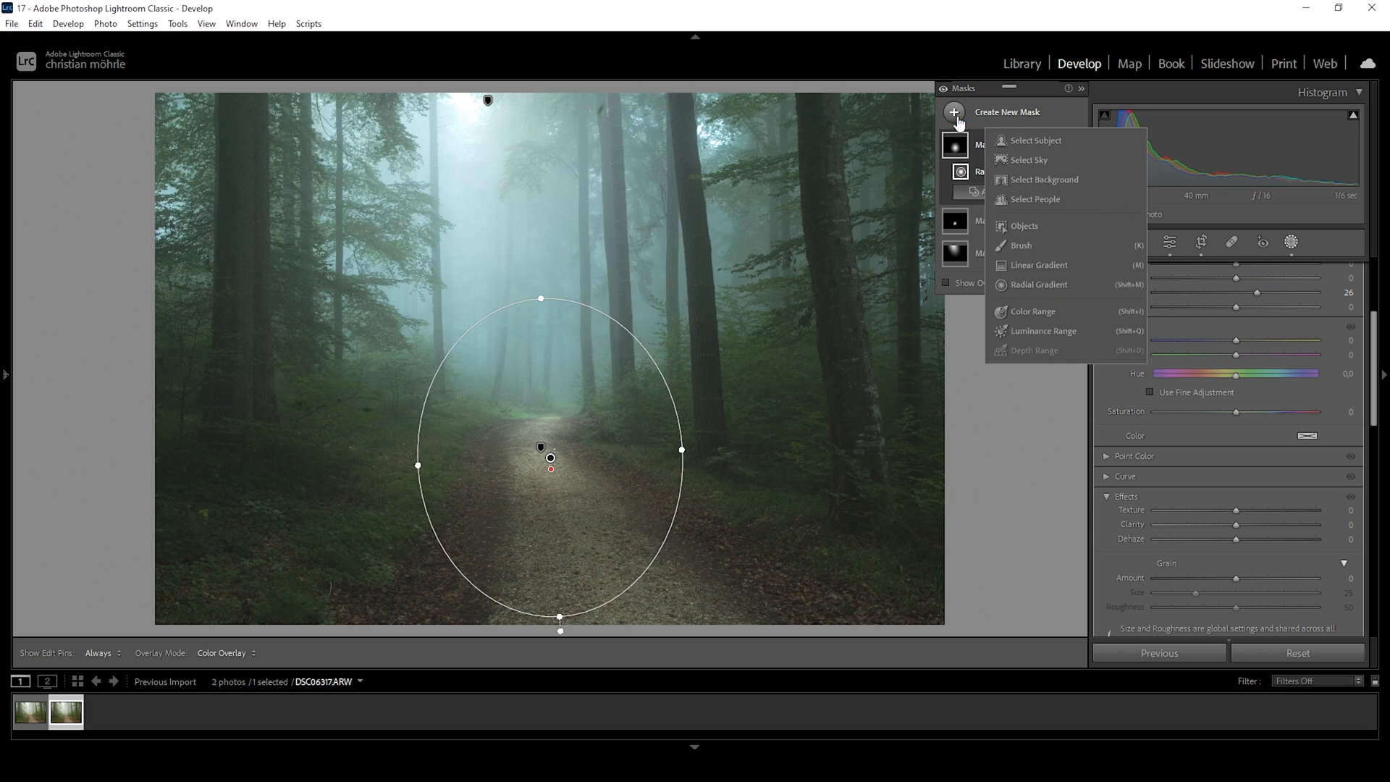
click(1039, 265)
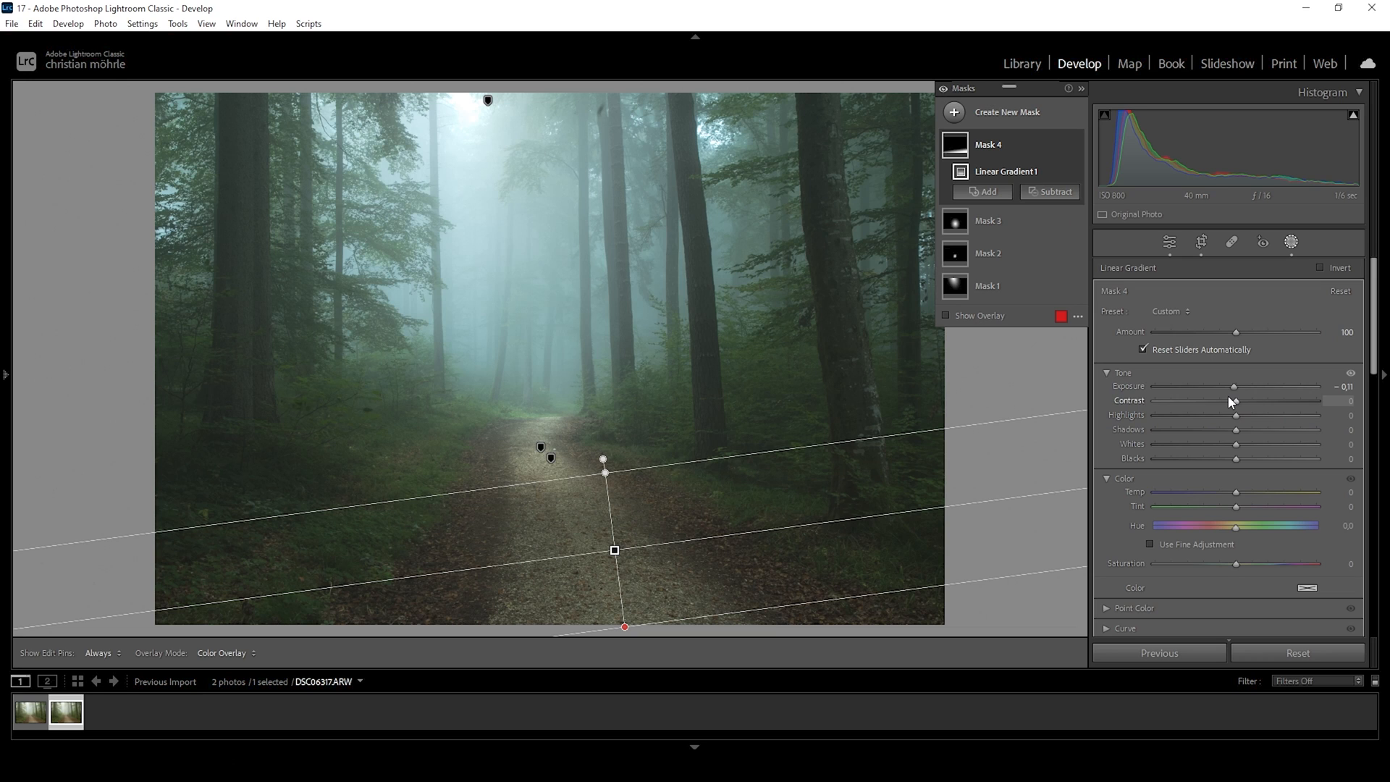
mouse_move(1240, 448)
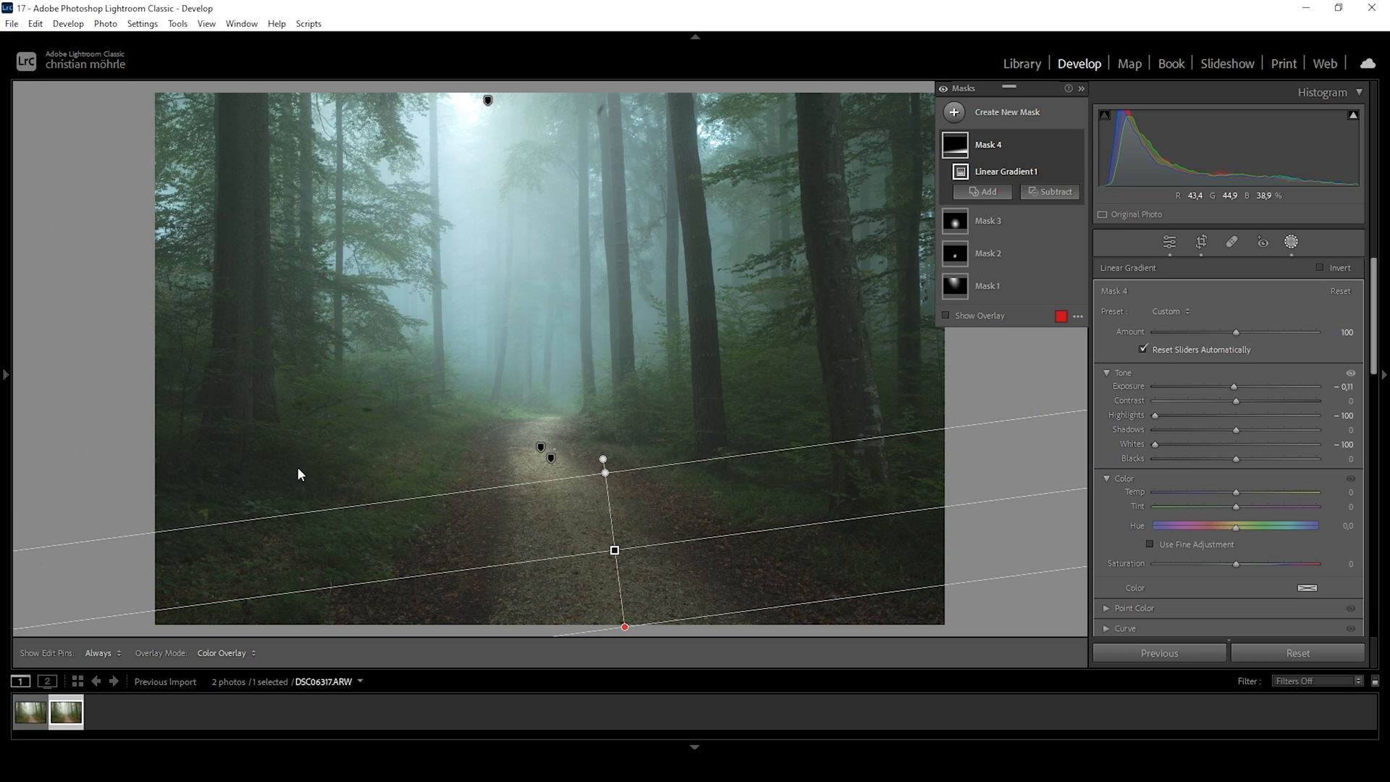
mouse_move(724, 699)
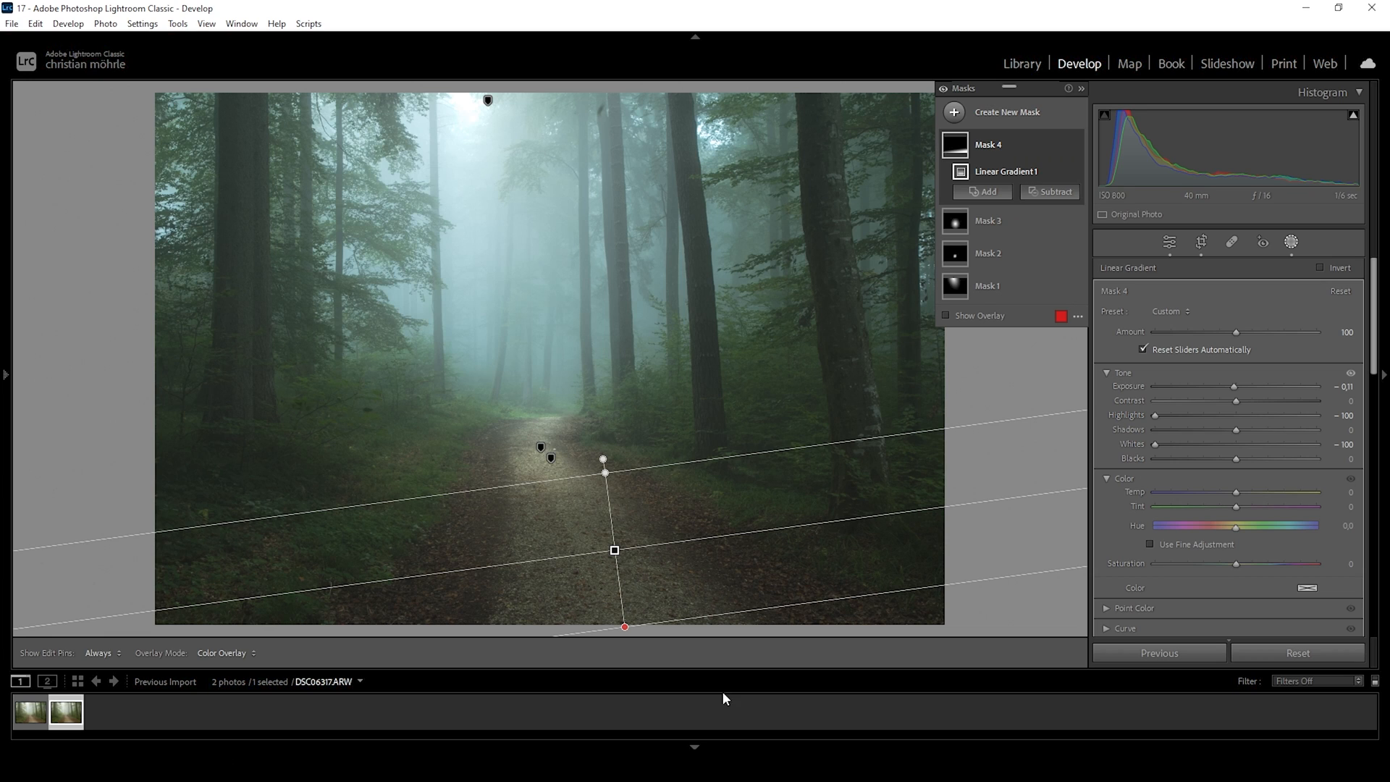
mouse_move(498, 422)
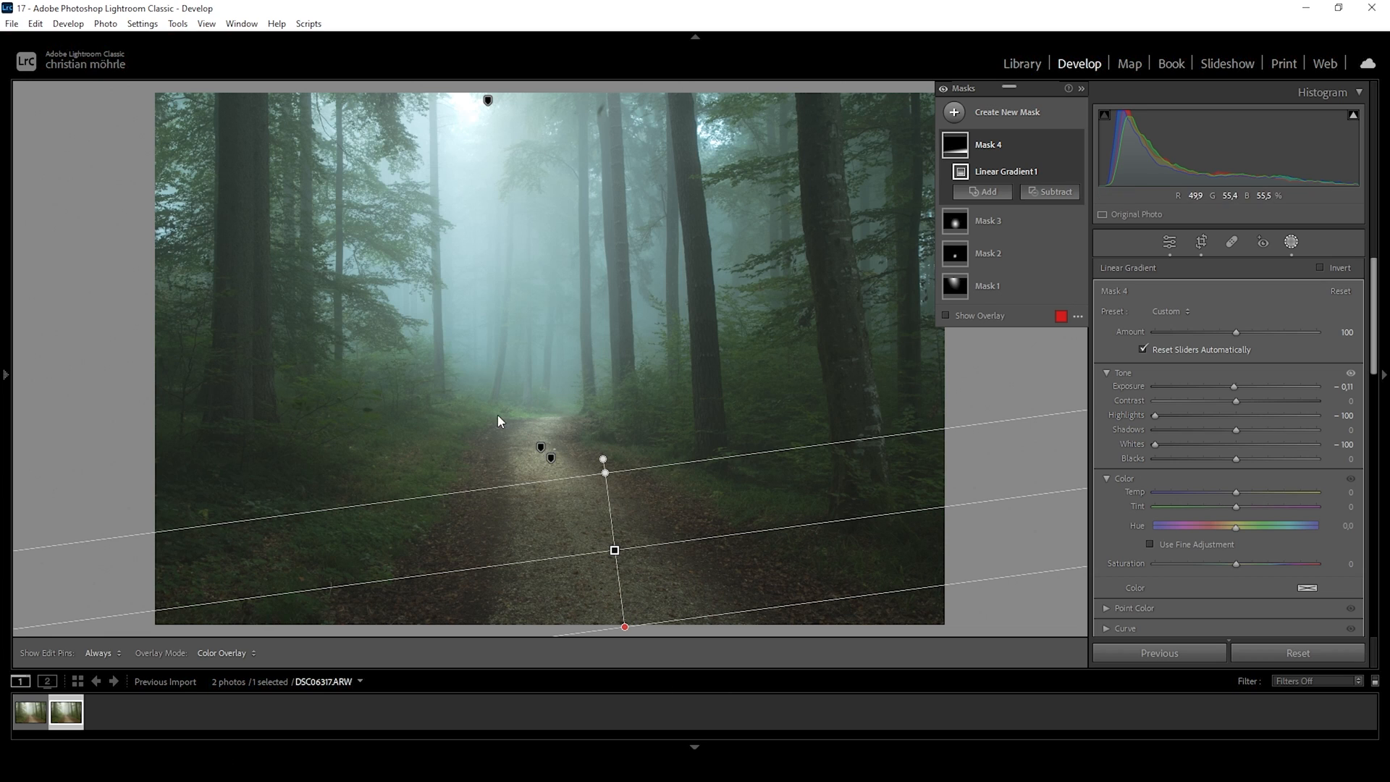
mouse_move(681, 647)
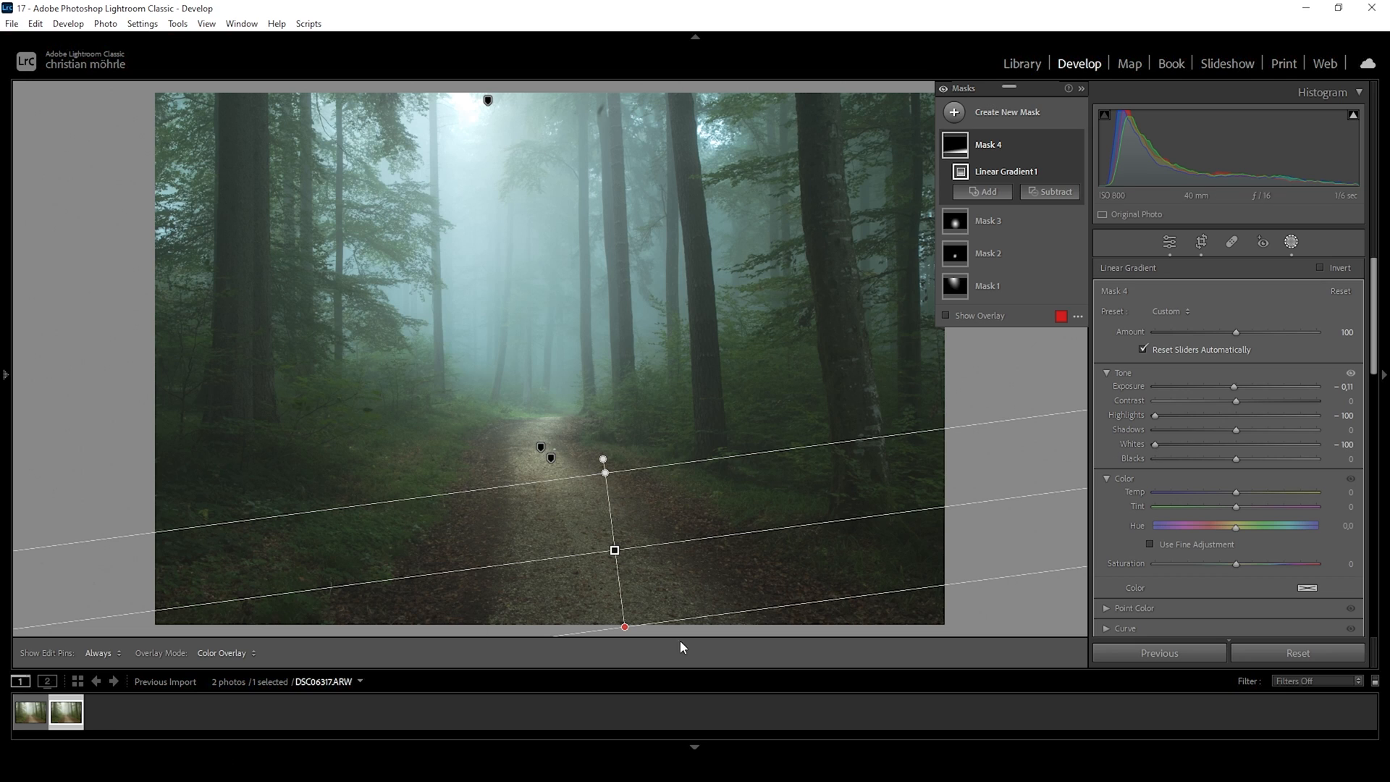
mouse_move(1156, 449)
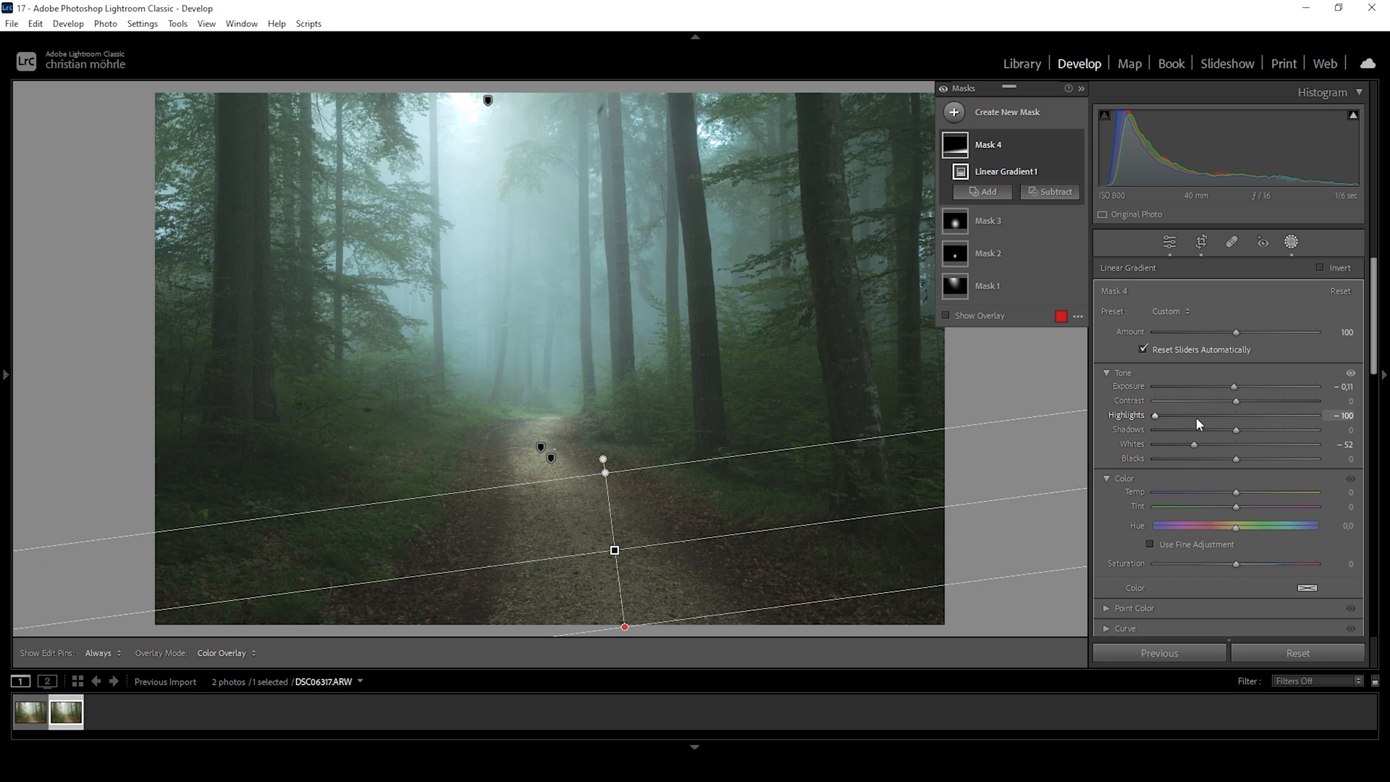
mouse_move(1214, 398)
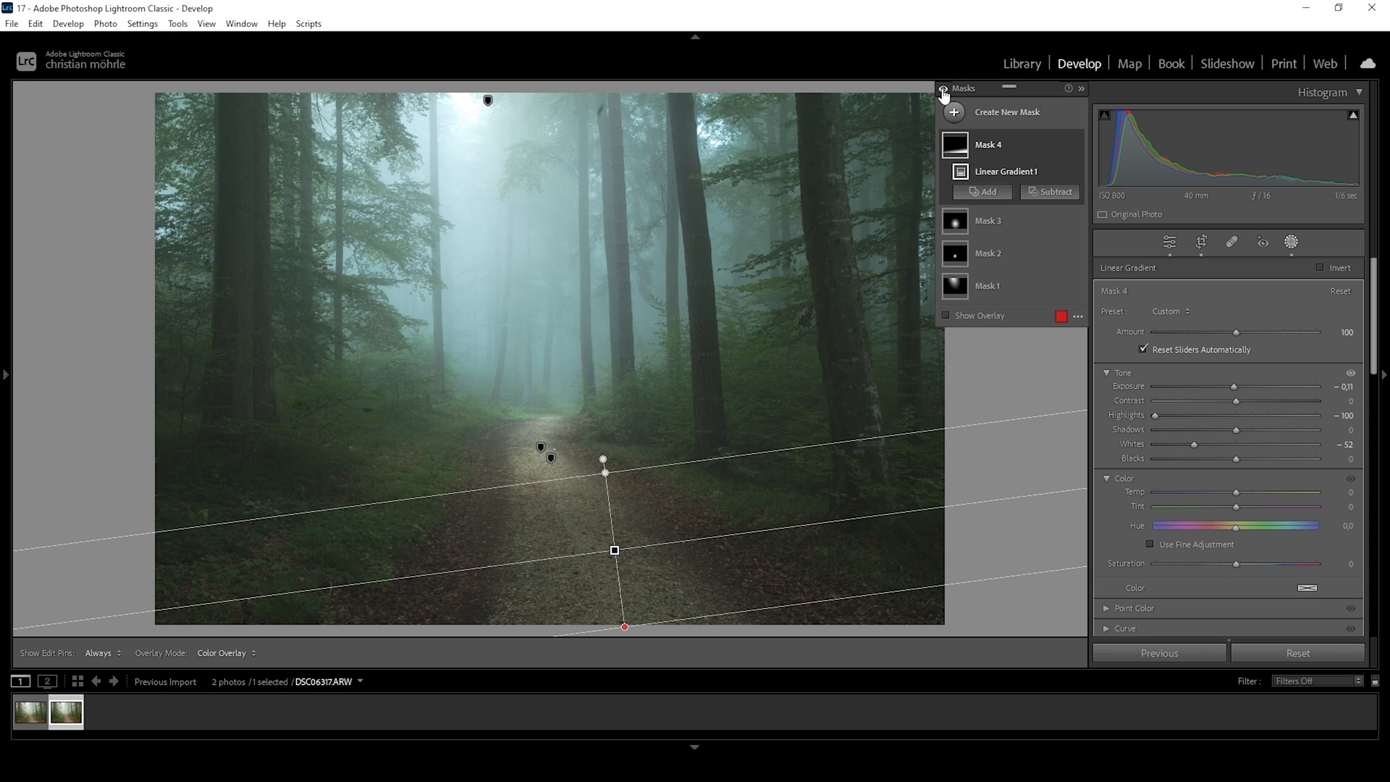
mouse_move(940, 96)
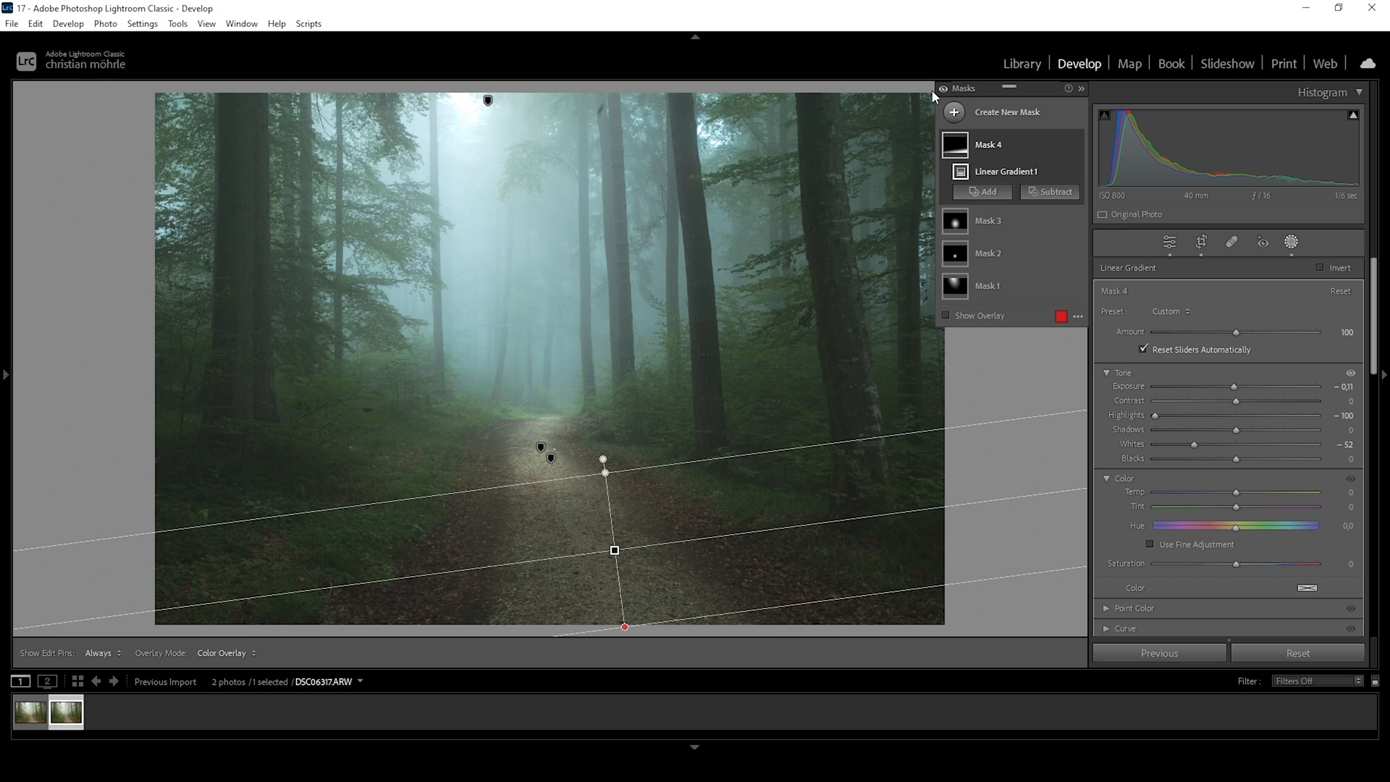
mouse_move(1194, 253)
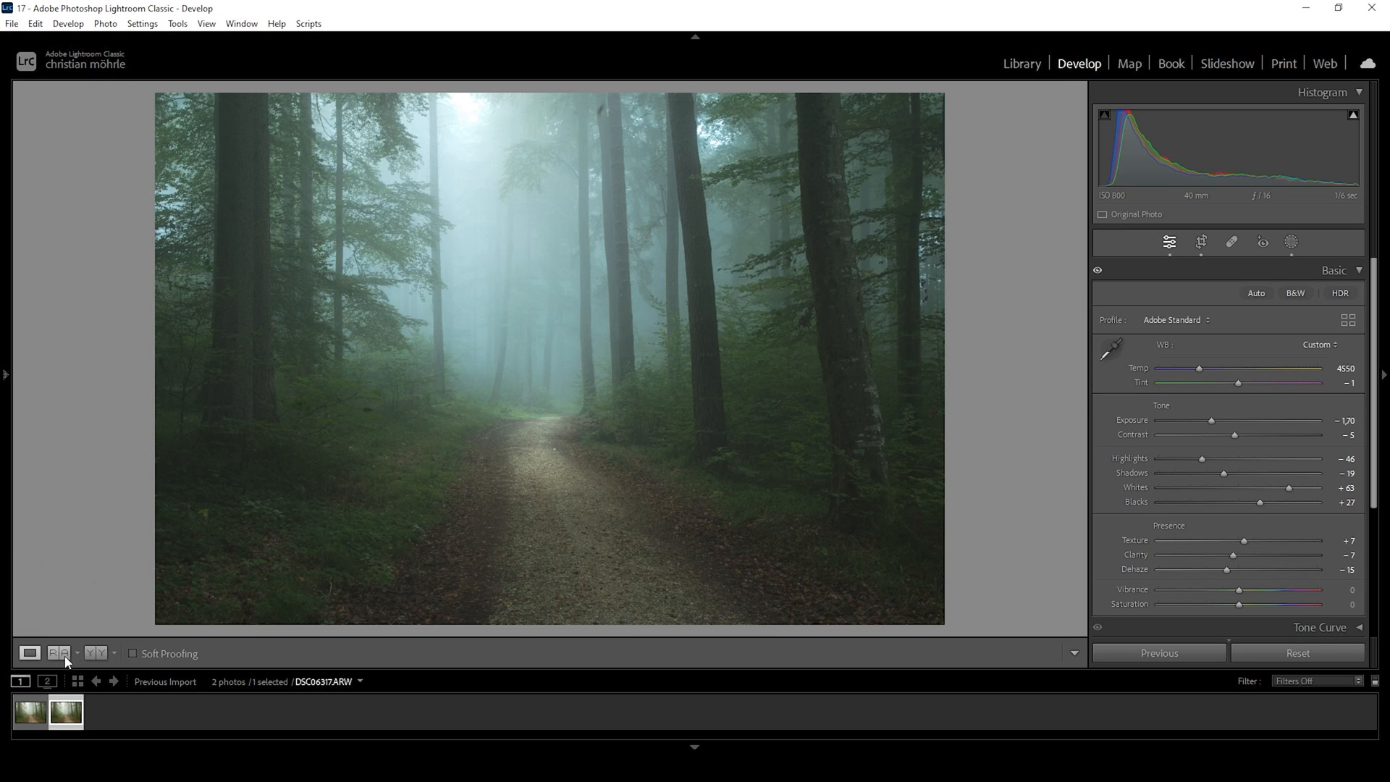
click(58, 654)
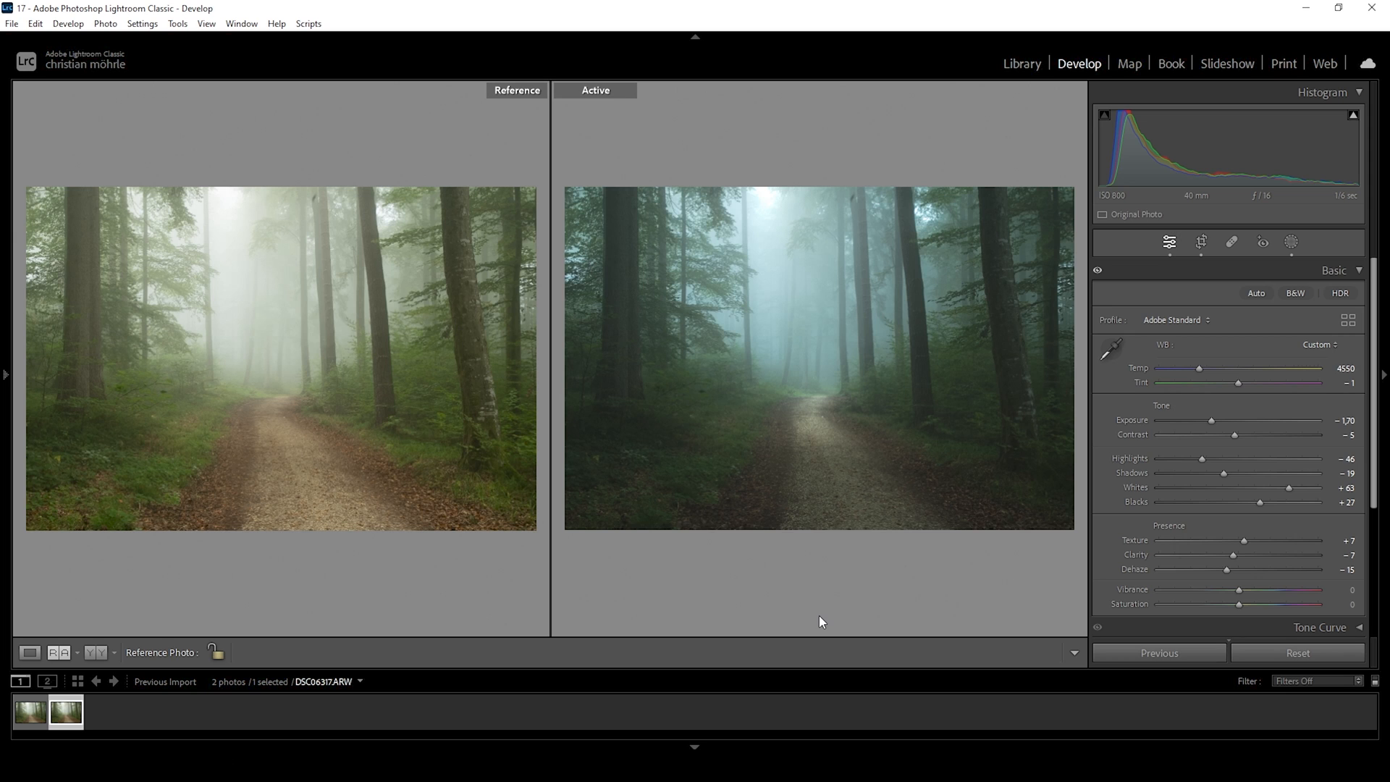
mouse_move(694, 642)
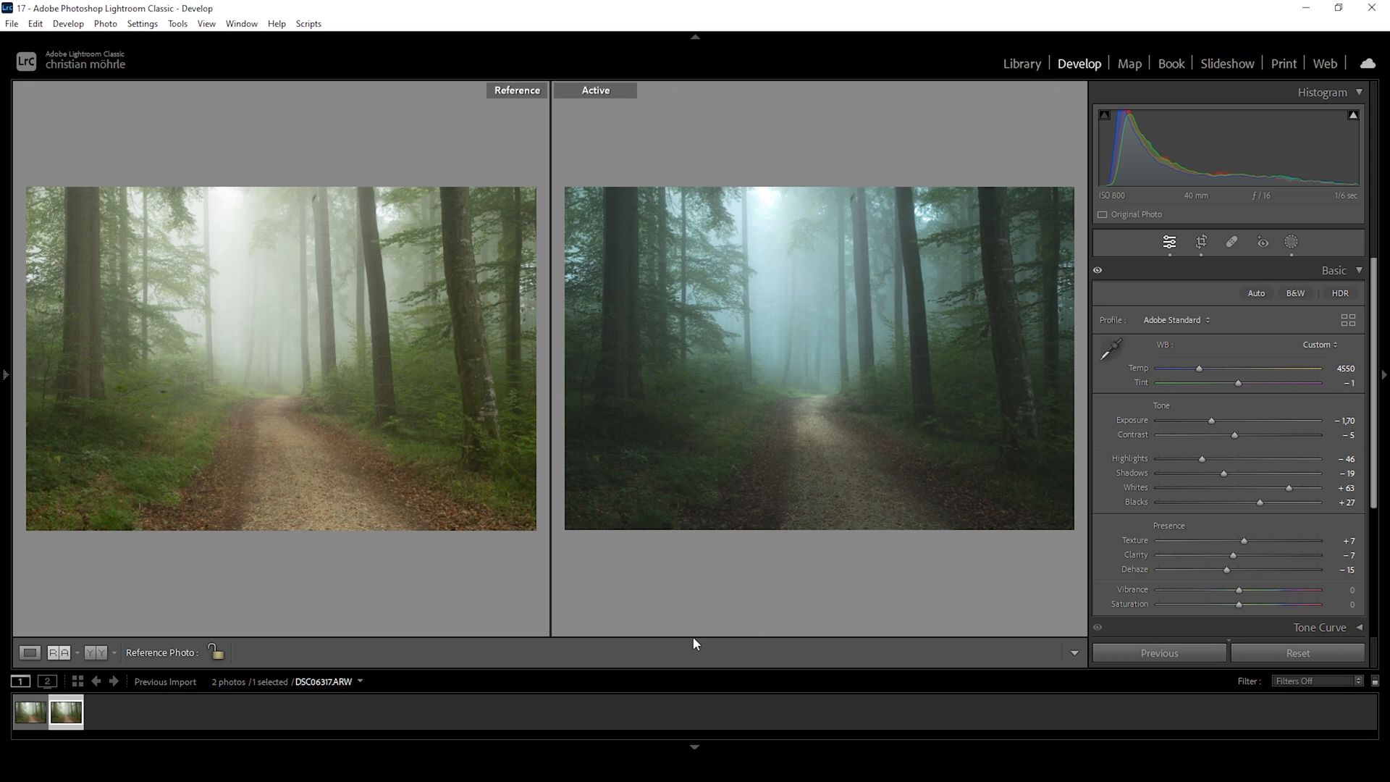
click(29, 652)
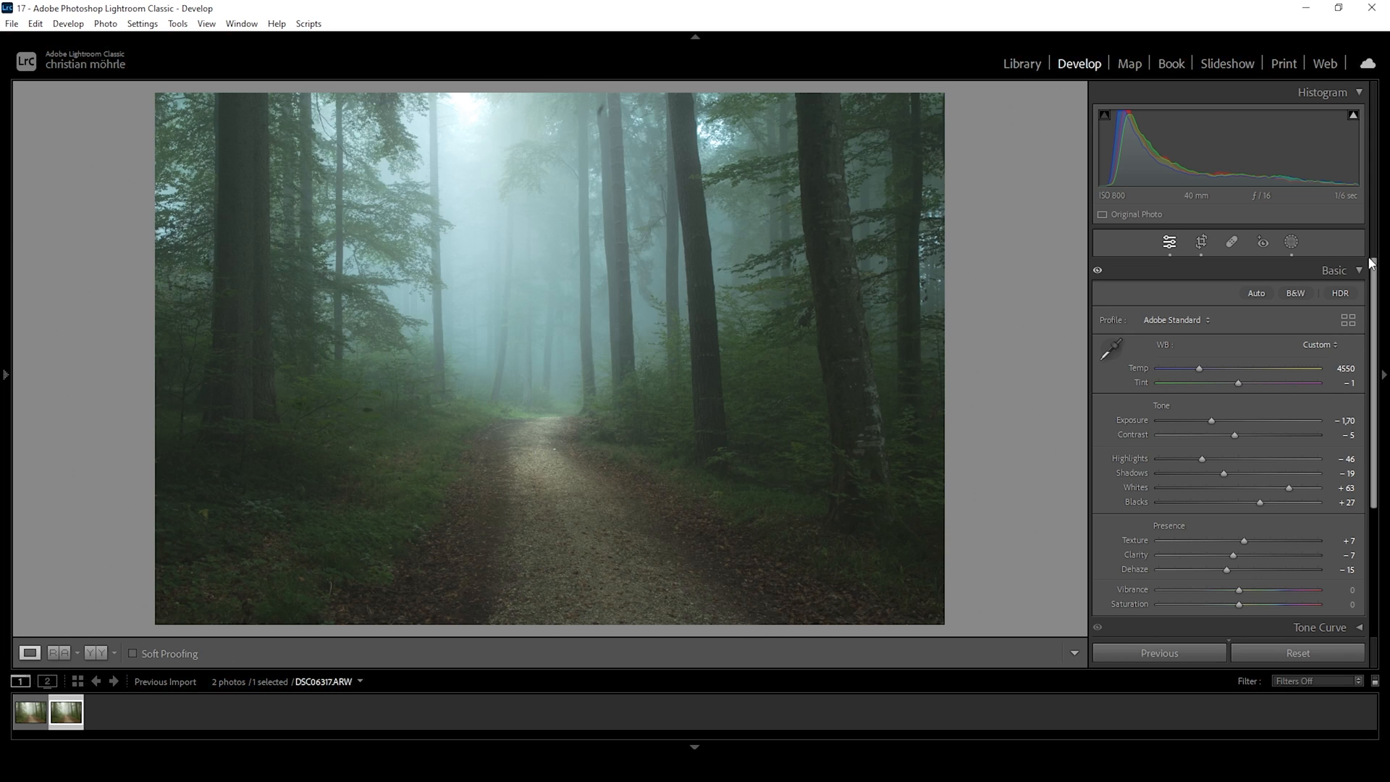
mouse_move(1381, 275)
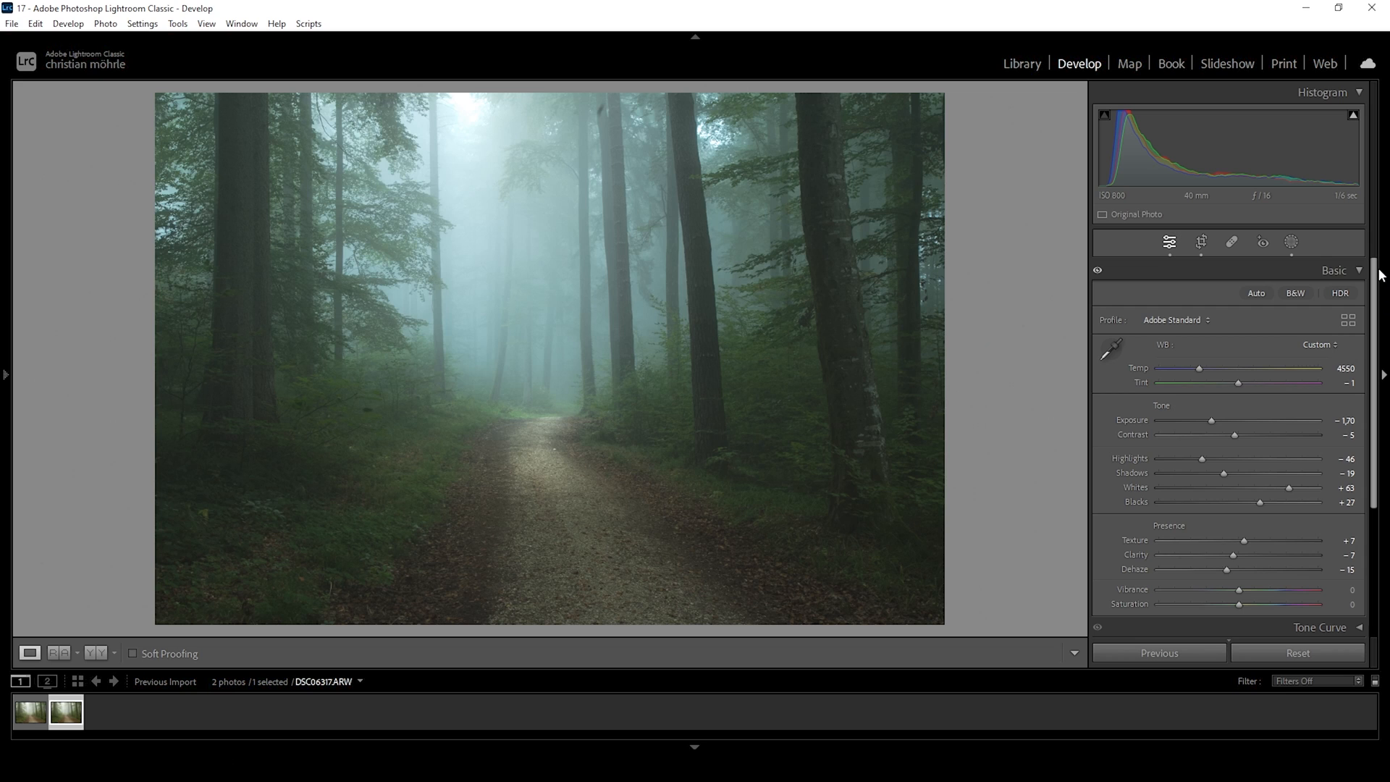
Shift the Aqua hue to +18 in the Color Mixer HSL controls.
click(1334, 270)
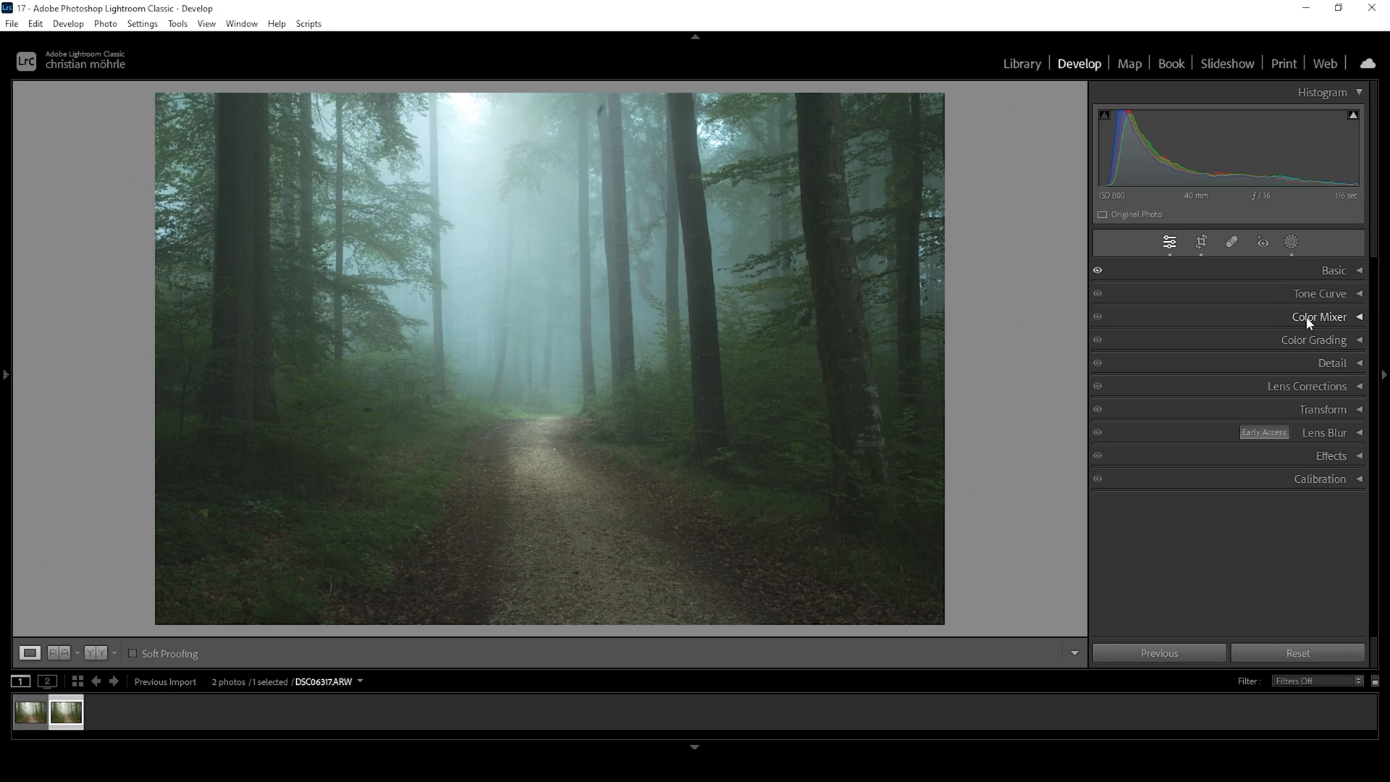
click(1320, 317)
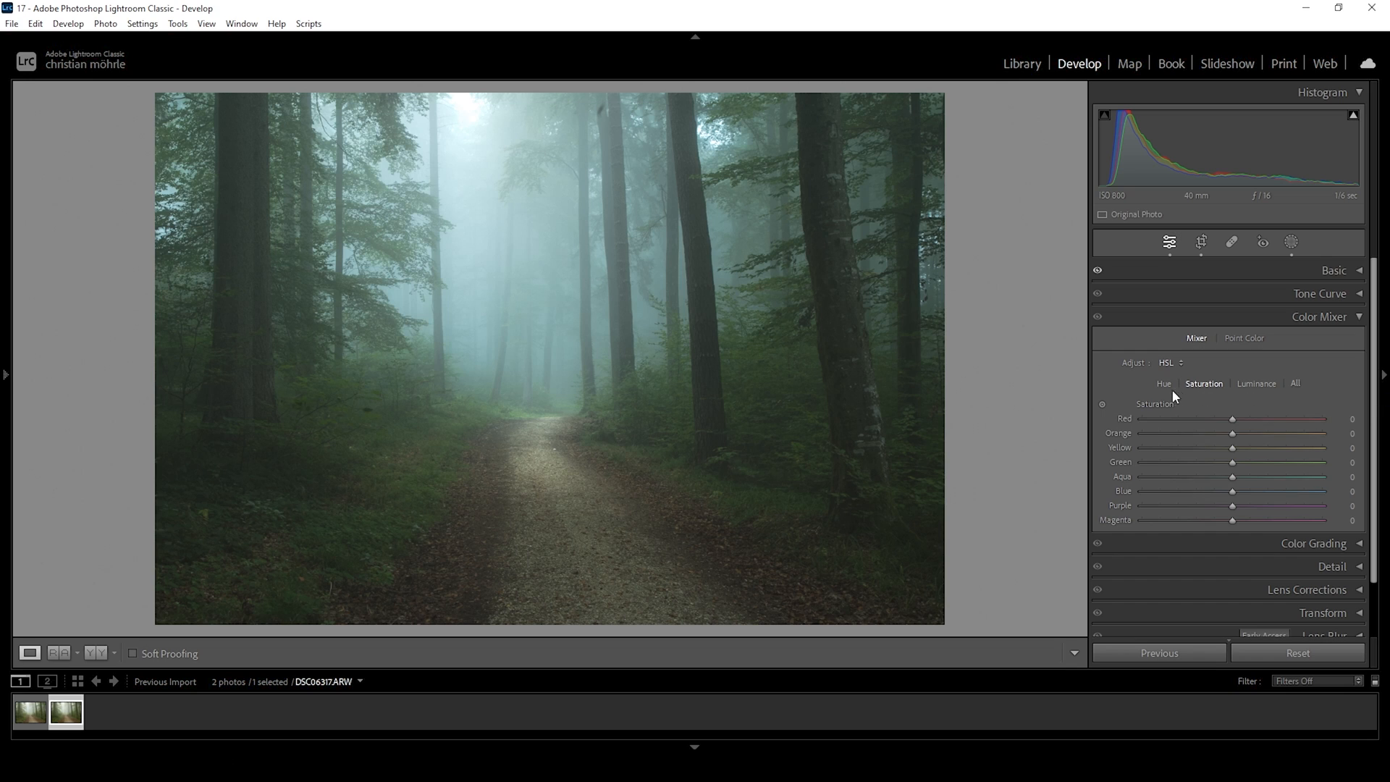
click(1164, 383)
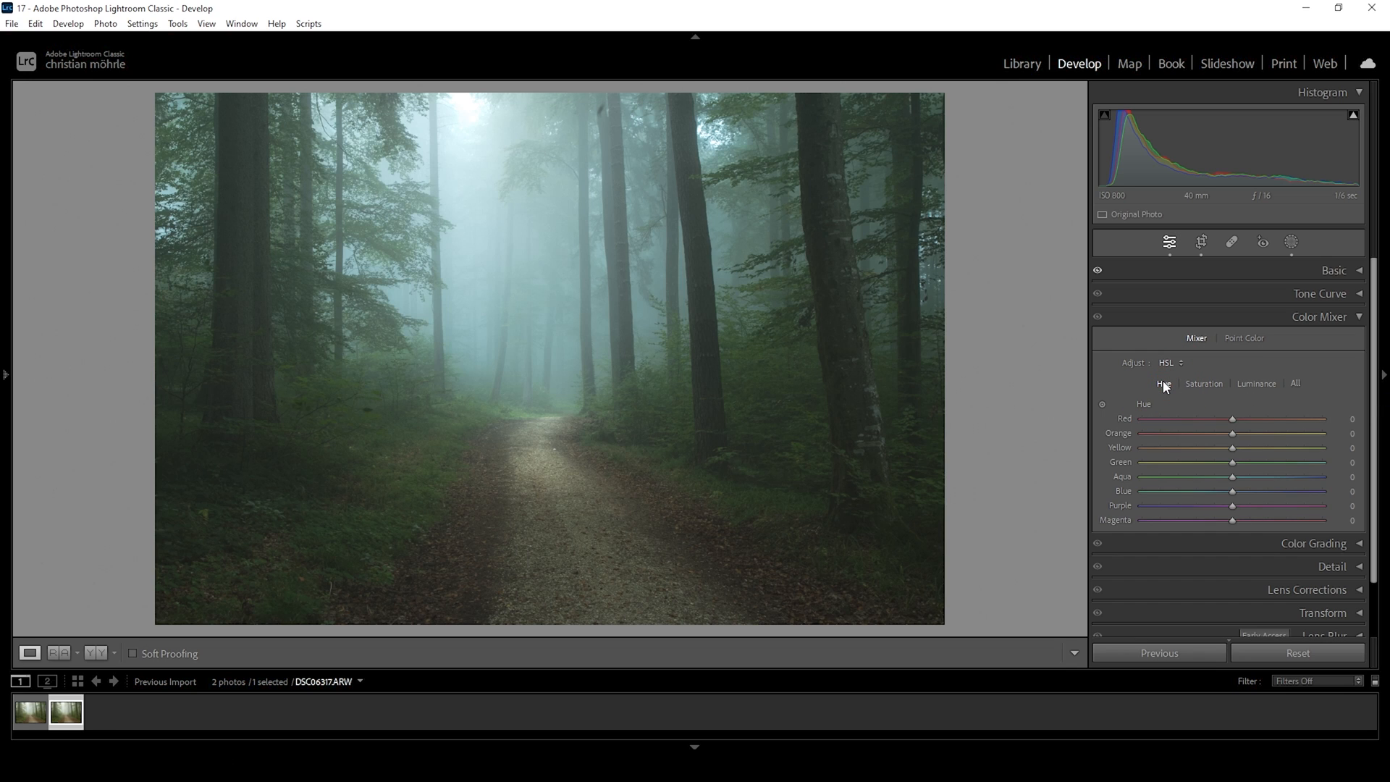
mouse_move(427, 270)
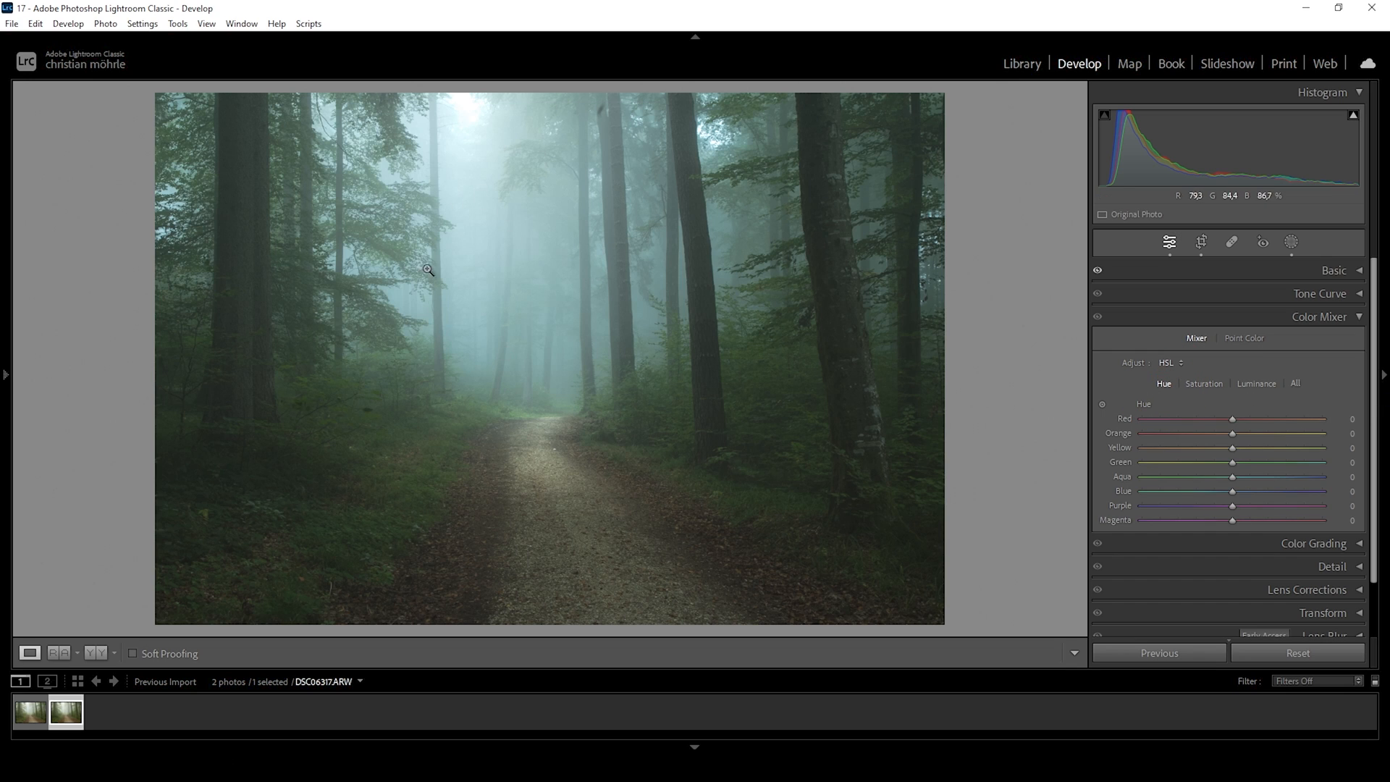
mouse_move(489, 273)
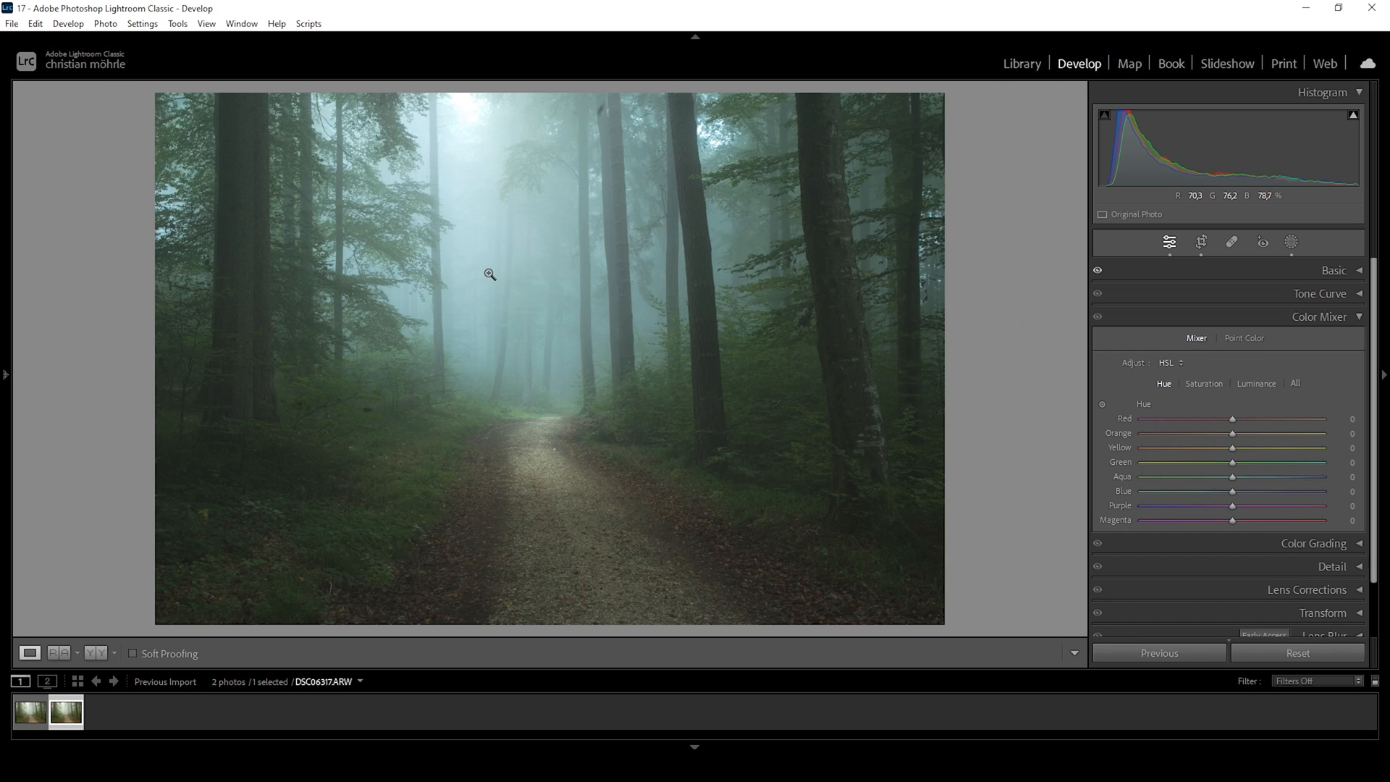
mouse_move(621, 358)
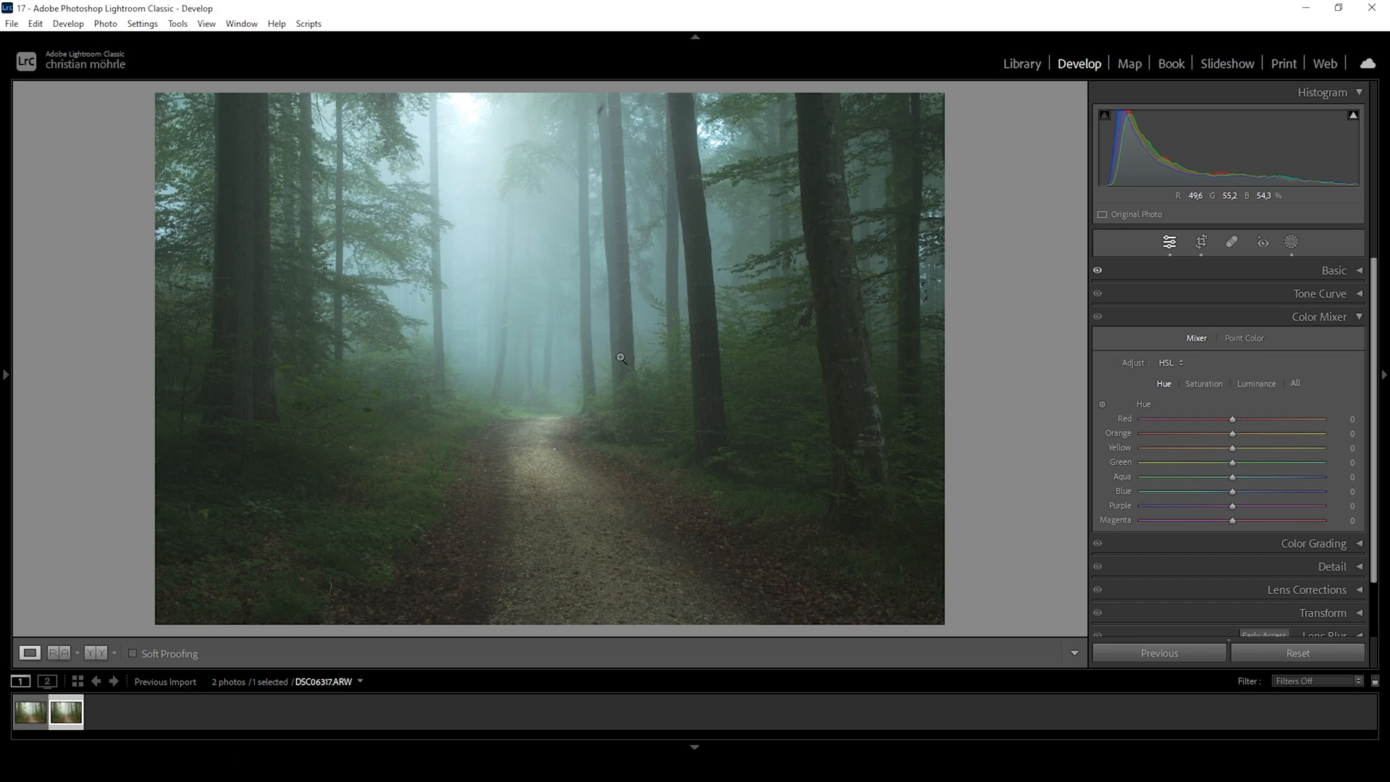
mouse_move(1233, 481)
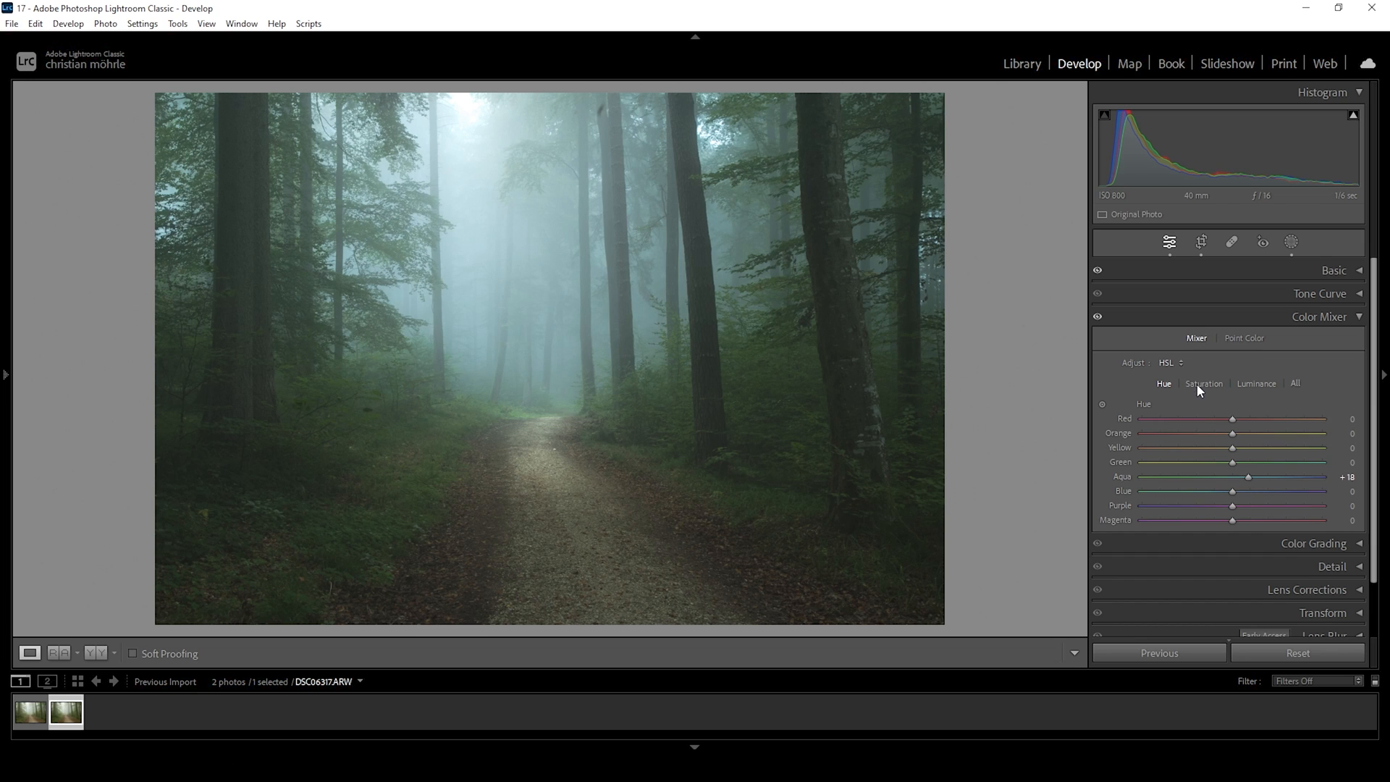
Raise Green saturation to +15 and Aqua saturation to +10.
click(1205, 383)
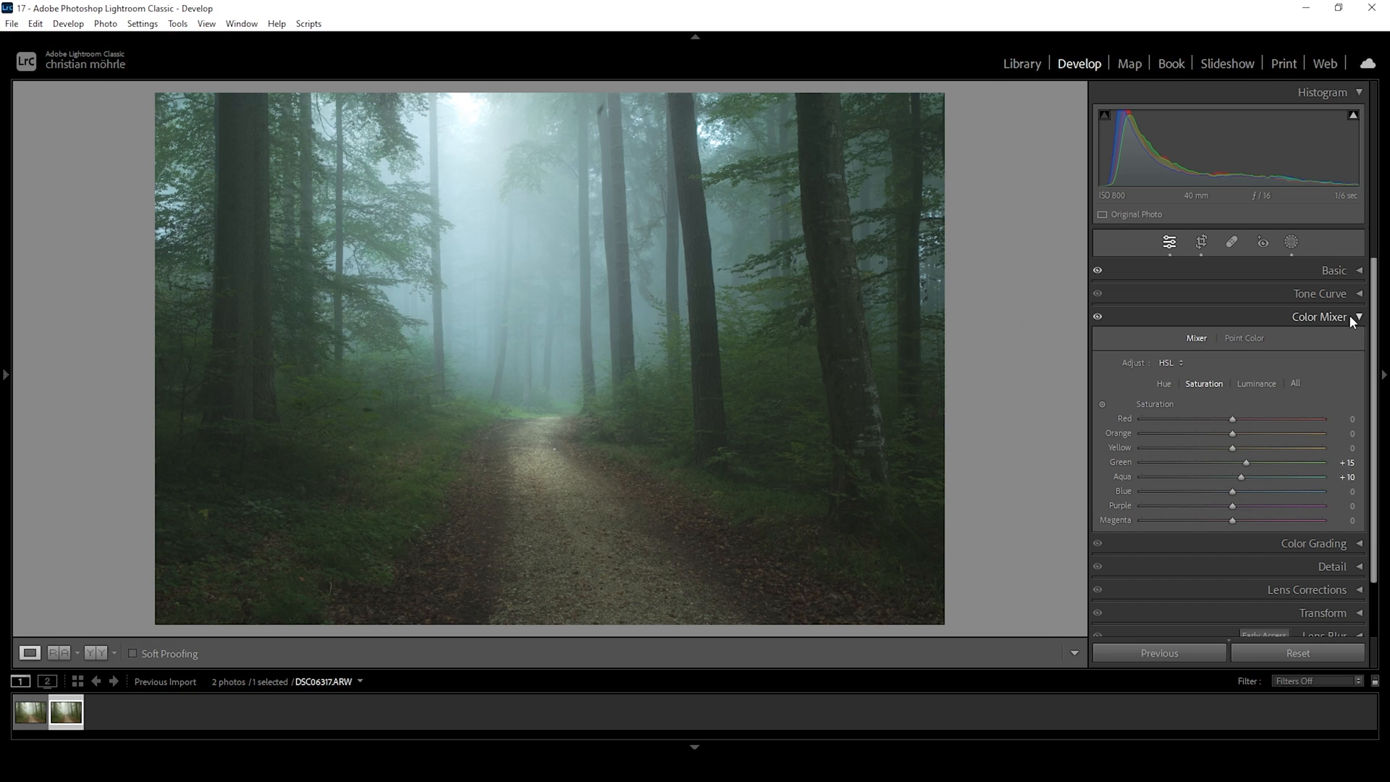
click(1320, 316)
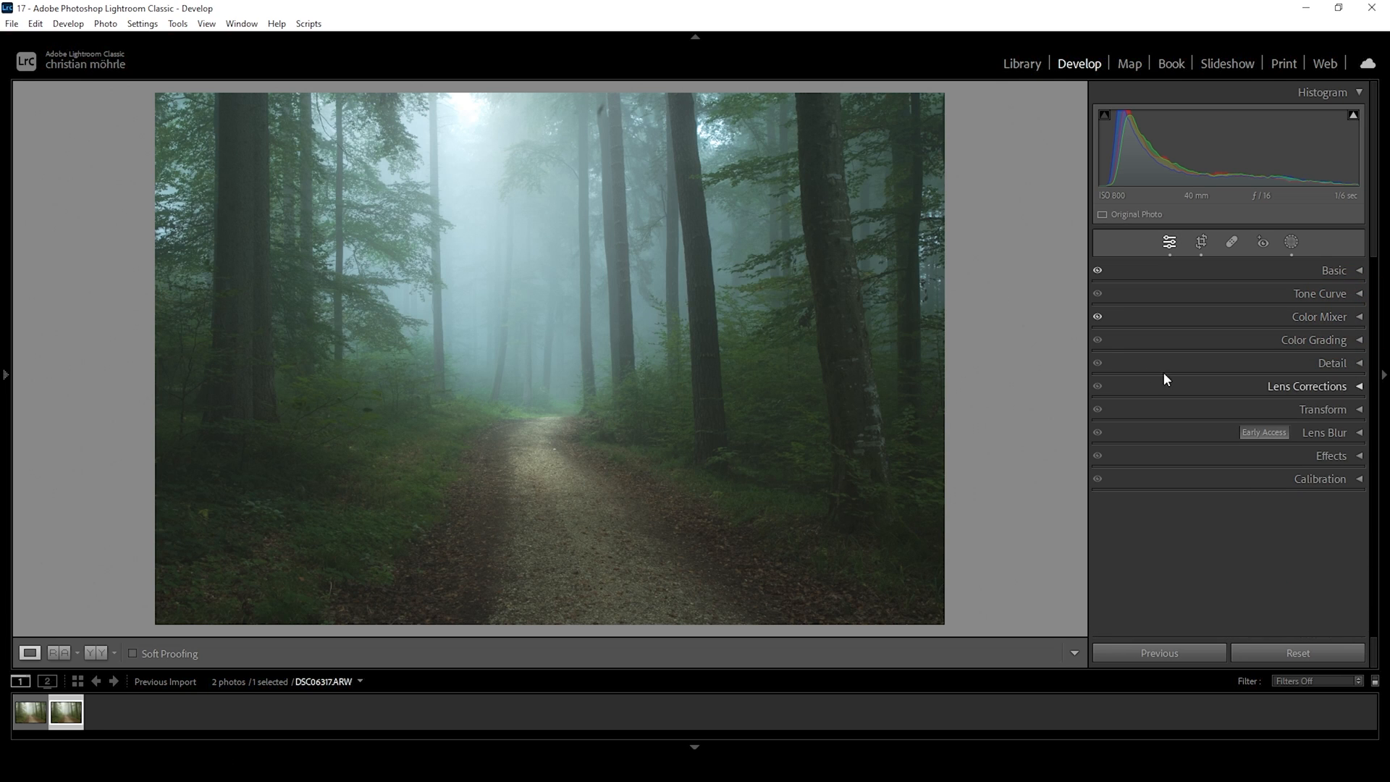
mouse_move(1316, 340)
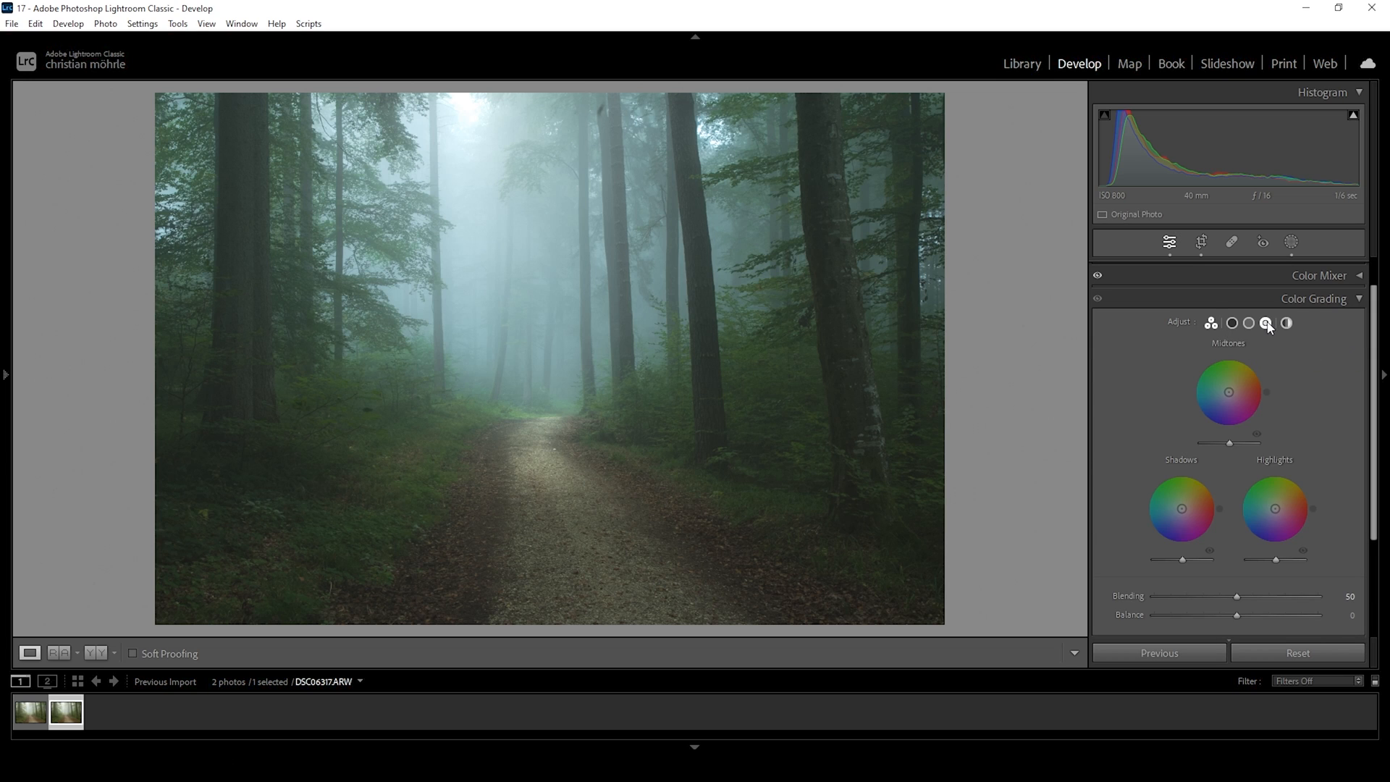
Tint highlights blue (hue 205, sat 7) then grade midtones green (hue 105, sat 10).
click(1267, 323)
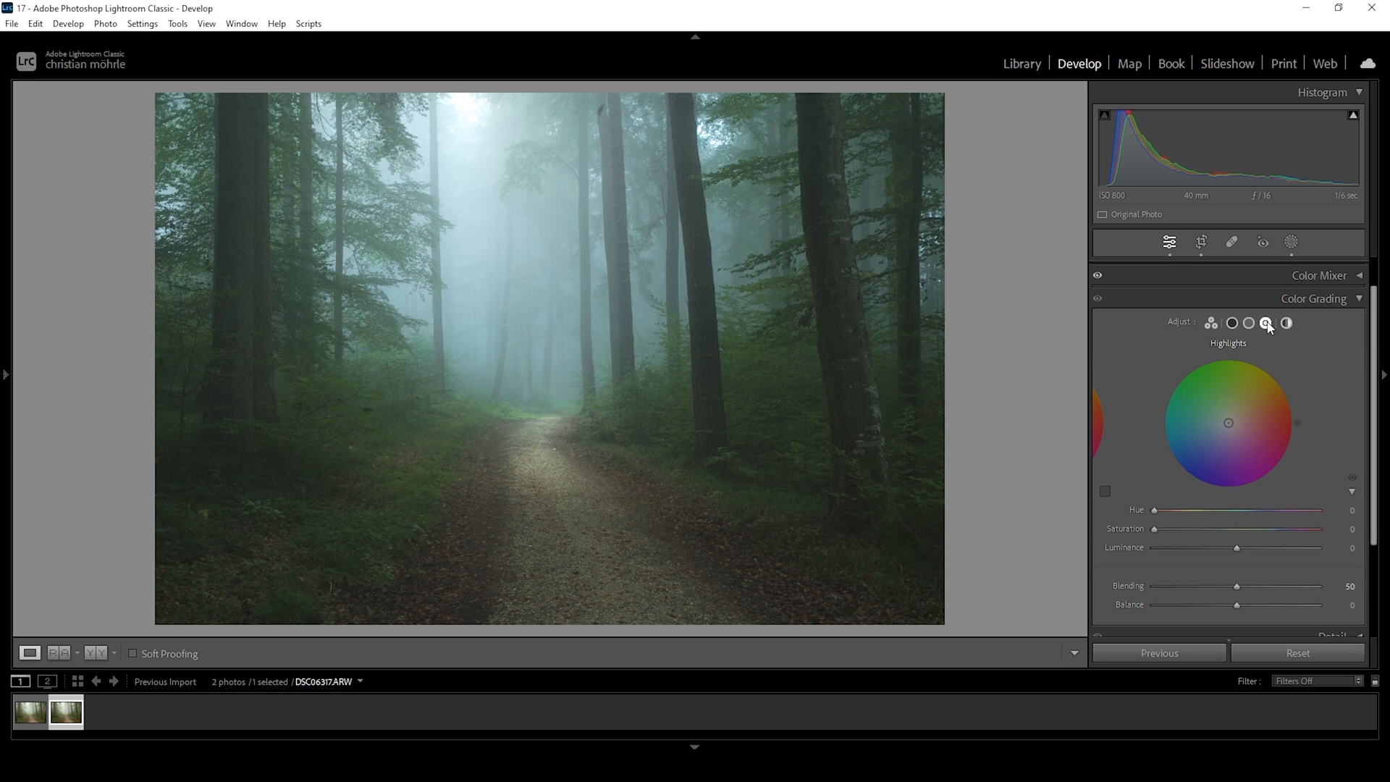
mouse_move(750, 328)
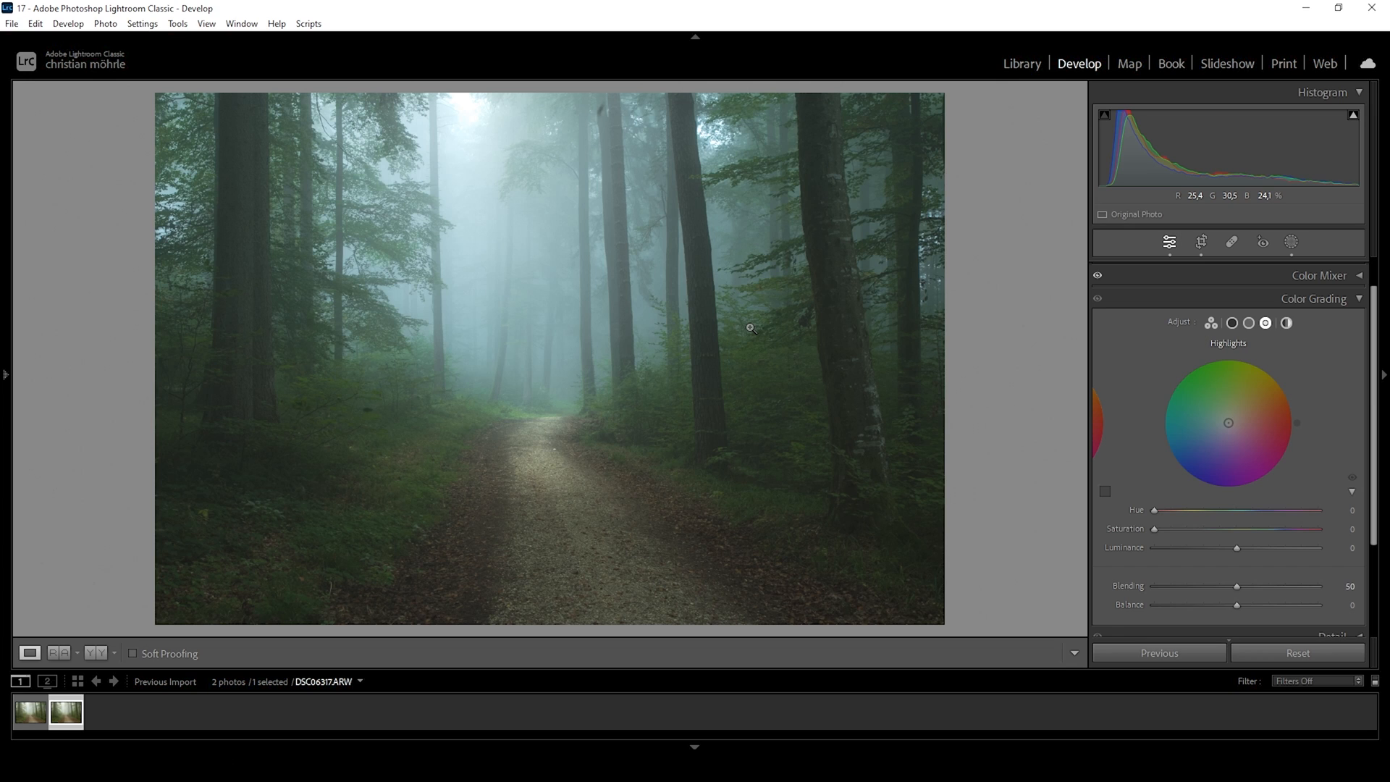
mouse_move(442, 224)
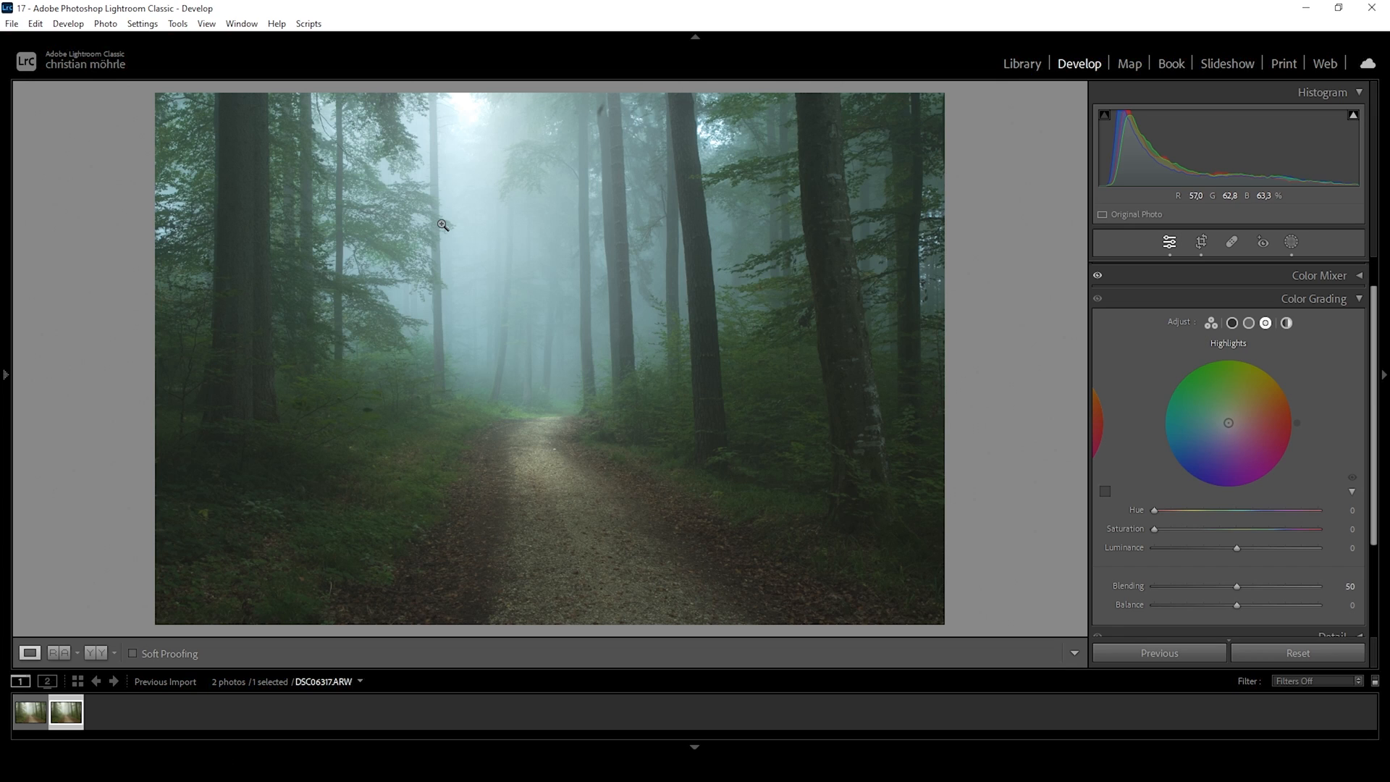
mouse_move(528, 256)
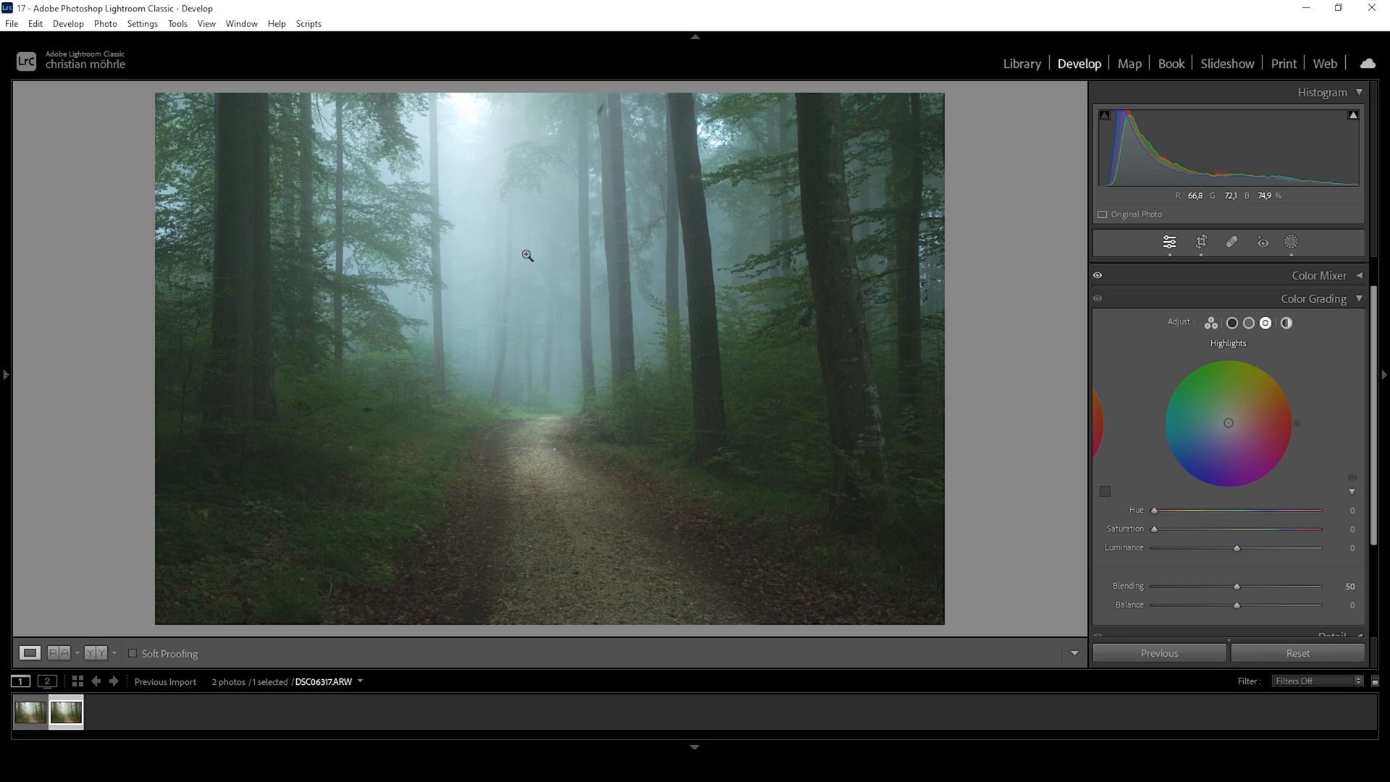
mouse_move(836, 354)
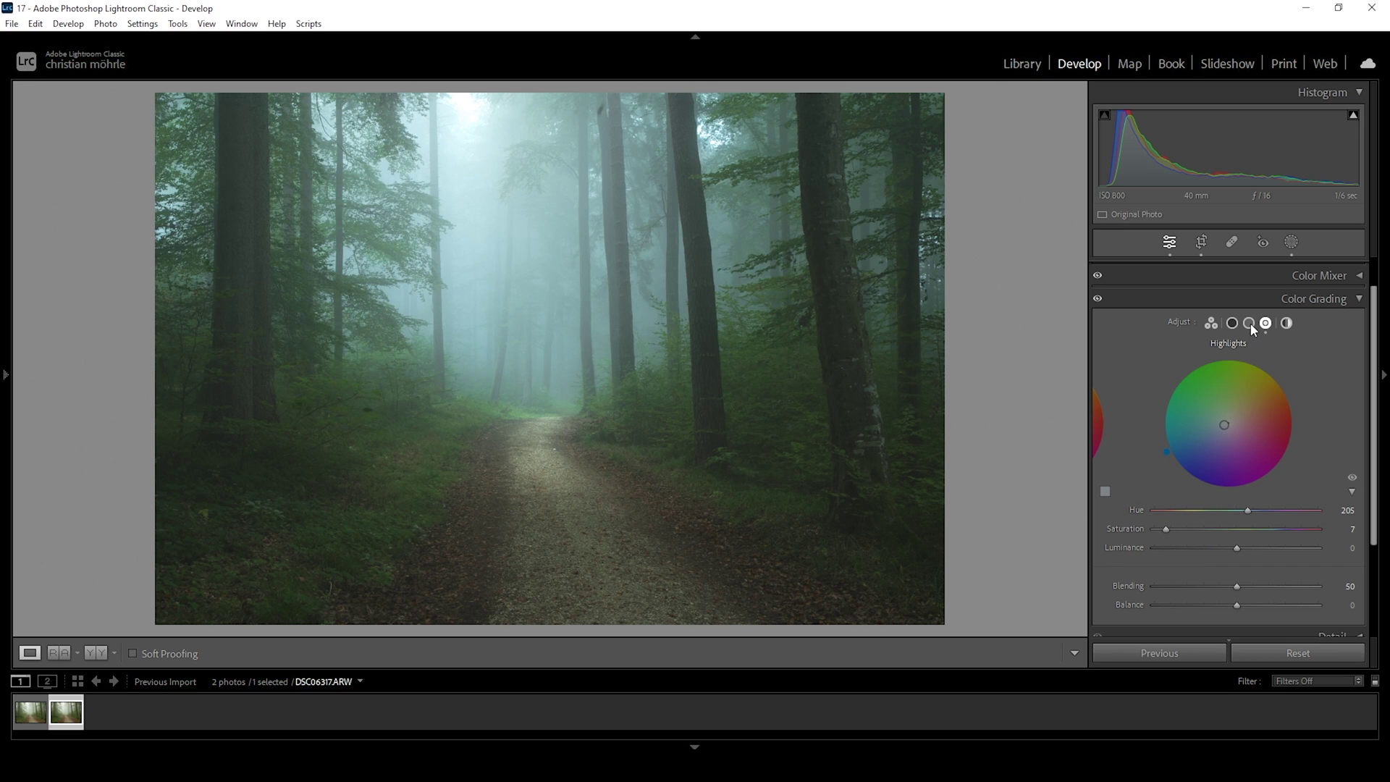
click(1248, 324)
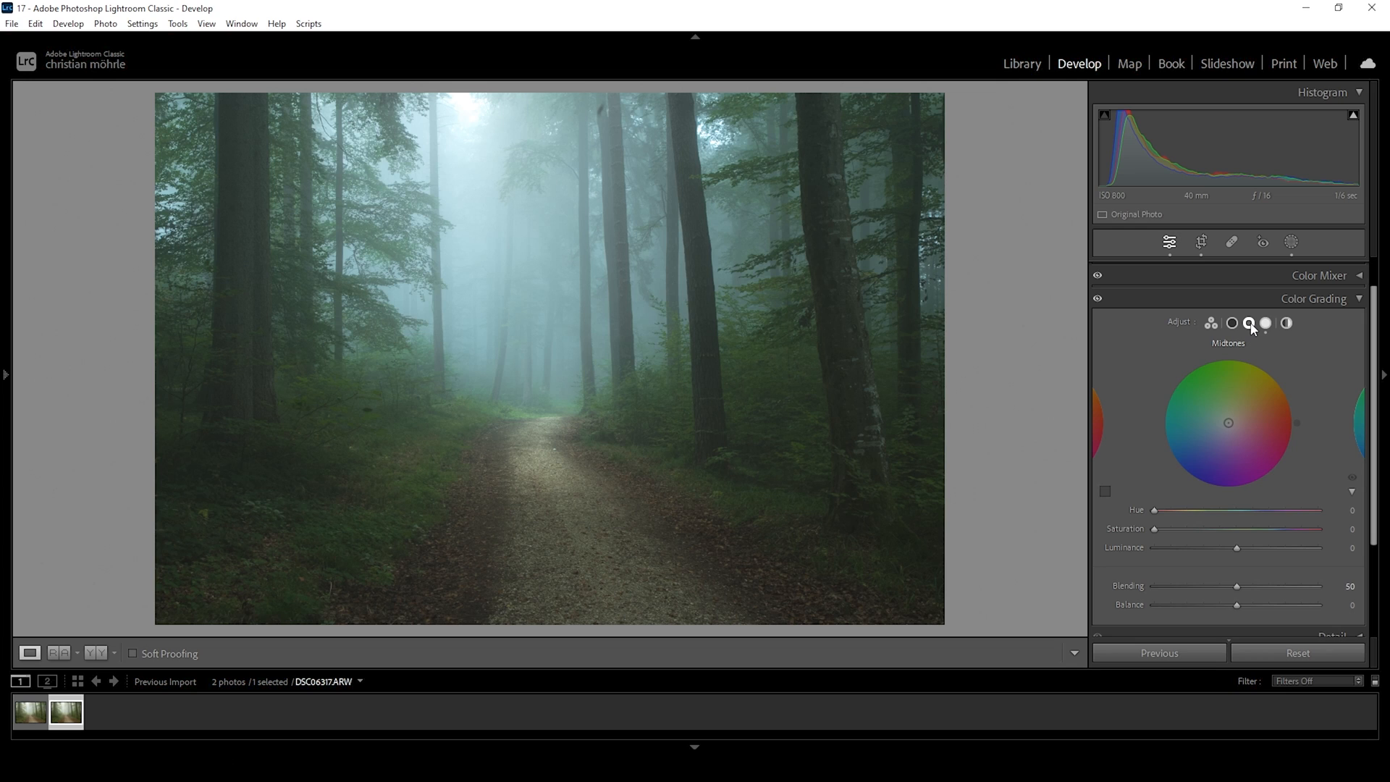
mouse_move(628, 205)
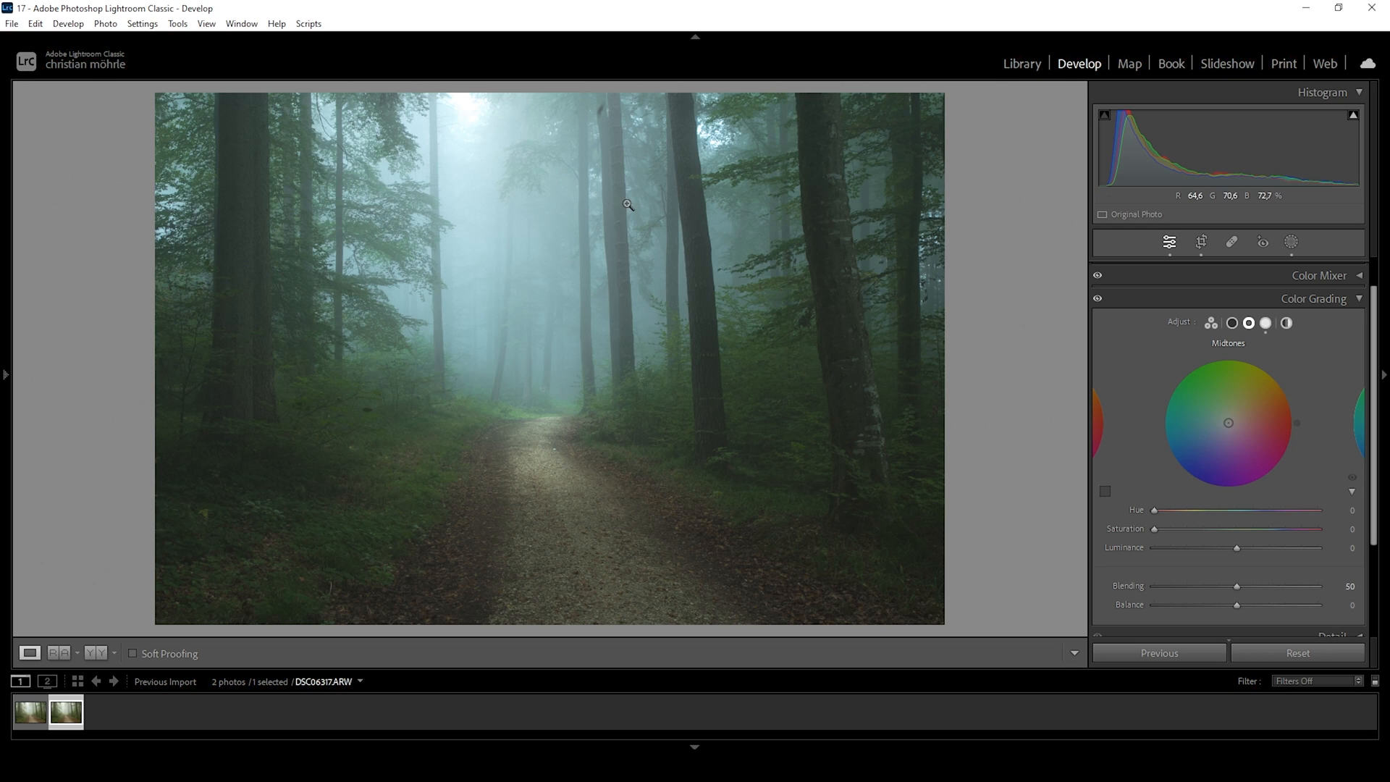
mouse_move(790, 386)
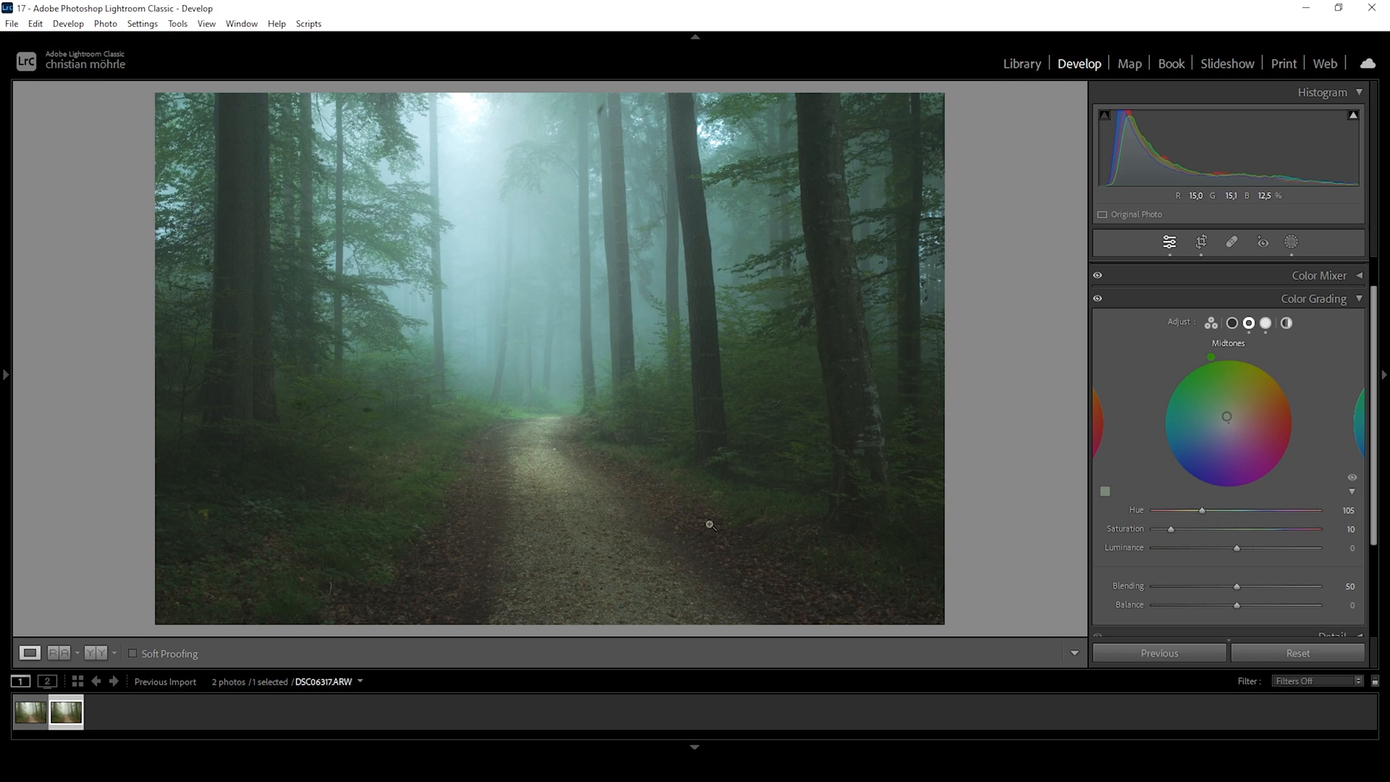
mouse_move(550, 240)
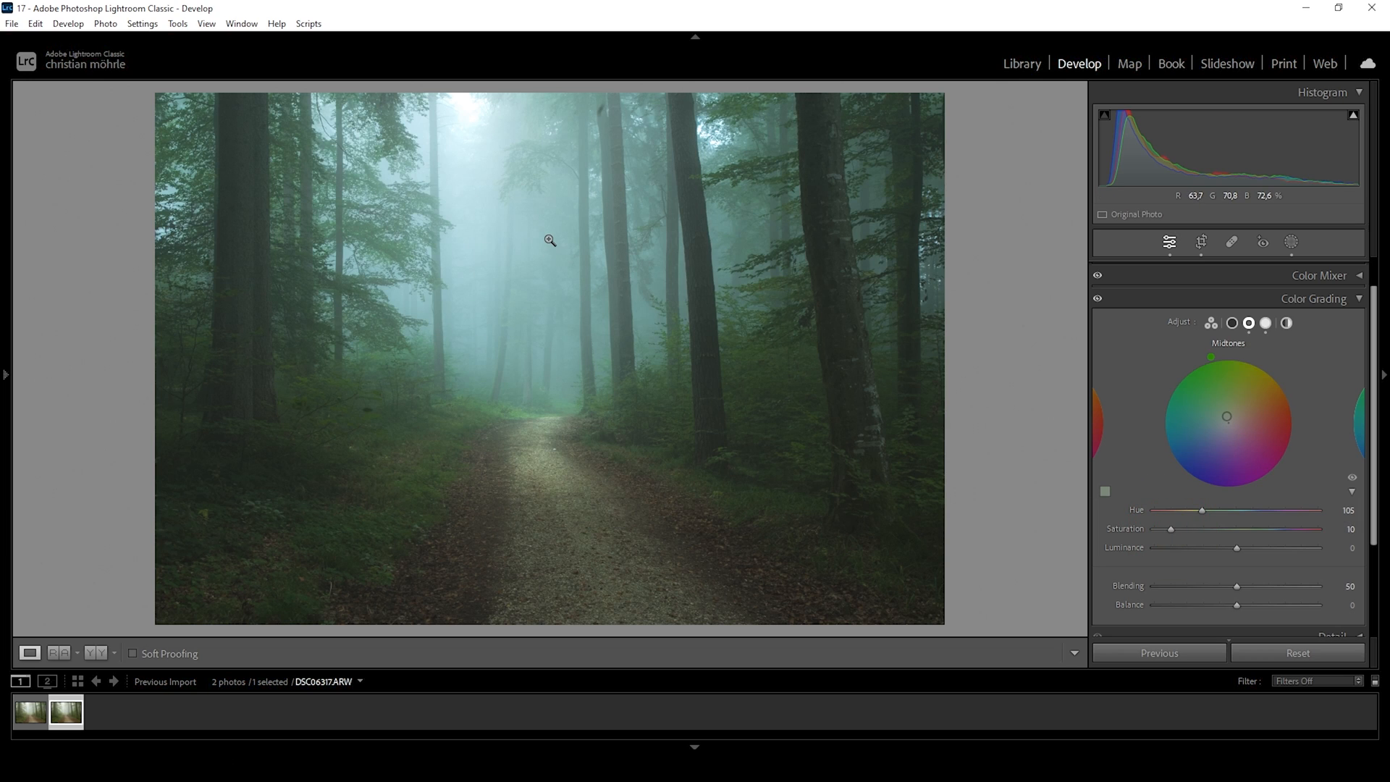
mouse_move(1351, 312)
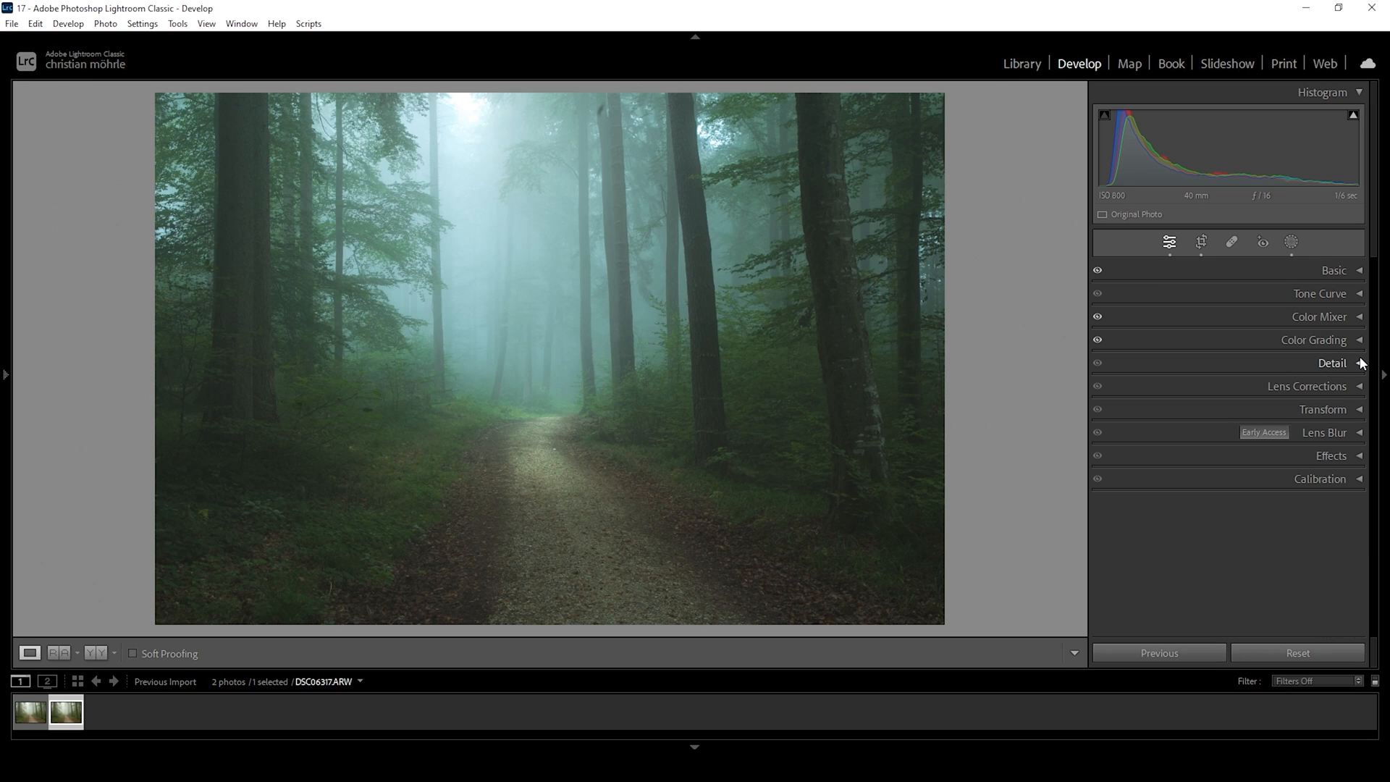
Set calibration Red/Green saturation +8, Blue hue -13 and saturation +10.
click(1320, 478)
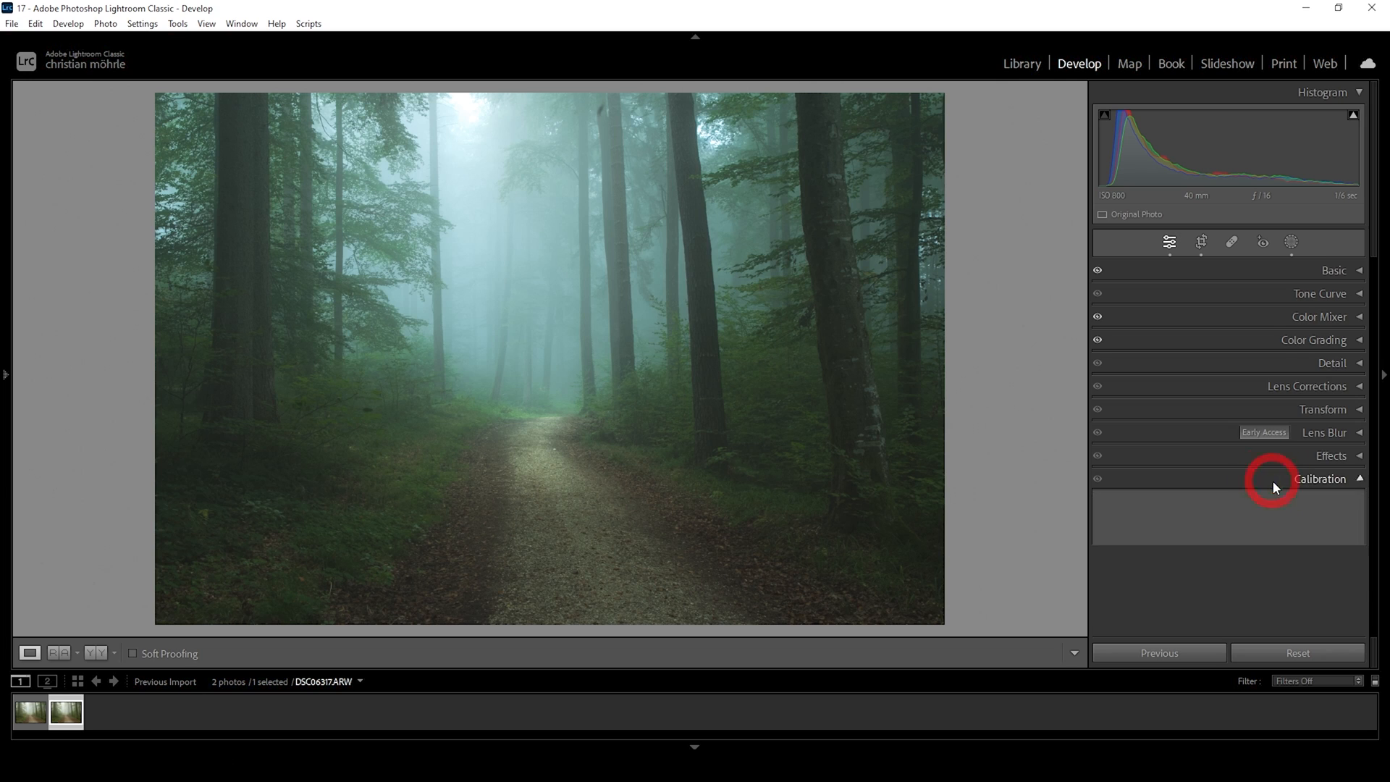
click(1320, 479)
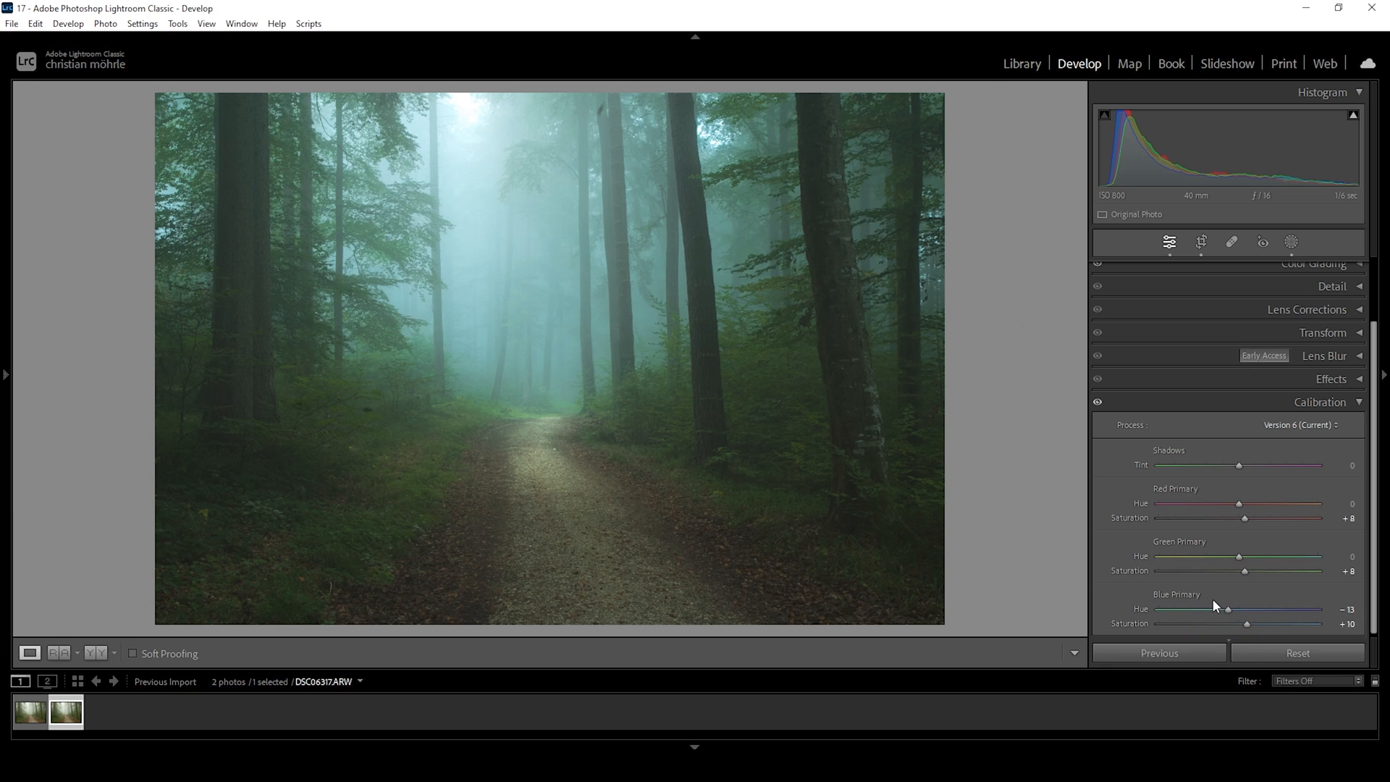
mouse_move(537, 356)
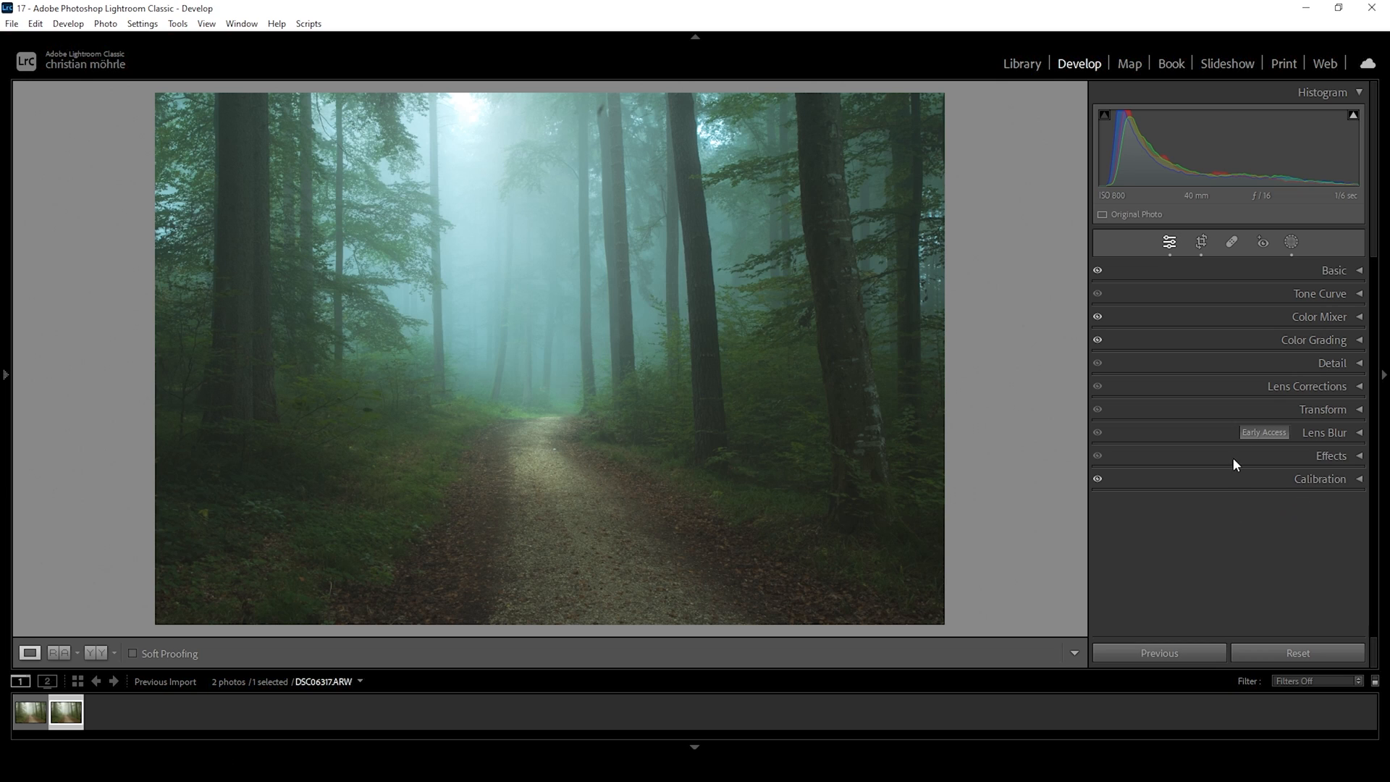
mouse_move(1156, 478)
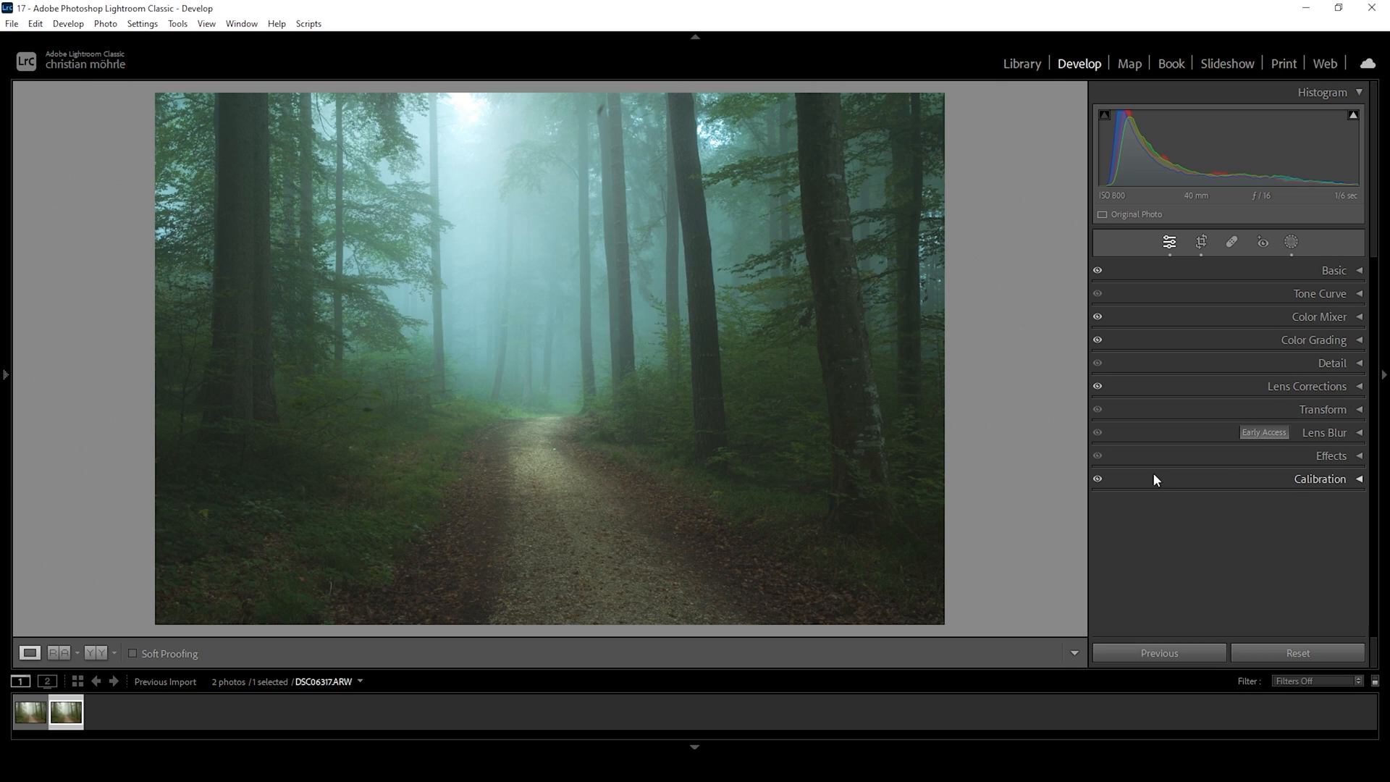
mouse_move(1304, 376)
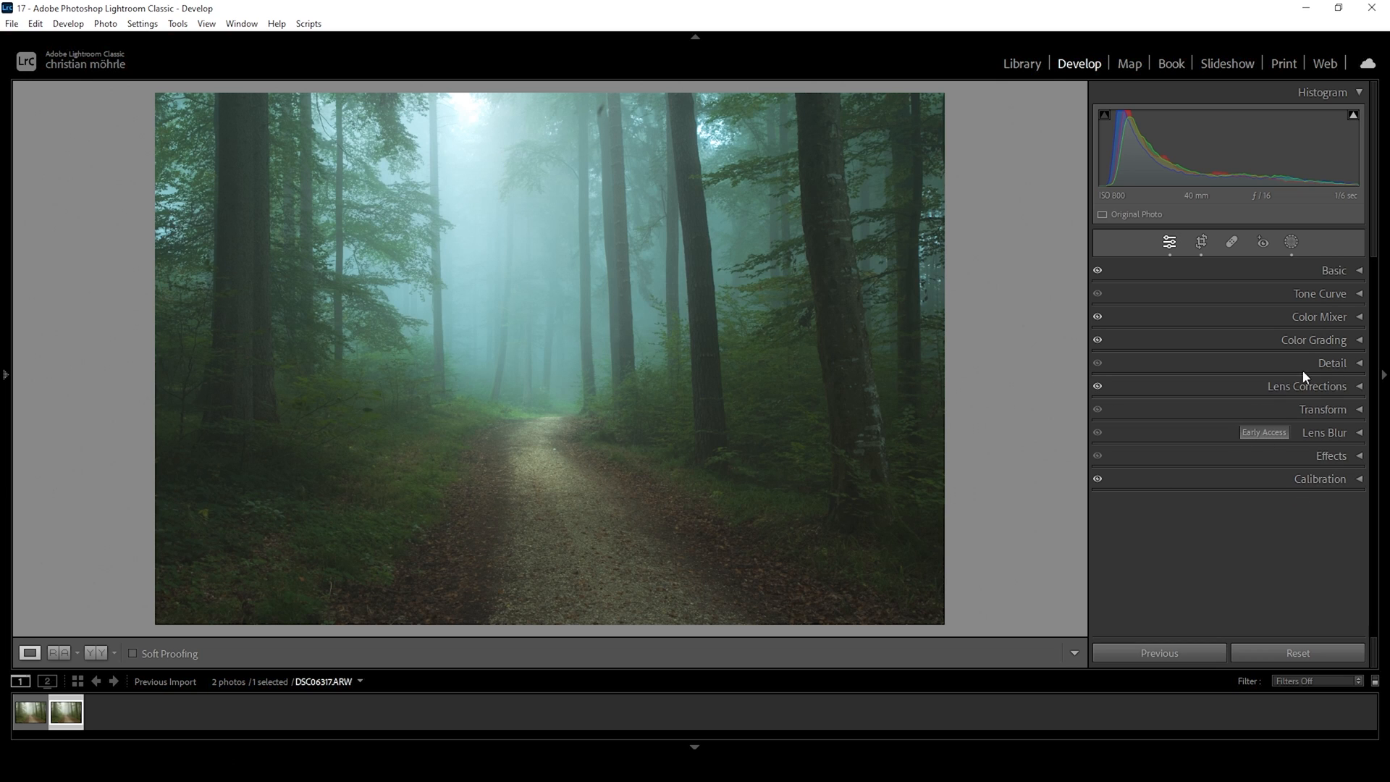
click(1330, 363)
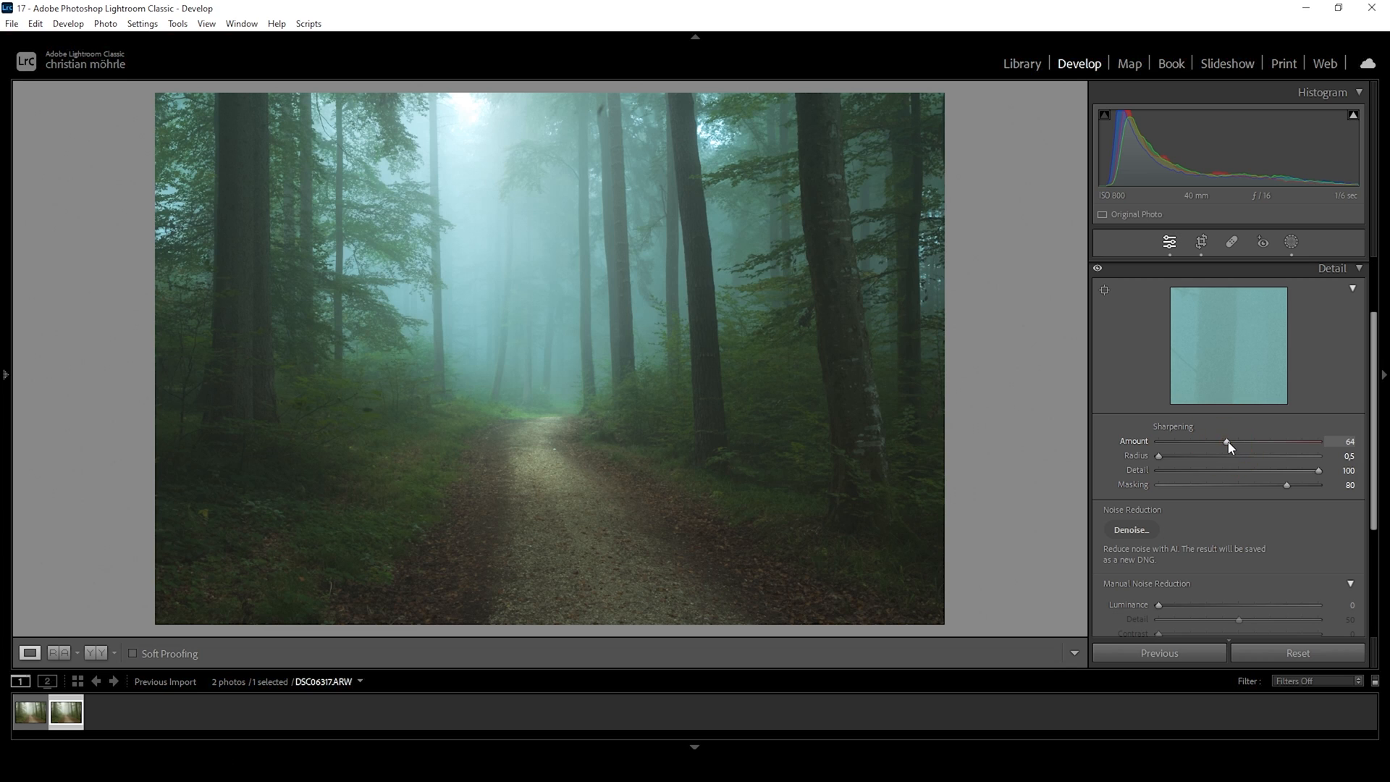
mouse_move(474, 418)
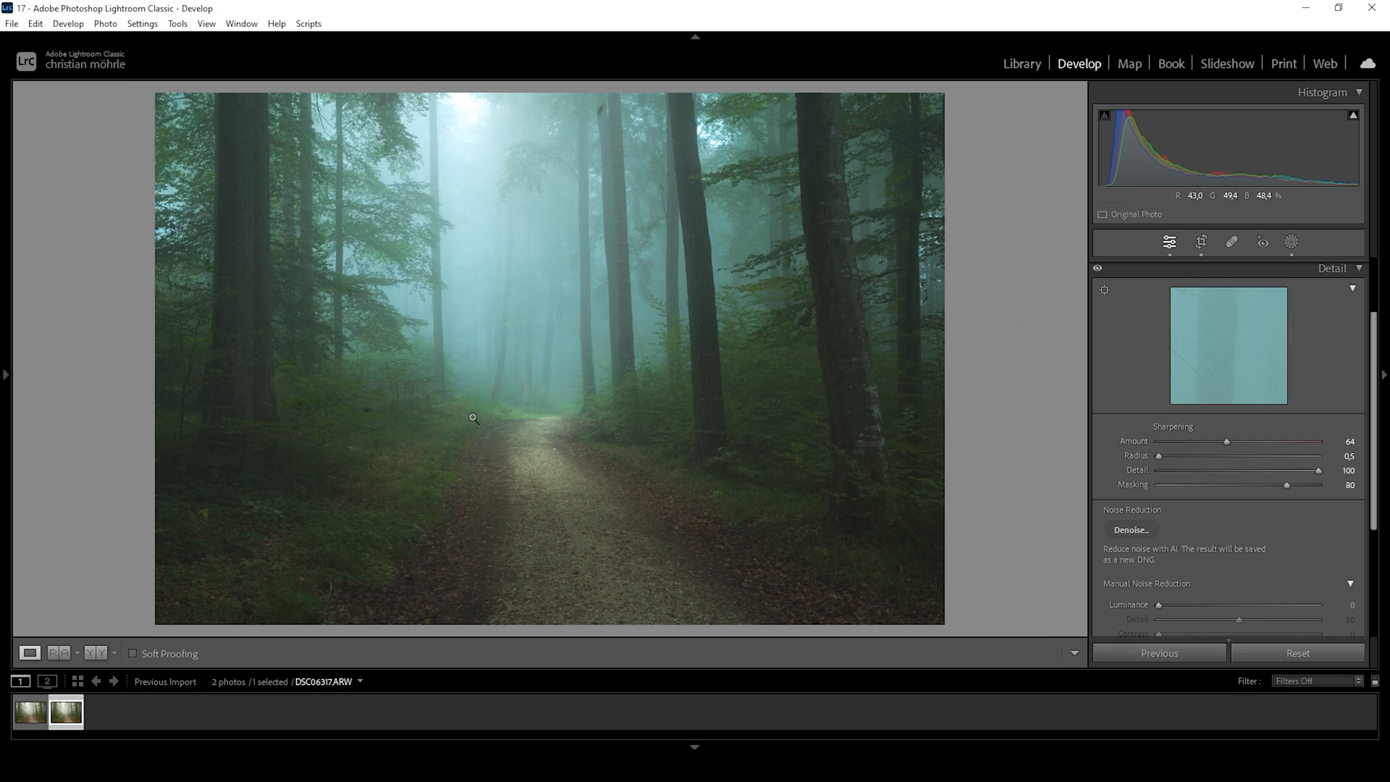
mouse_move(477, 289)
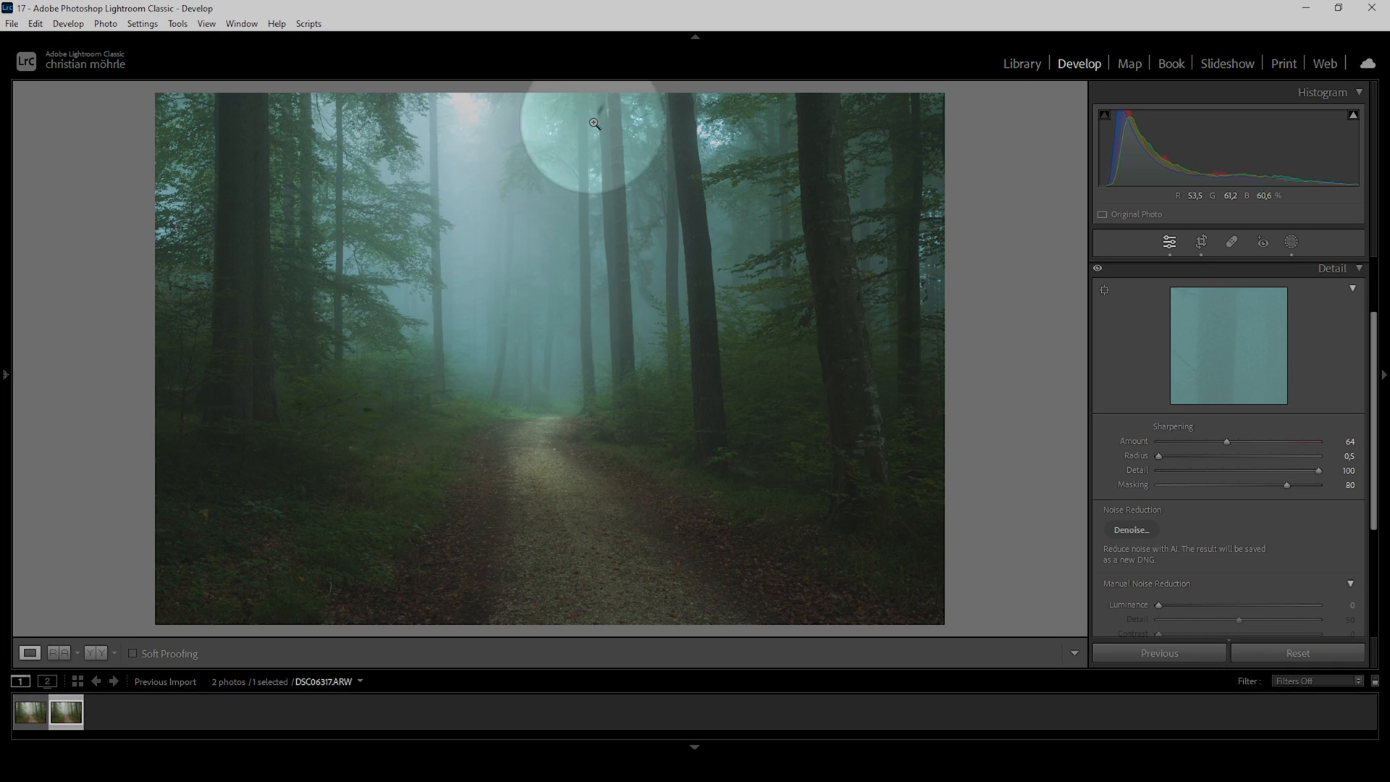
mouse_move(467, 155)
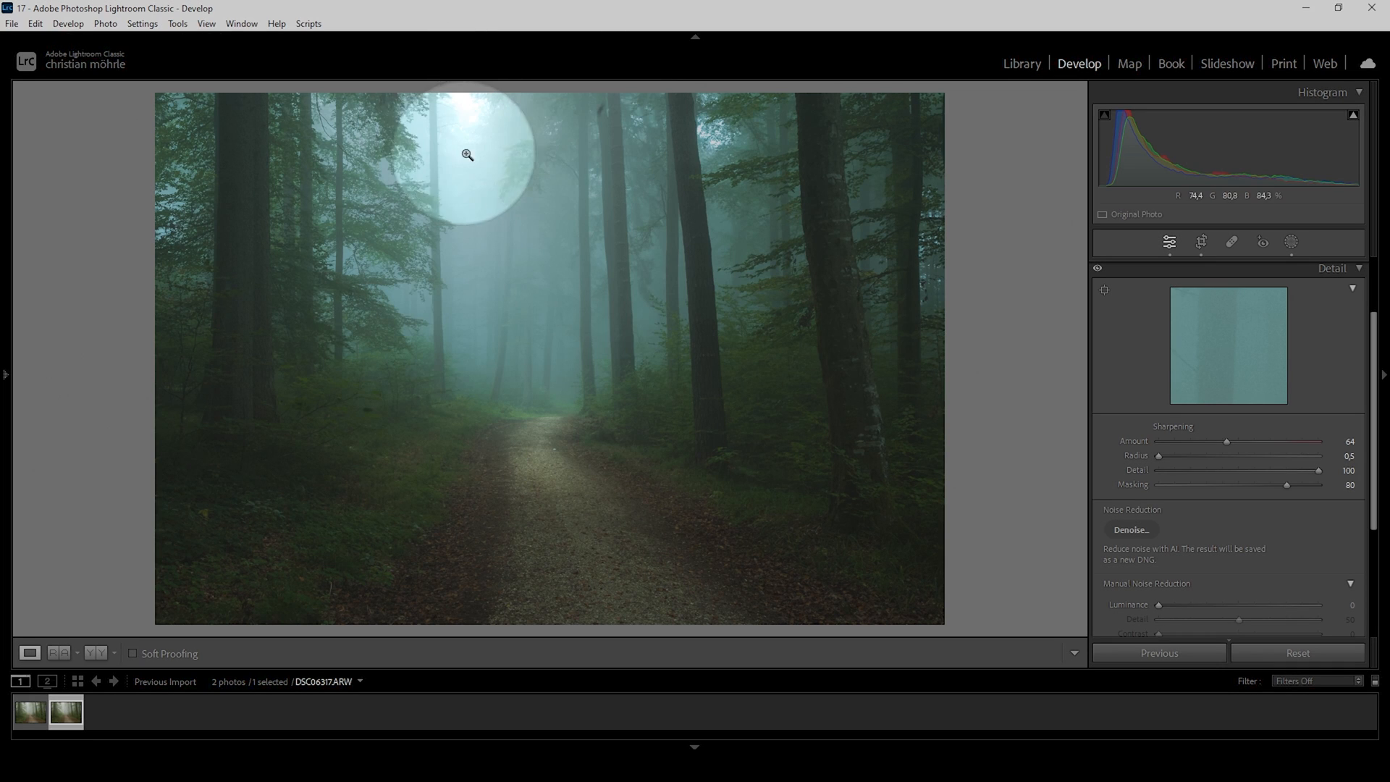
mouse_move(475, 114)
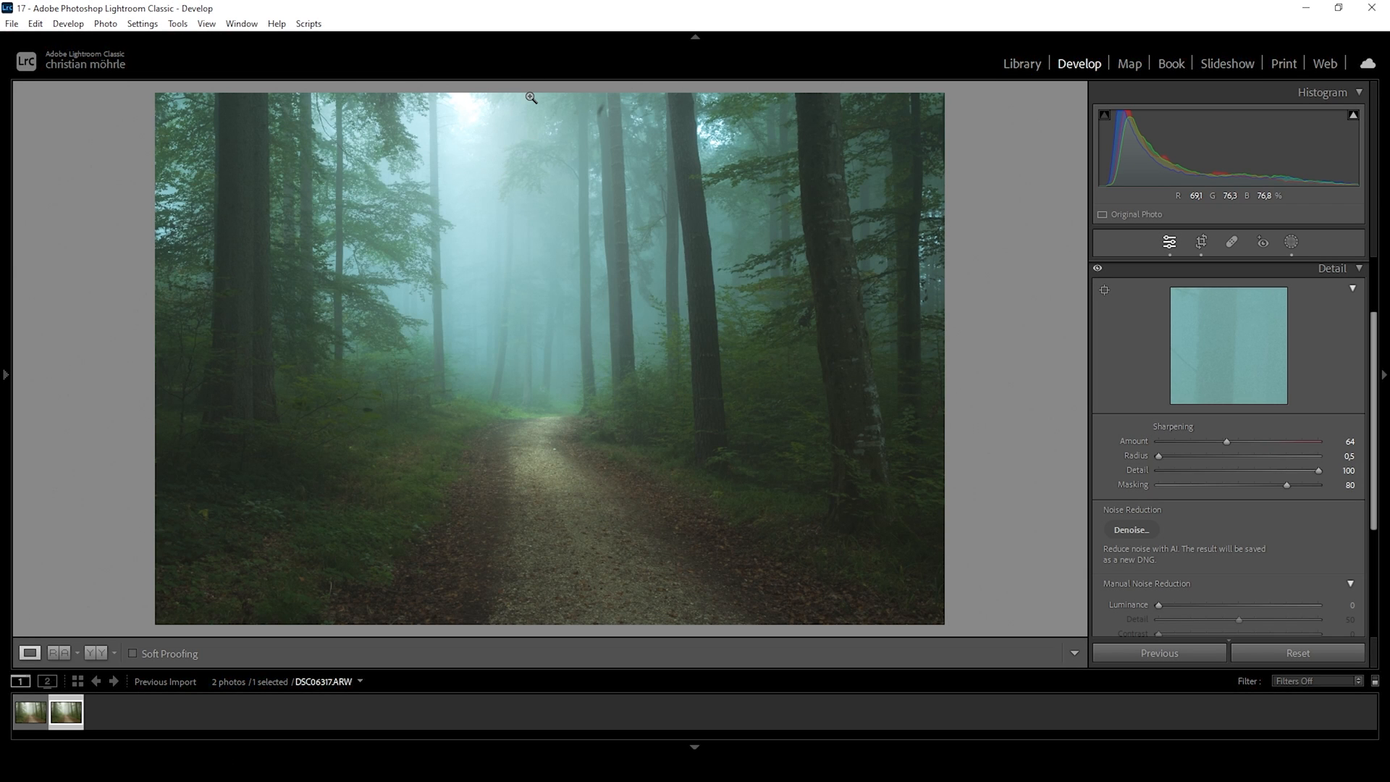
mouse_move(791, 234)
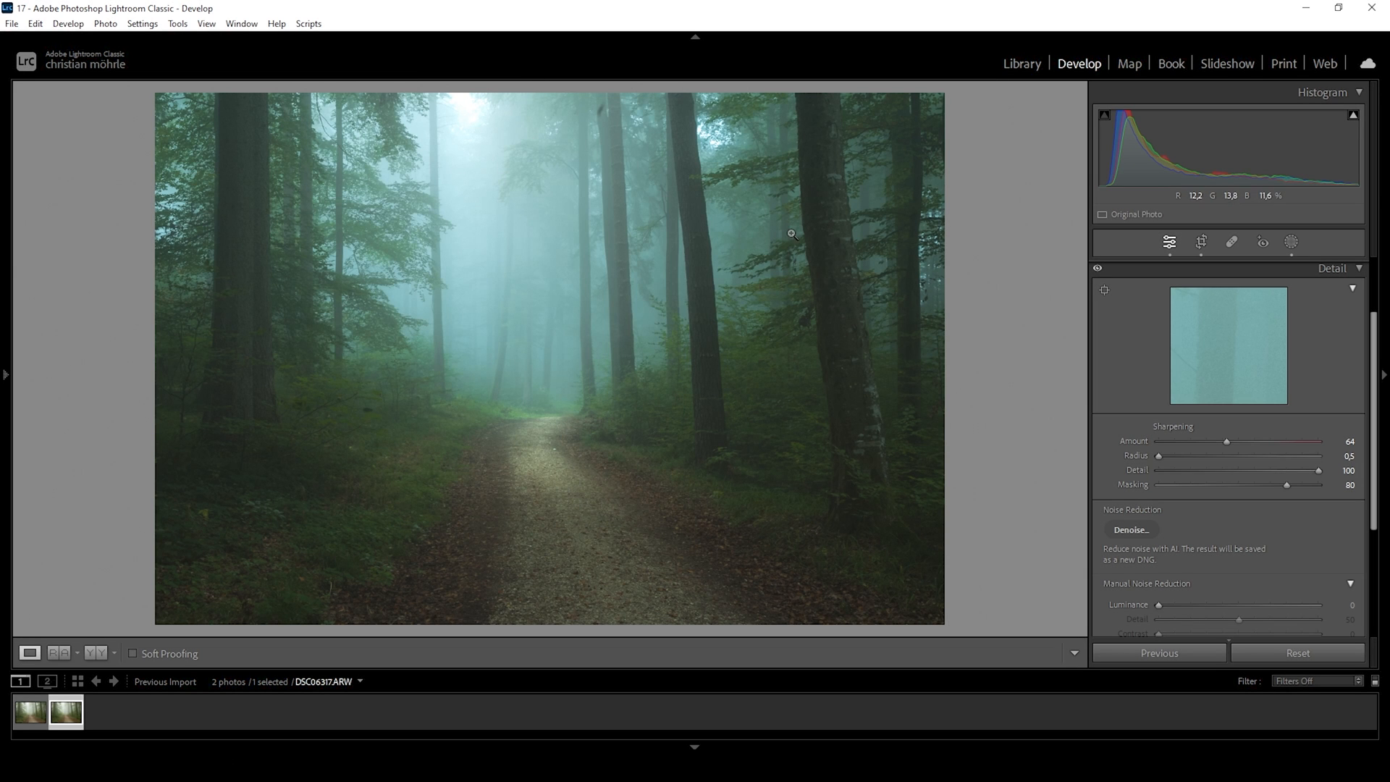
Send the sharpened photo to Photoshop 2024 and unlock its background layer.
right_click(64, 712)
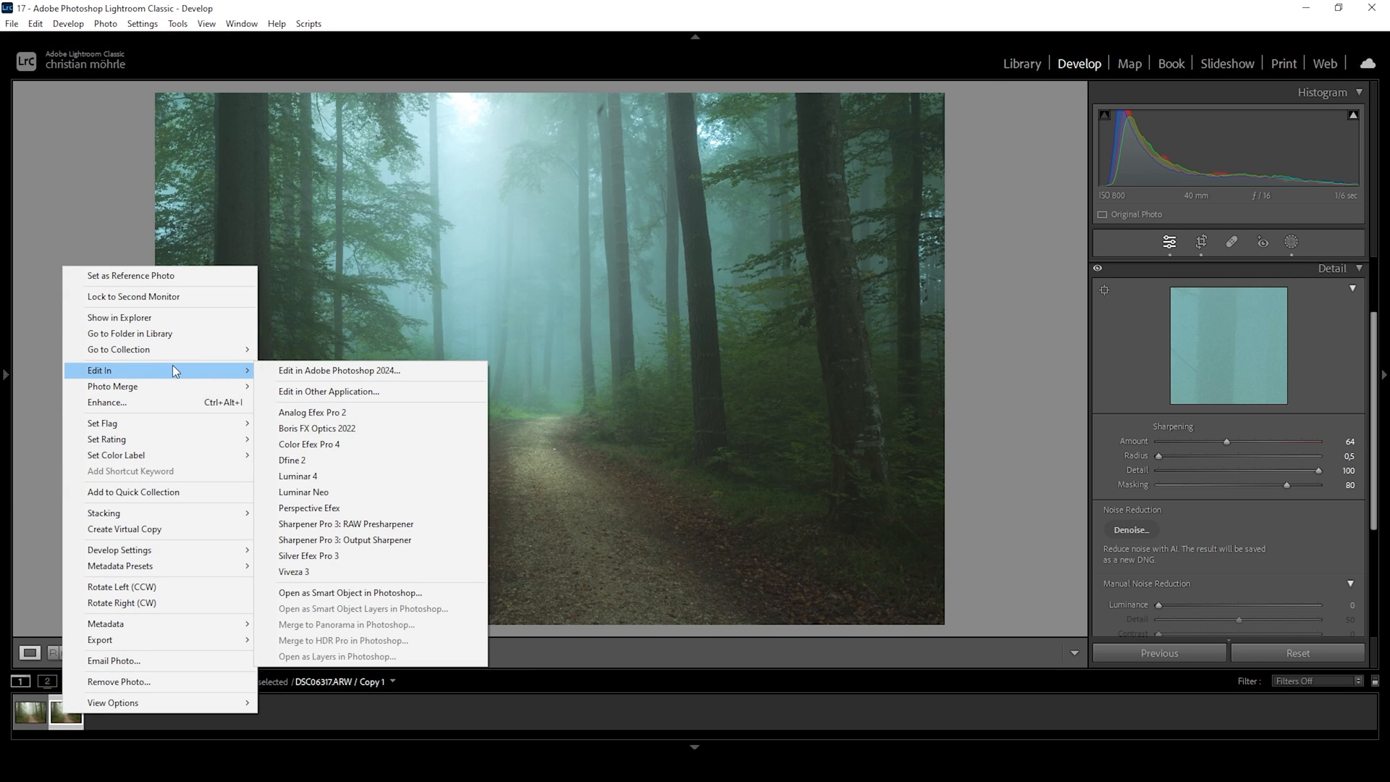
click(340, 371)
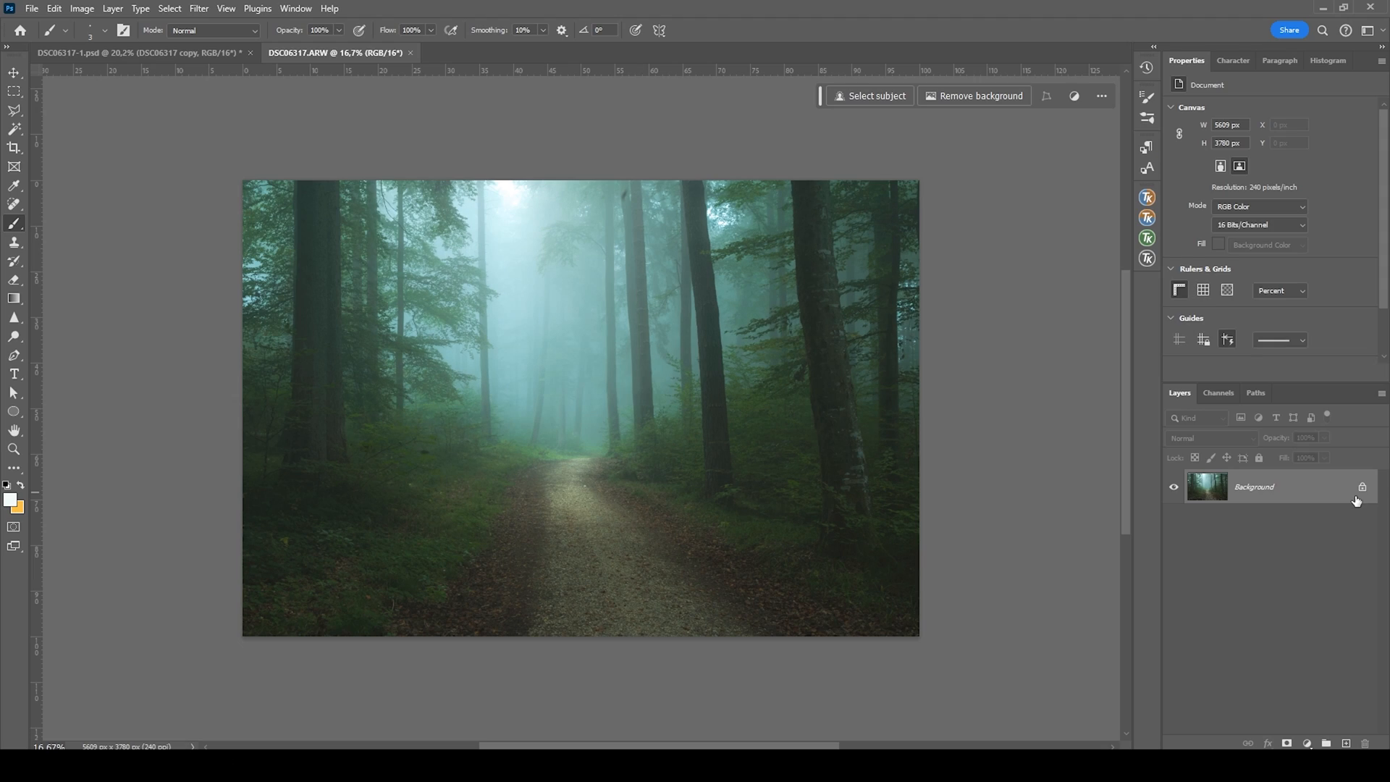
double_click(1363, 486)
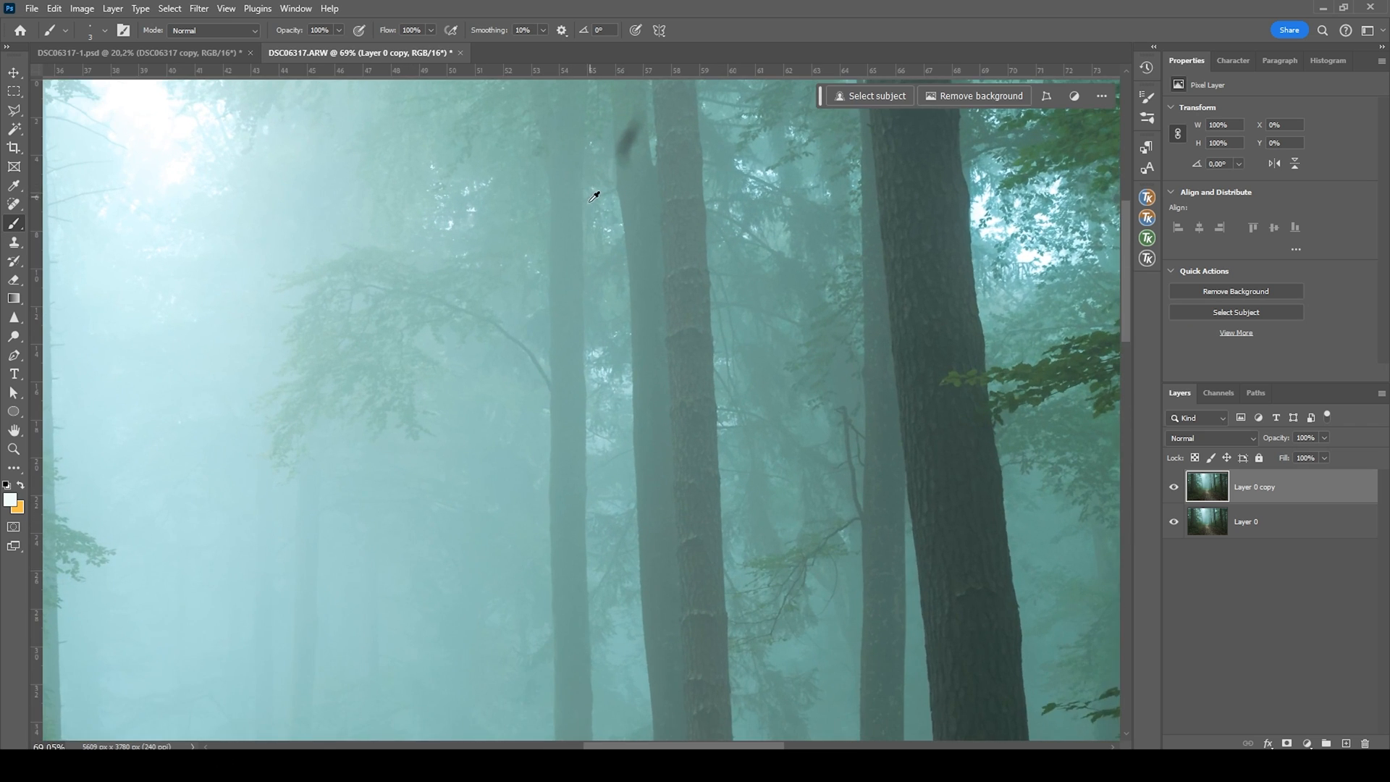
Heal the blemish near the top of the tree trunks with the Spot Healing Brush.
click(15, 205)
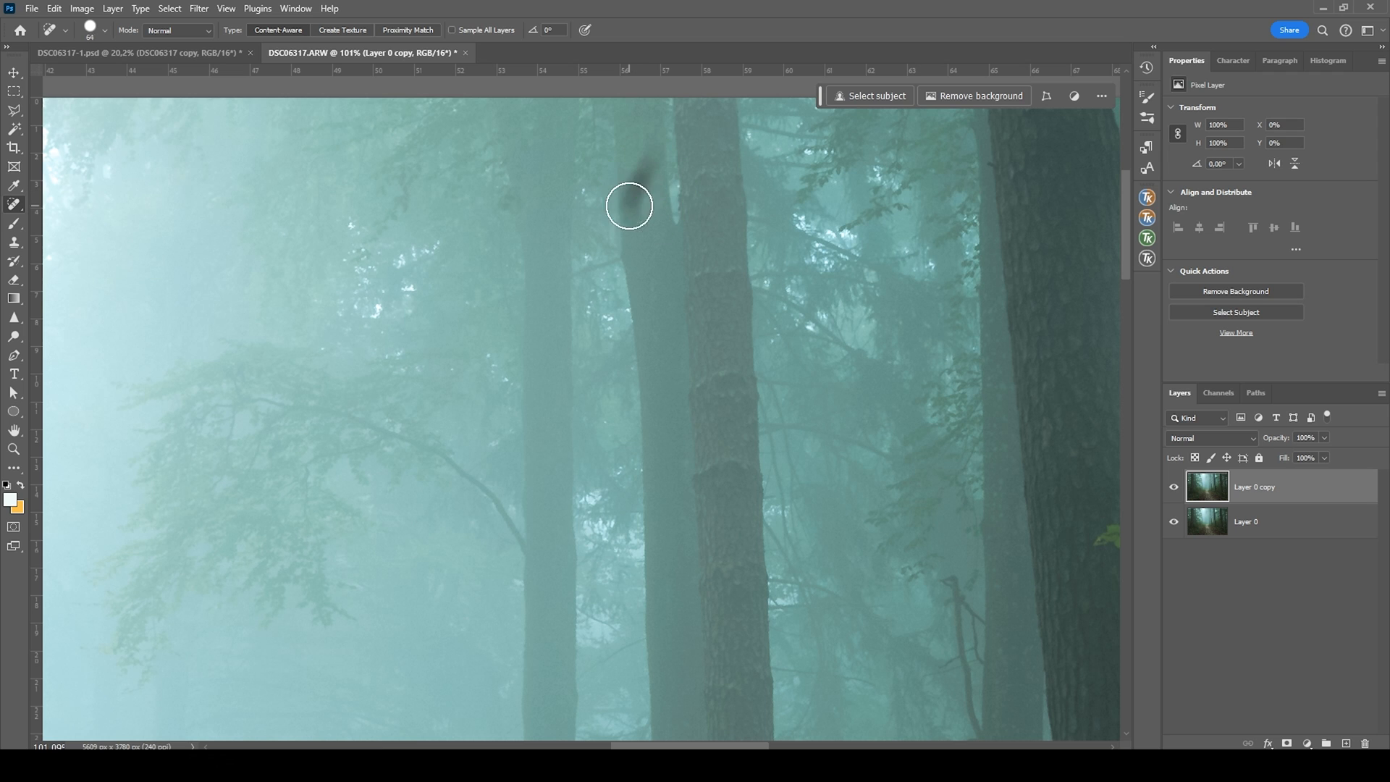
scroll(down, 3)
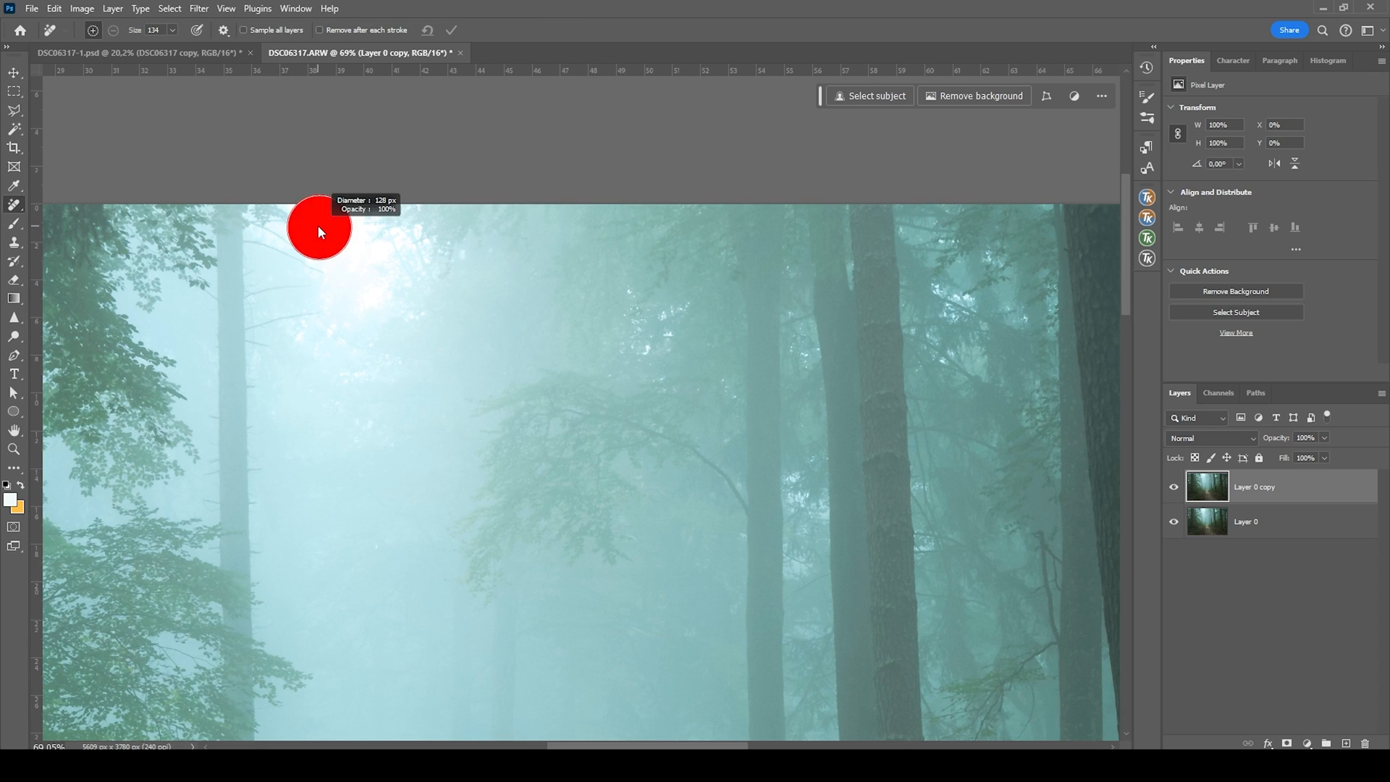
drag(319, 233, 354, 226)
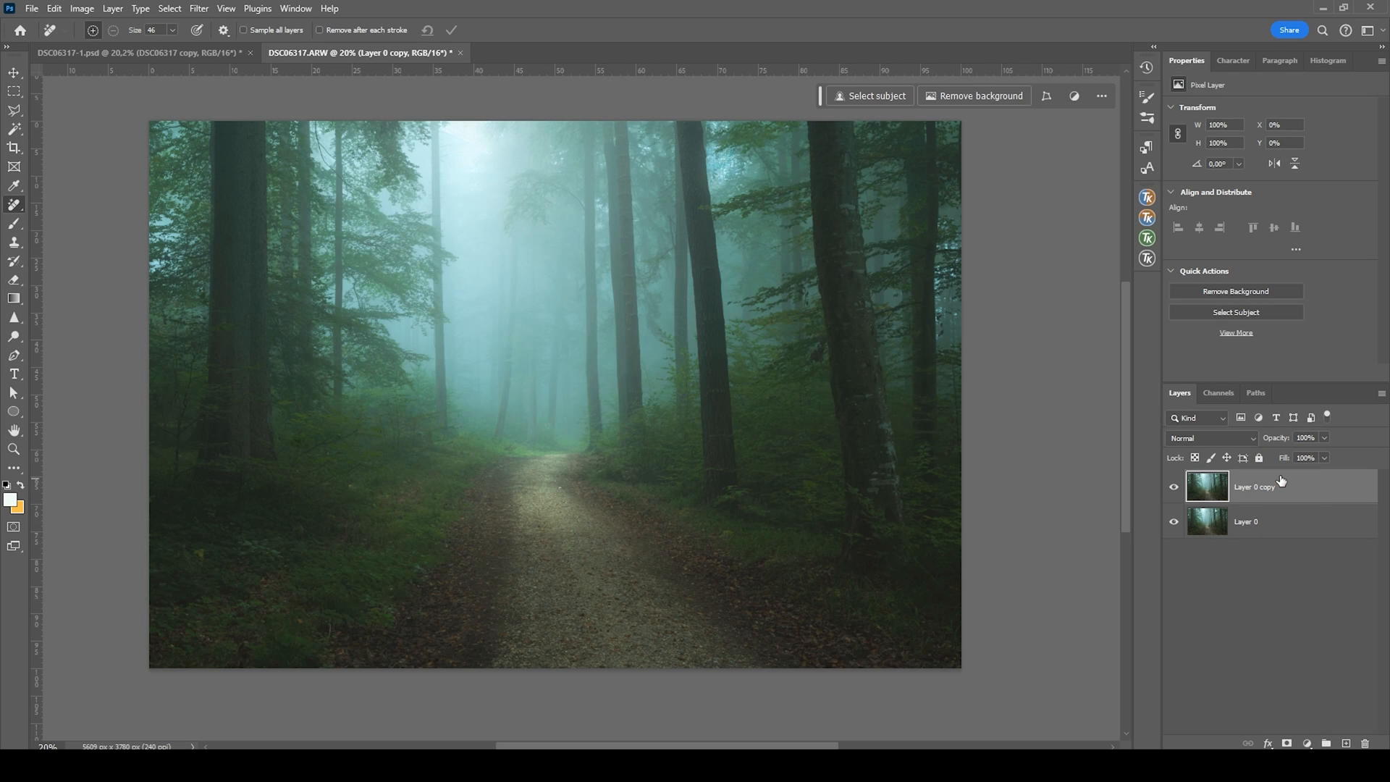
mouse_move(1269, 483)
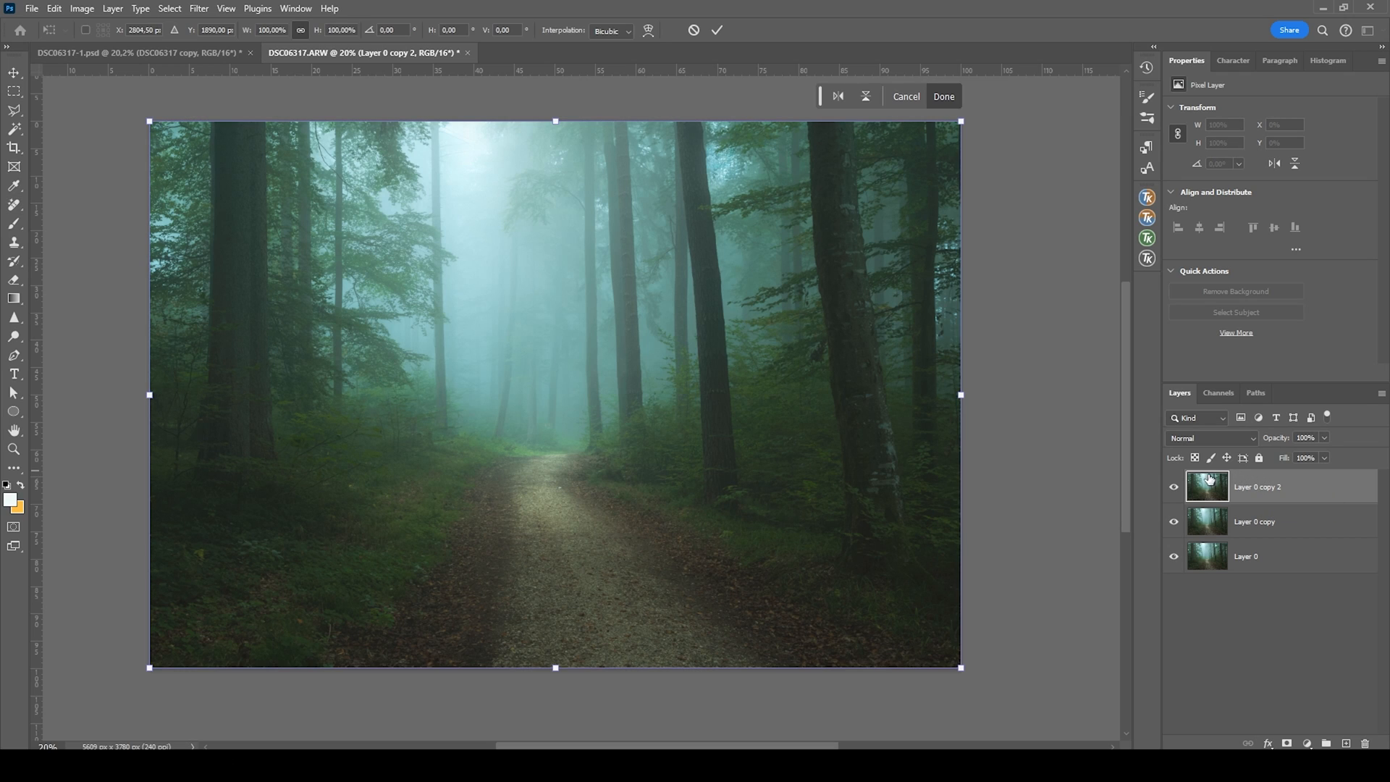
mouse_move(790, 270)
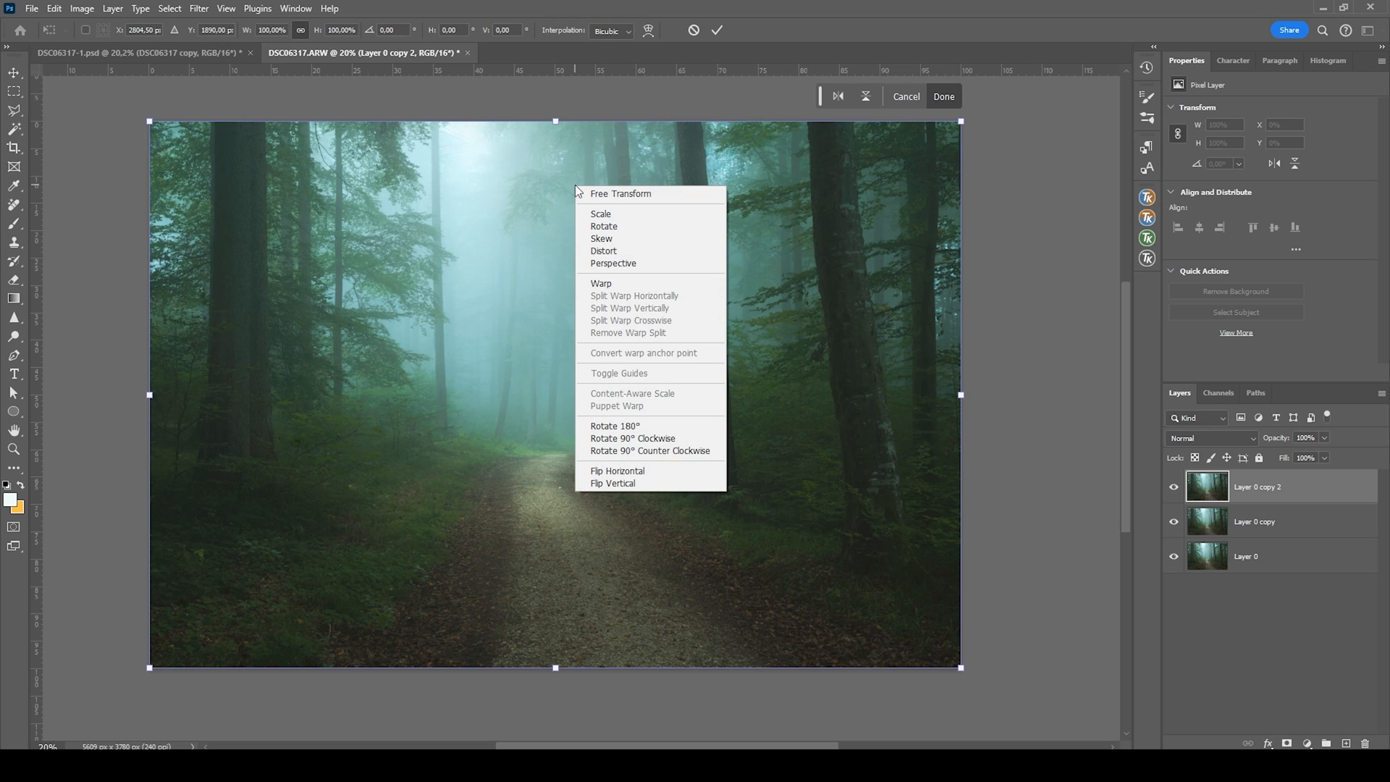
mouse_move(631, 257)
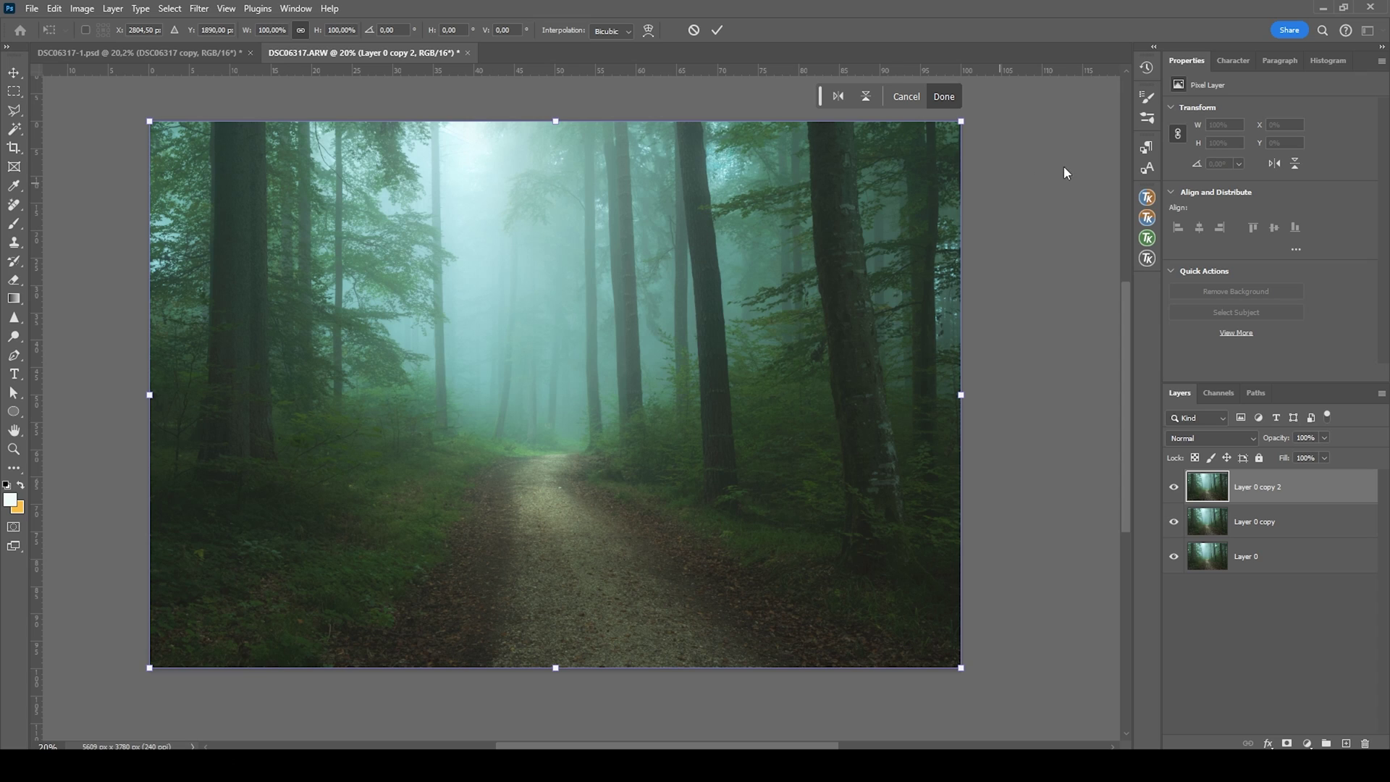
mouse_move(971, 131)
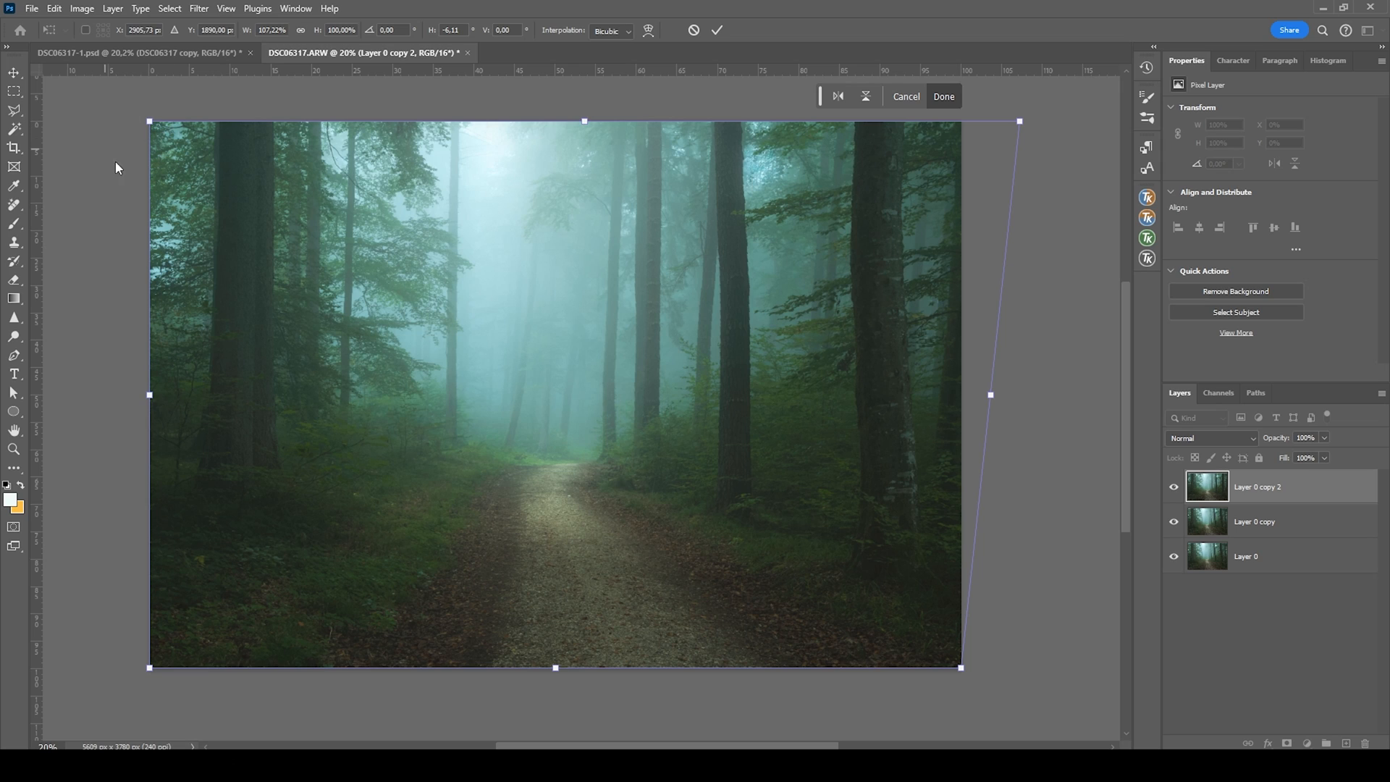
mouse_move(193, 211)
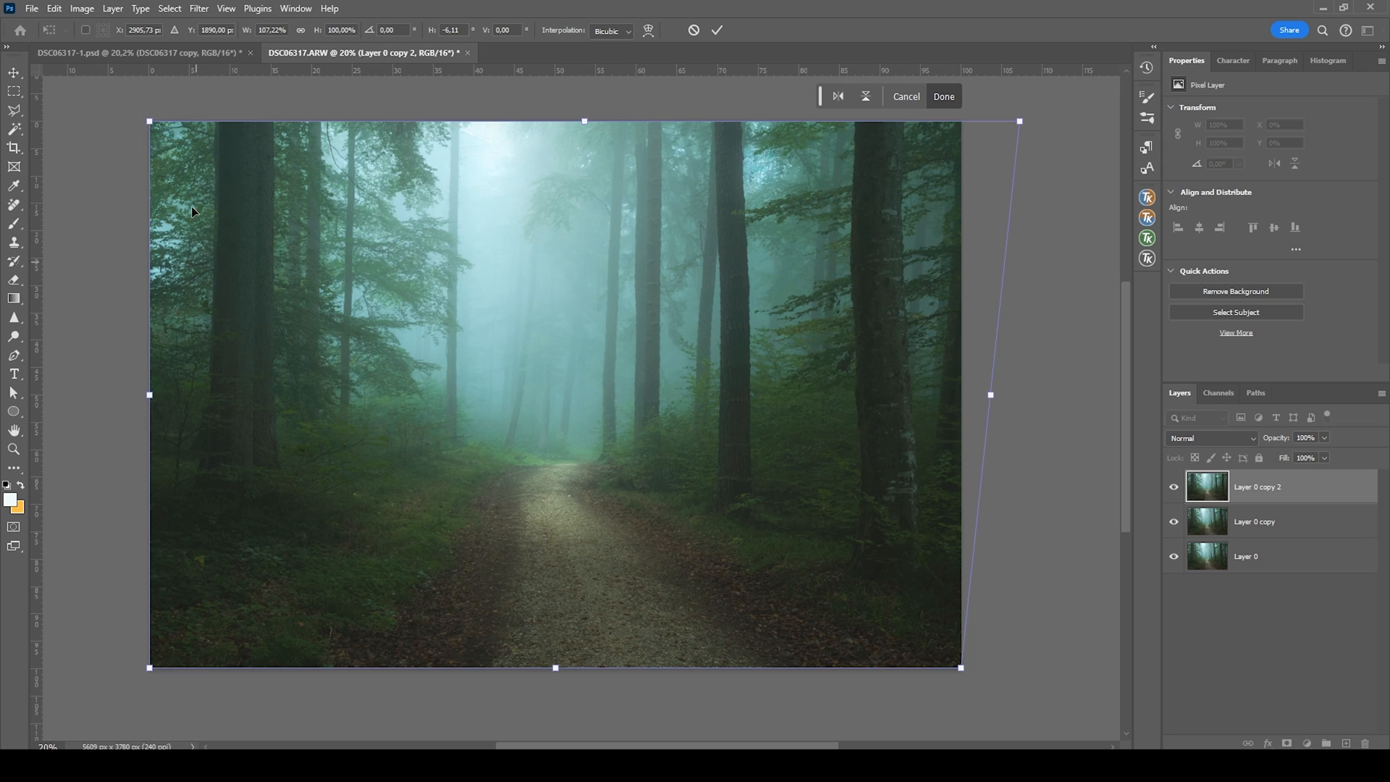
mouse_move(225, 414)
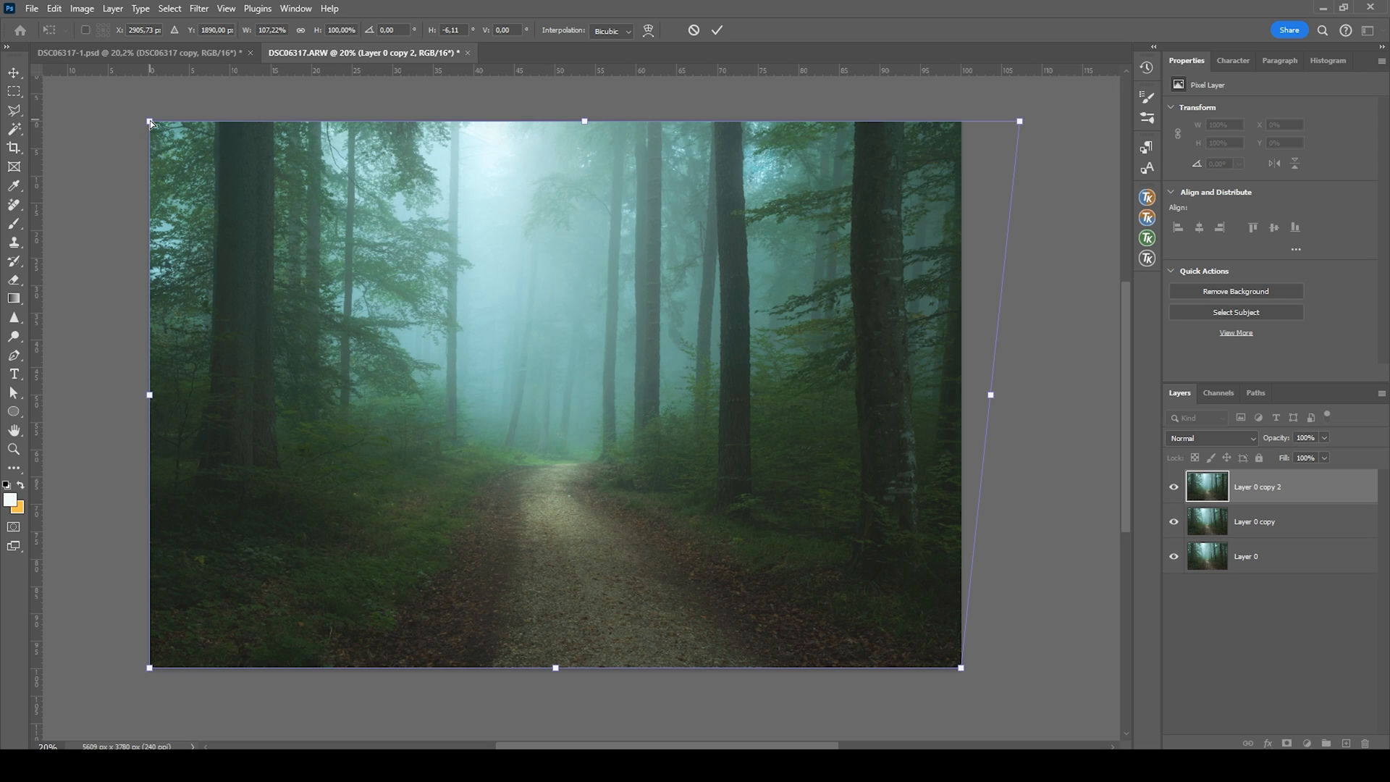
Distort the layer corner to straighten the leaning trees and compare before/after.
drag(150, 122, 142, 121)
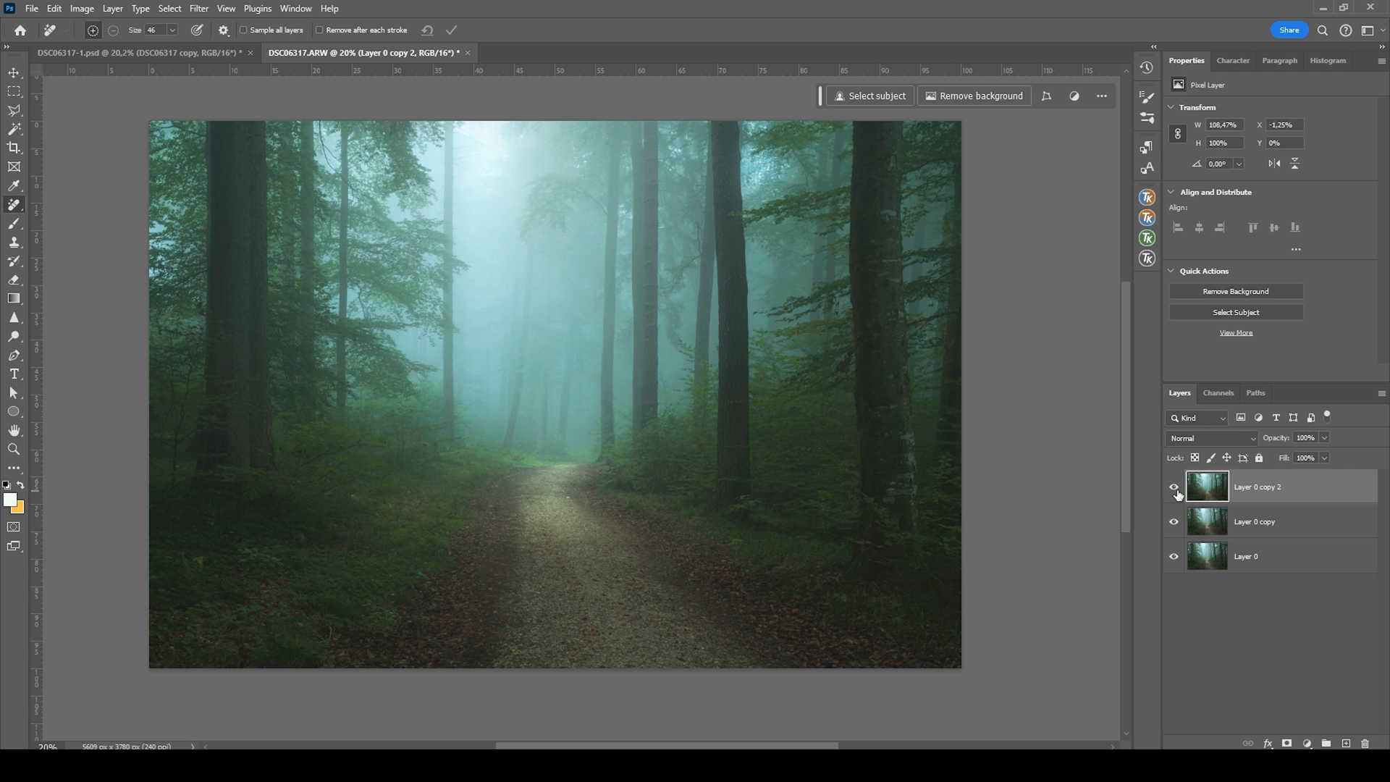
click(1174, 490)
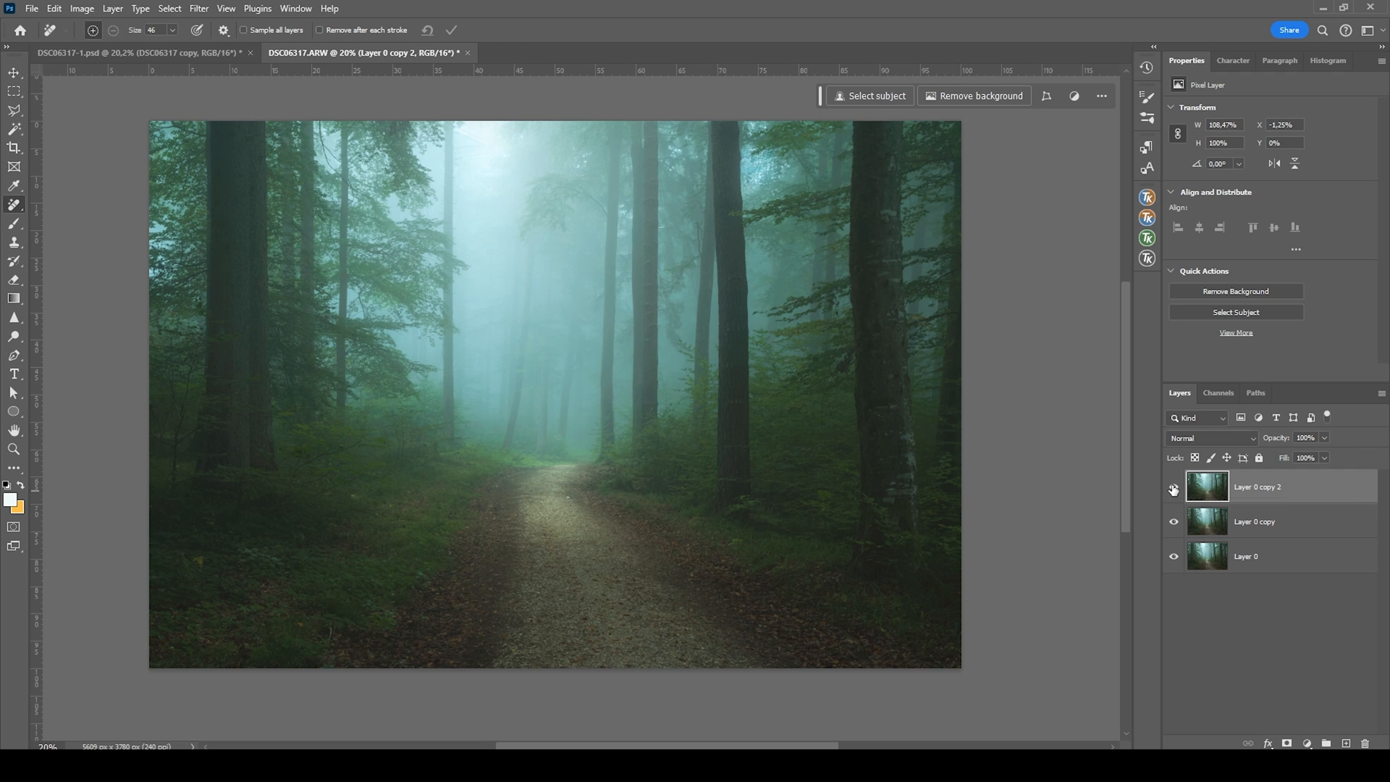